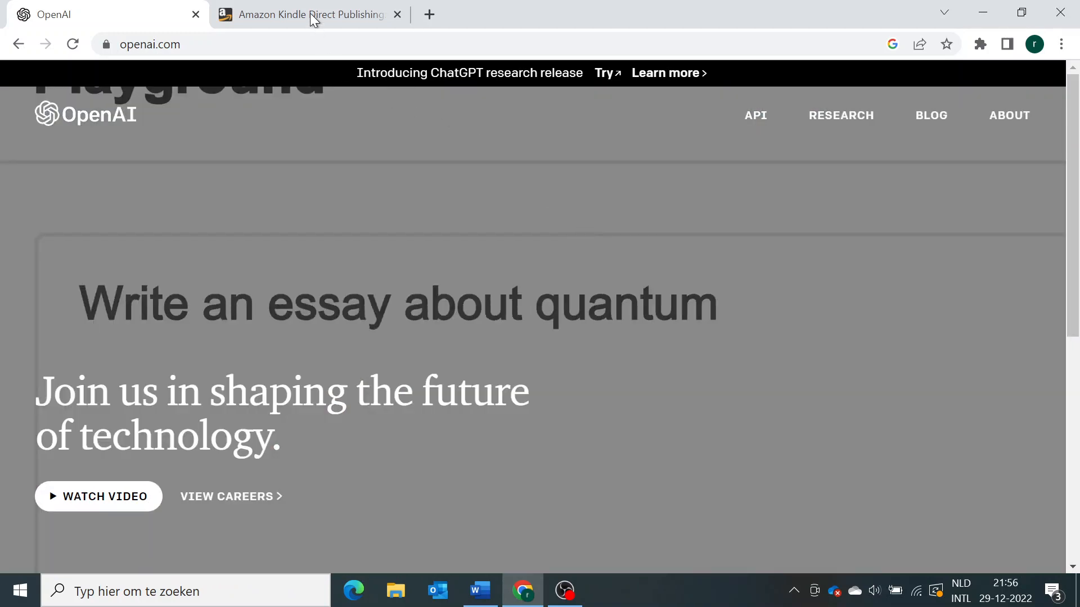
{"action": "mouse_move", "coordinate": [310, 13]}
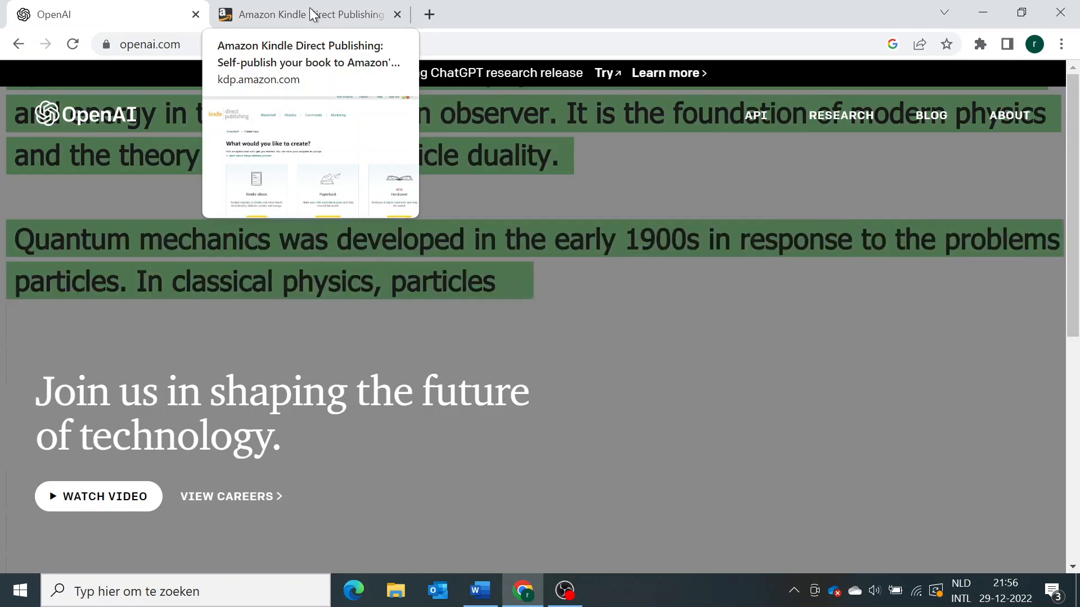
Show the Kindle Direct Publishing page offering eBook, paperback and hardcover options.
{"action": "left_click", "coordinate": [303, 14]}
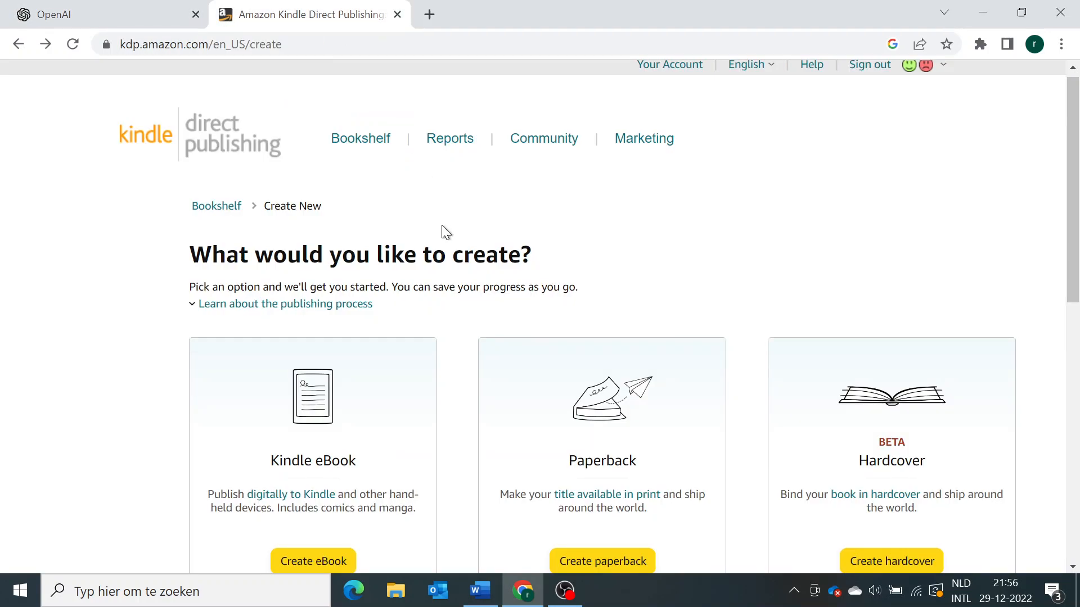
{"action": "mouse_move", "coordinate": [449, 239]}
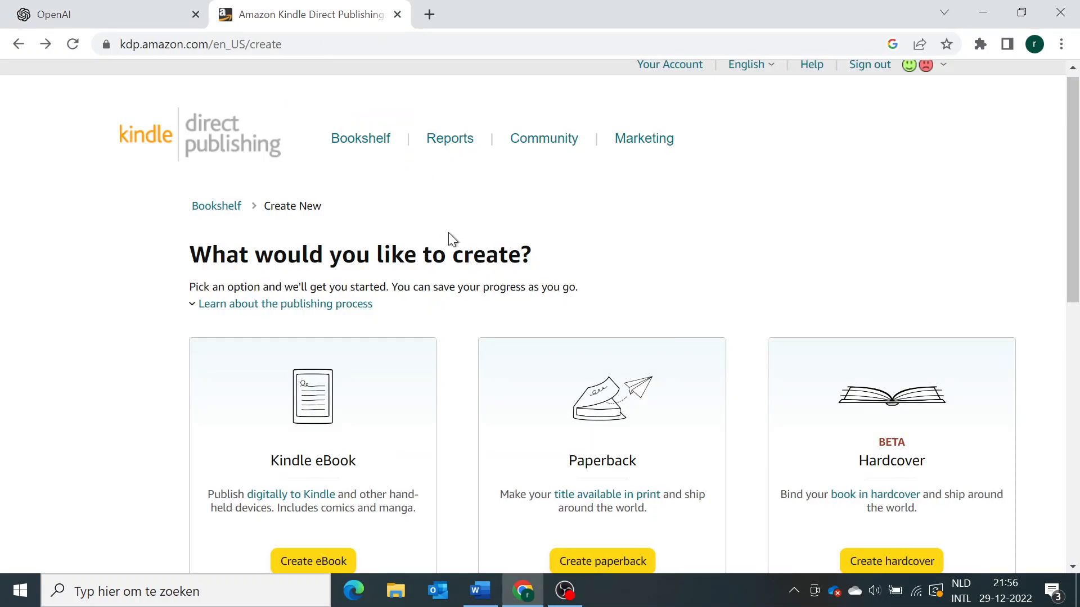
{"action": "mouse_move", "coordinate": [252, 119]}
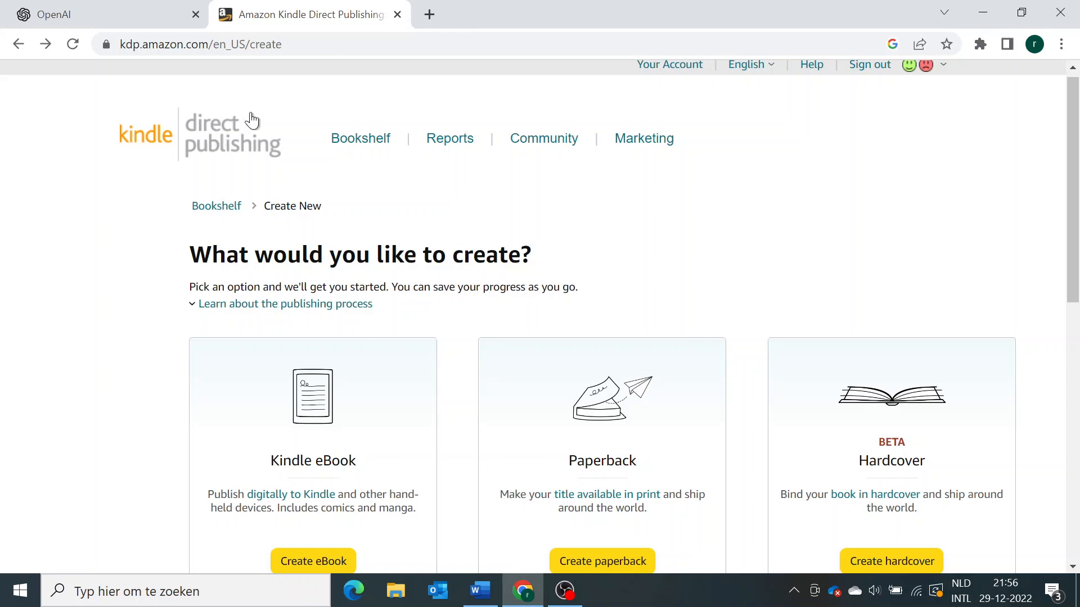
{"action": "mouse_move", "coordinate": [465, 100]}
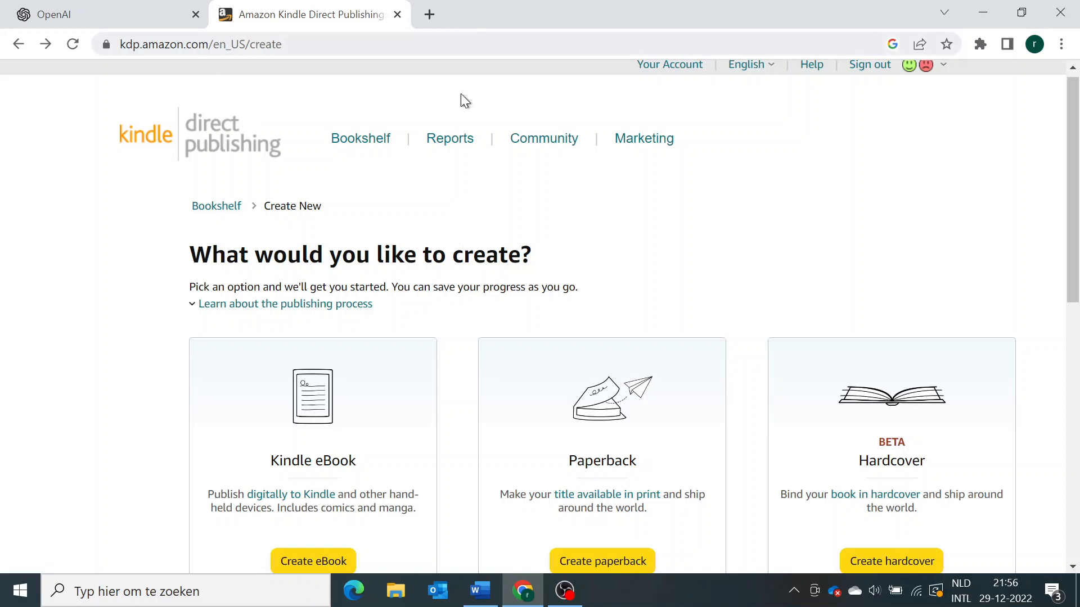
{"action": "mouse_move", "coordinate": [555, 229]}
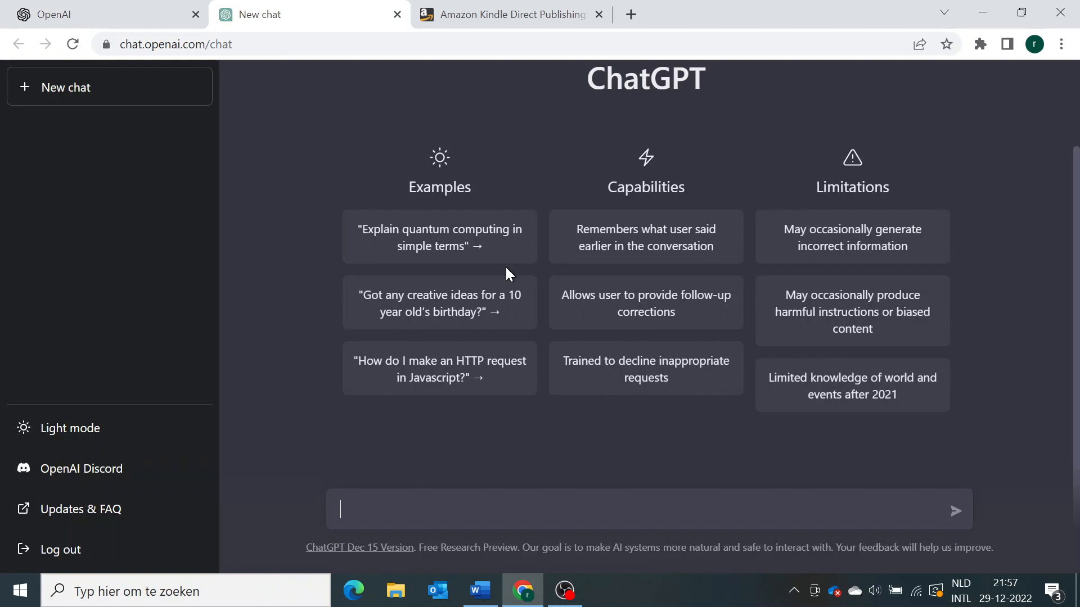
{"action": "mouse_move", "coordinate": [463, 448]}
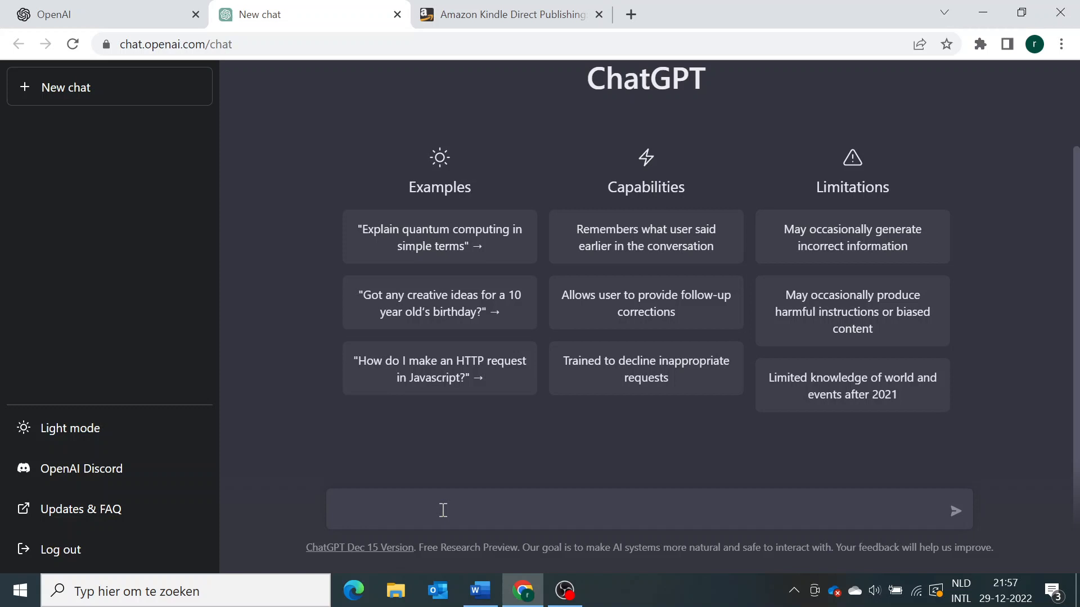
Ask ChatGPT 'What are the best topics for e-books in 2023' in a new chat.
{"action": "left_click", "coordinate": [441, 511]}
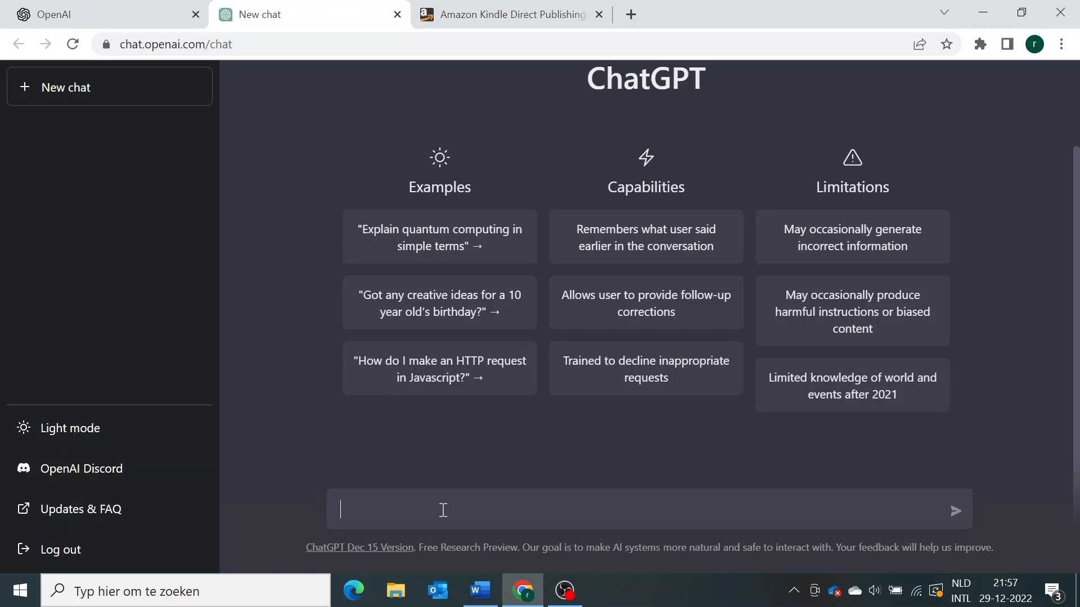
{"action": "type", "text": "W"}
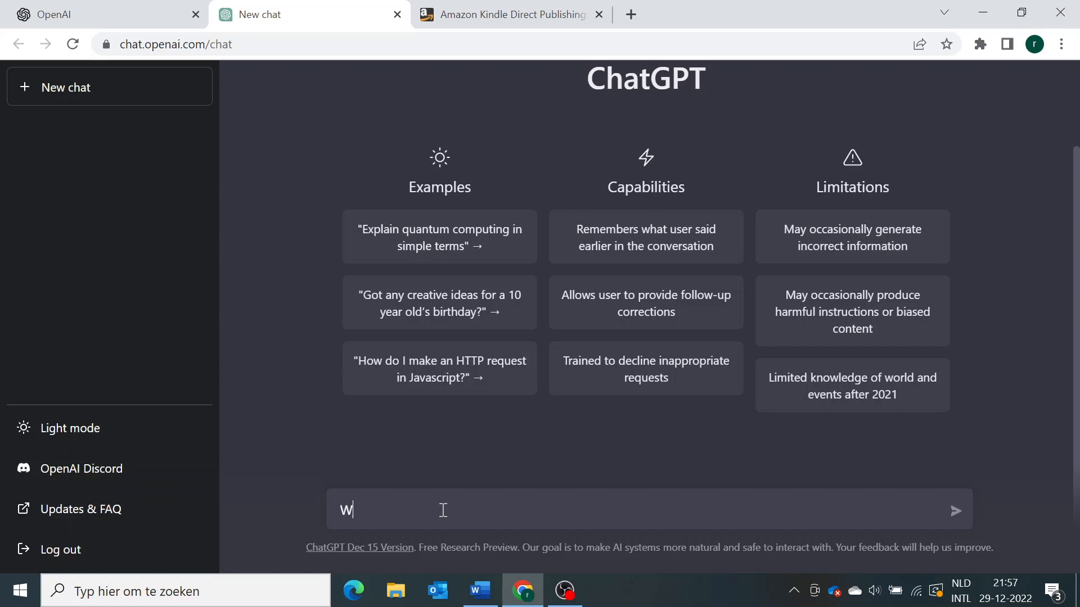
{"action": "type", "text": "hat are the best"}
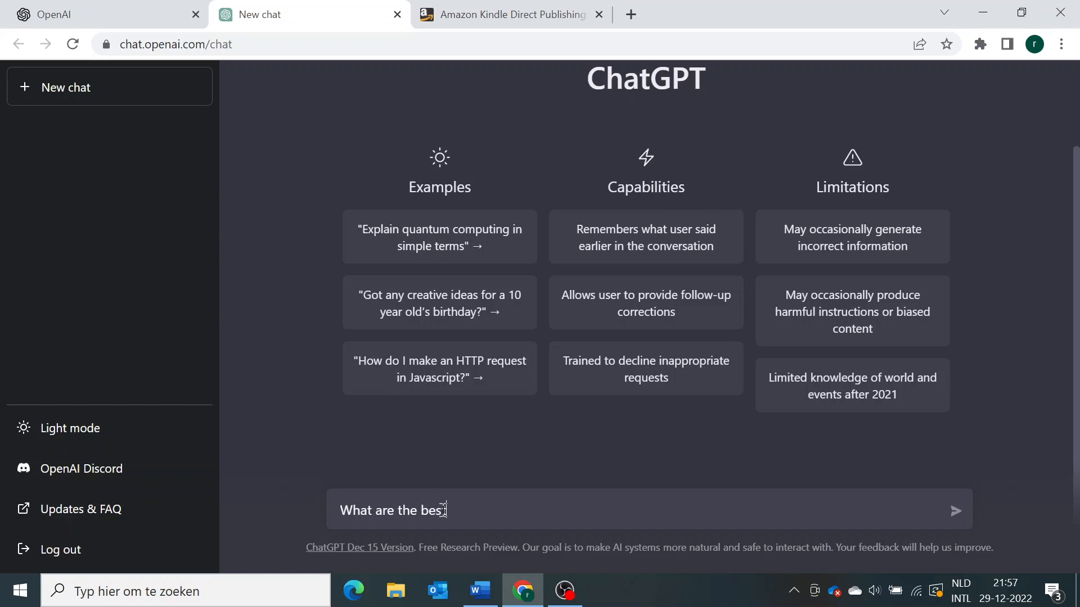
{"action": "type", "text": "topics for"}
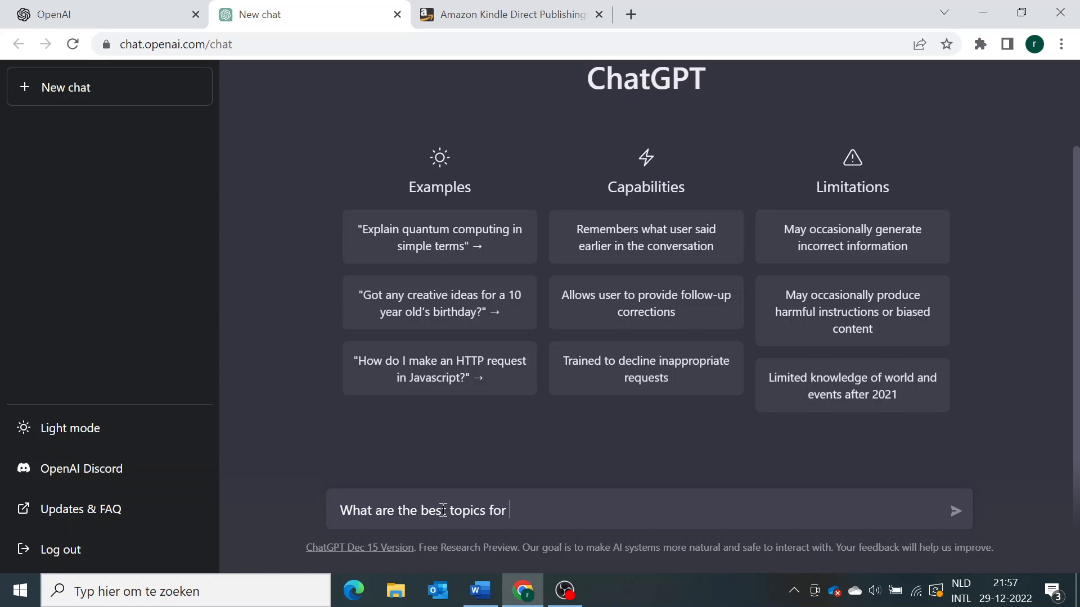
{"action": "type", "text": "e-bokos i"}
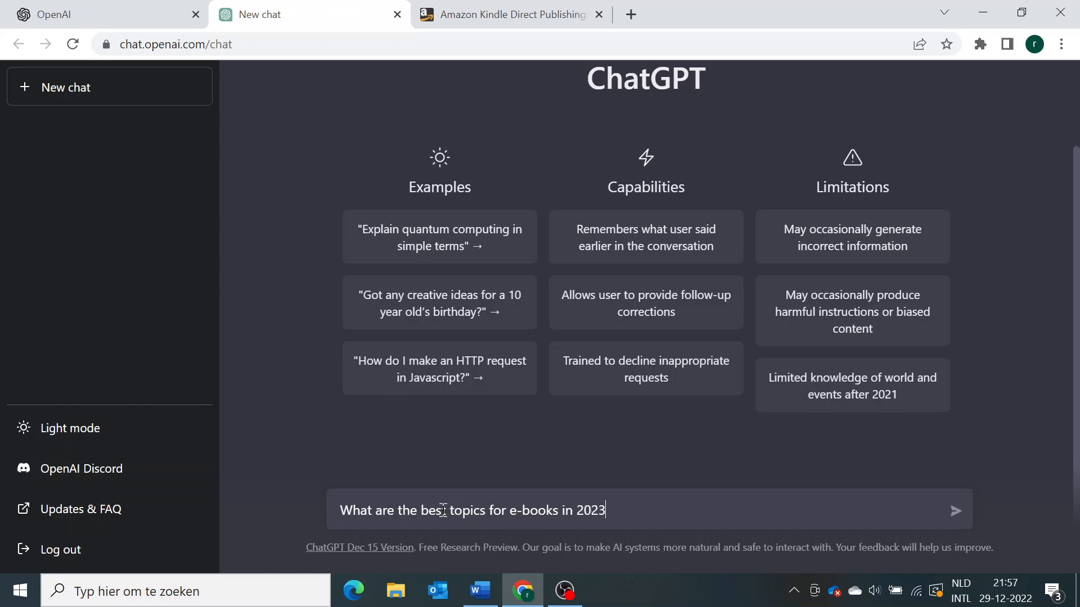
{"action": "left_click", "coordinate": [956, 511]}
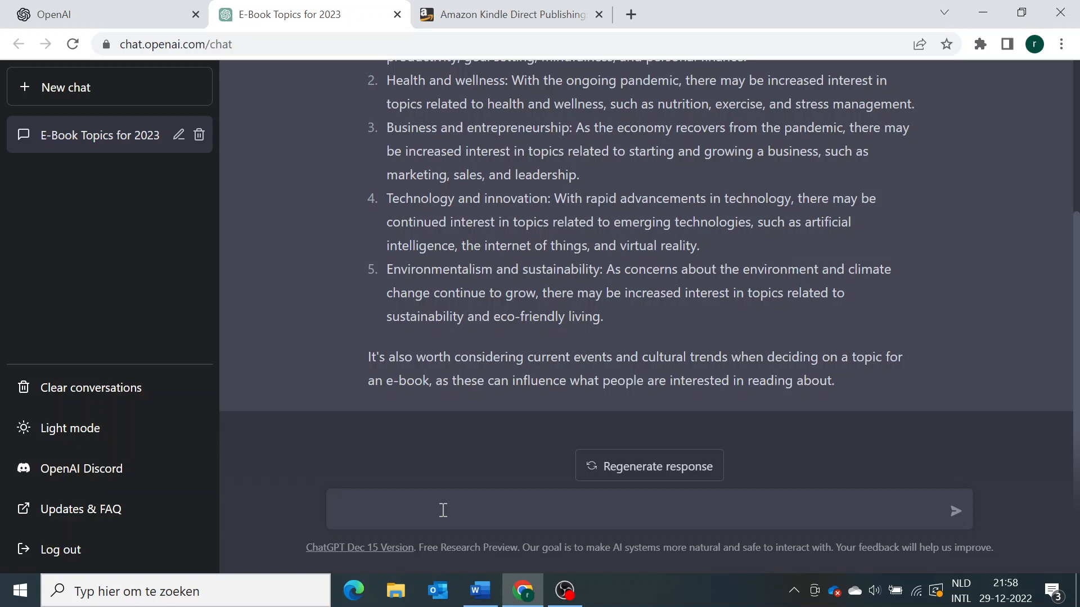
Request engaging title ideas for an e-book about business and entrepreneurship.
{"action": "left_click", "coordinate": [441, 510]}
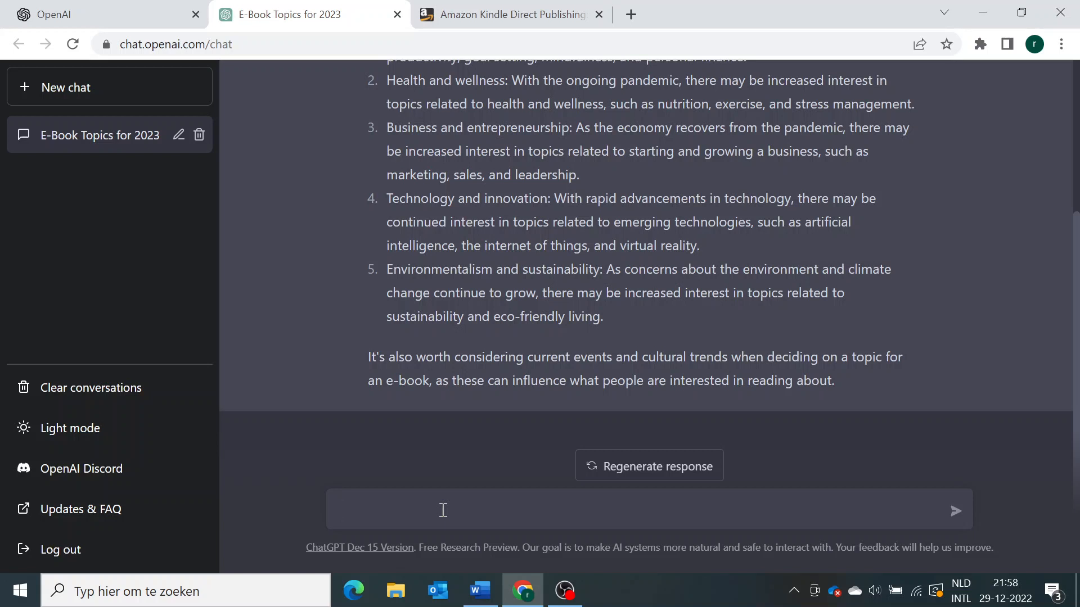
{"action": "type", "text": "Come up with a engaging title"}
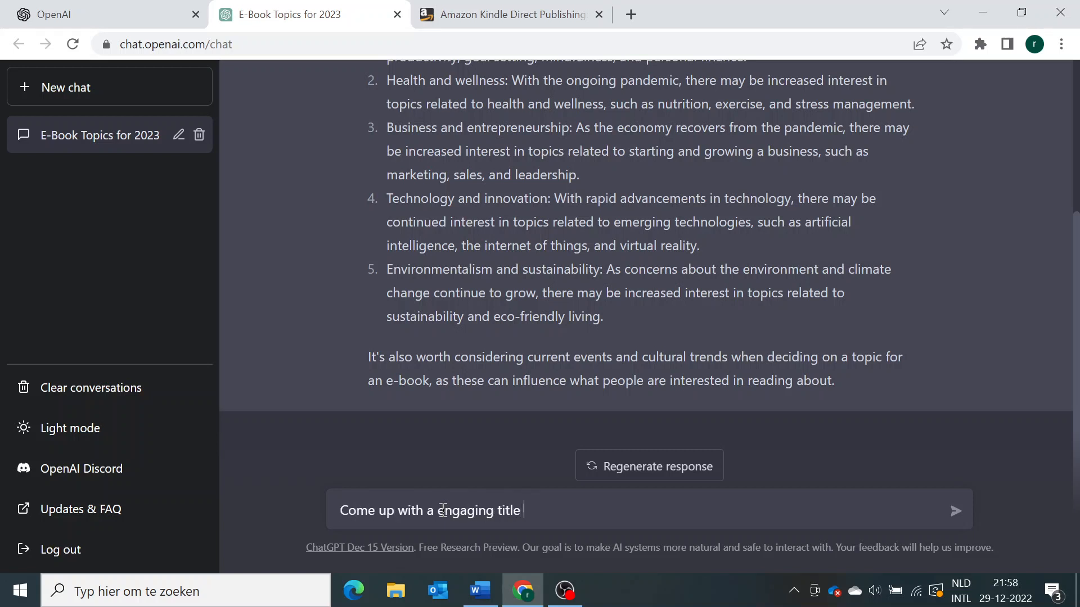
{"action": "type", "text": "for a e-book"}
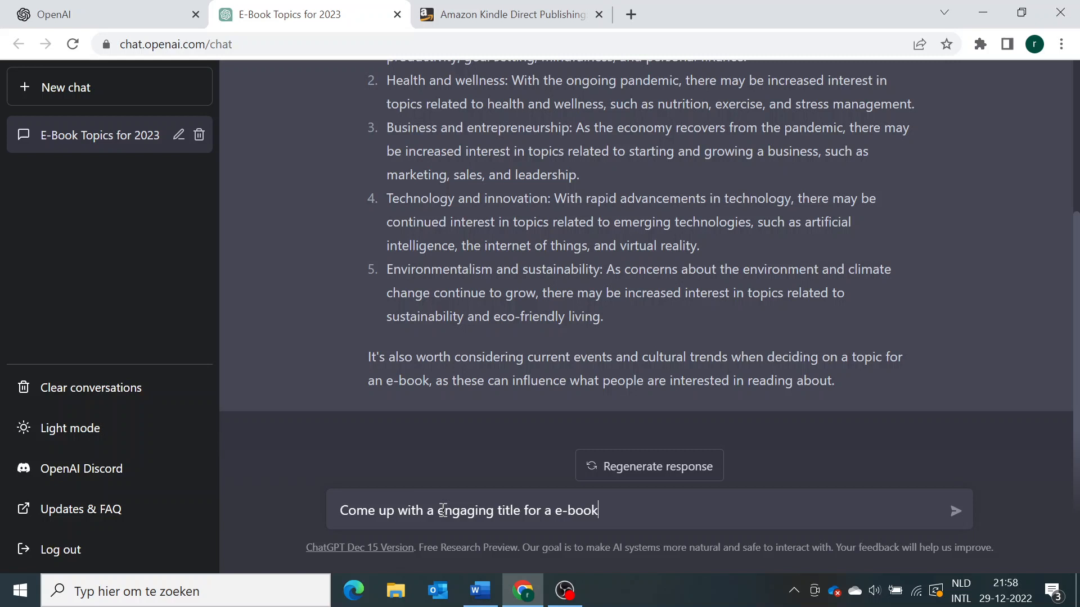
{"action": "type", "text": "about"}
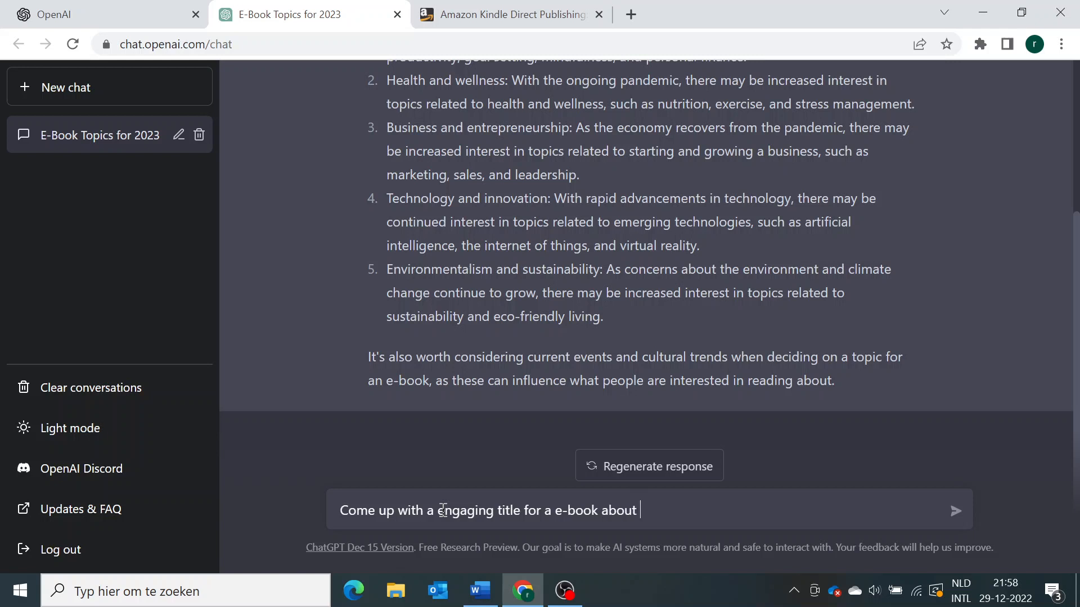
{"action": "type", "text": "busines"}
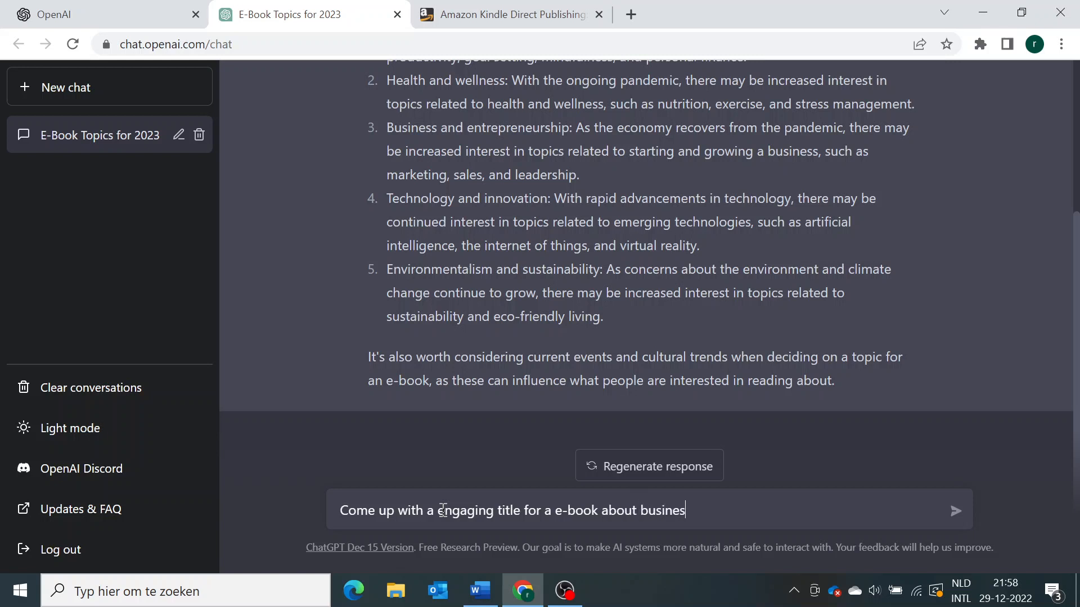
{"action": "type", "text": "s and entre"}
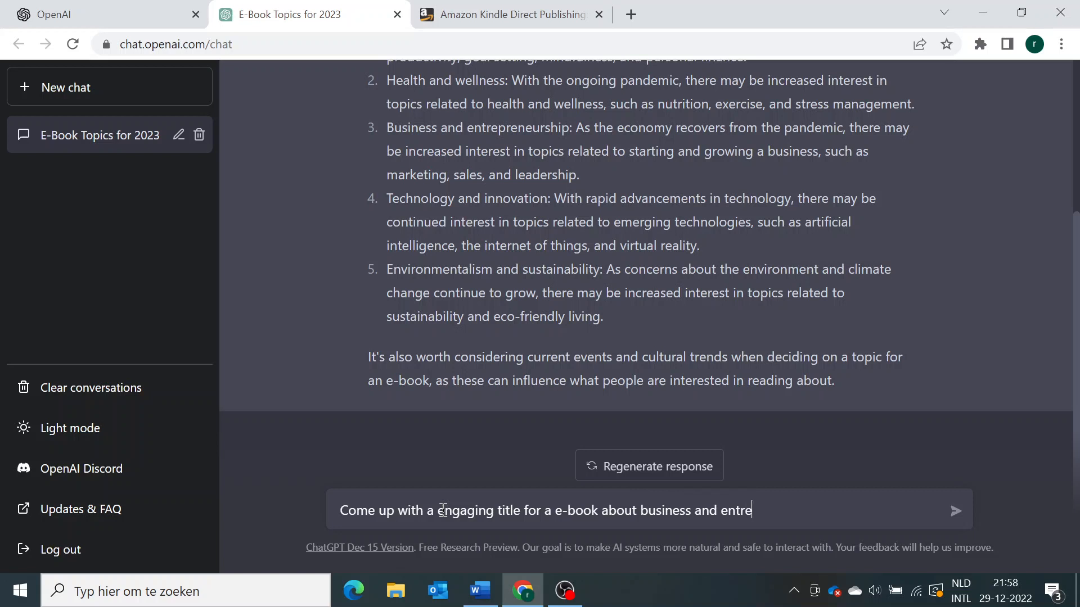
{"action": "type", "text": "preneurship"}
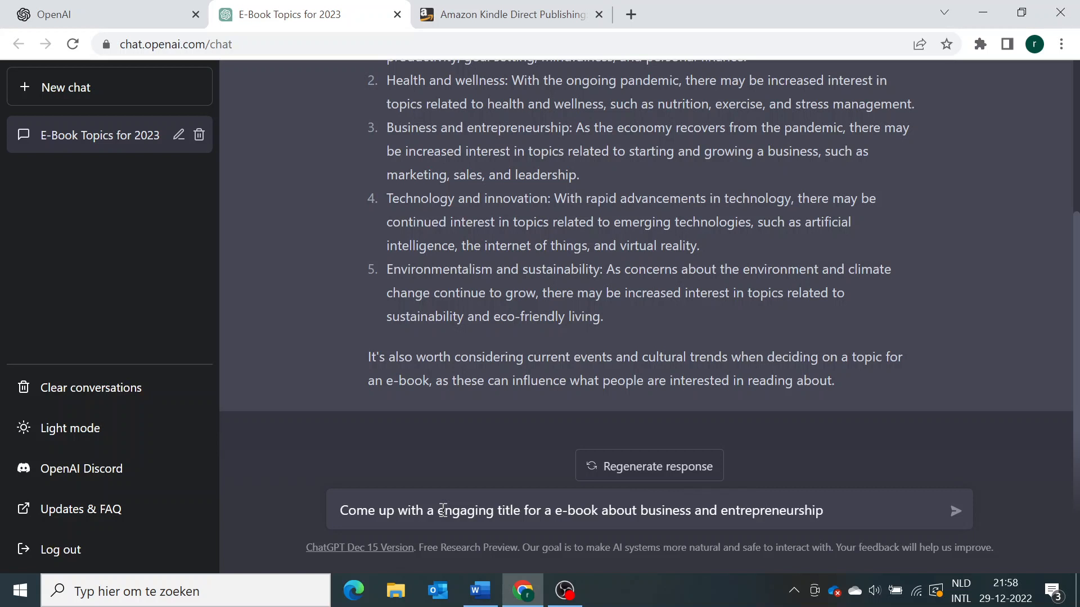
{"action": "left_click", "coordinate": [955, 510]}
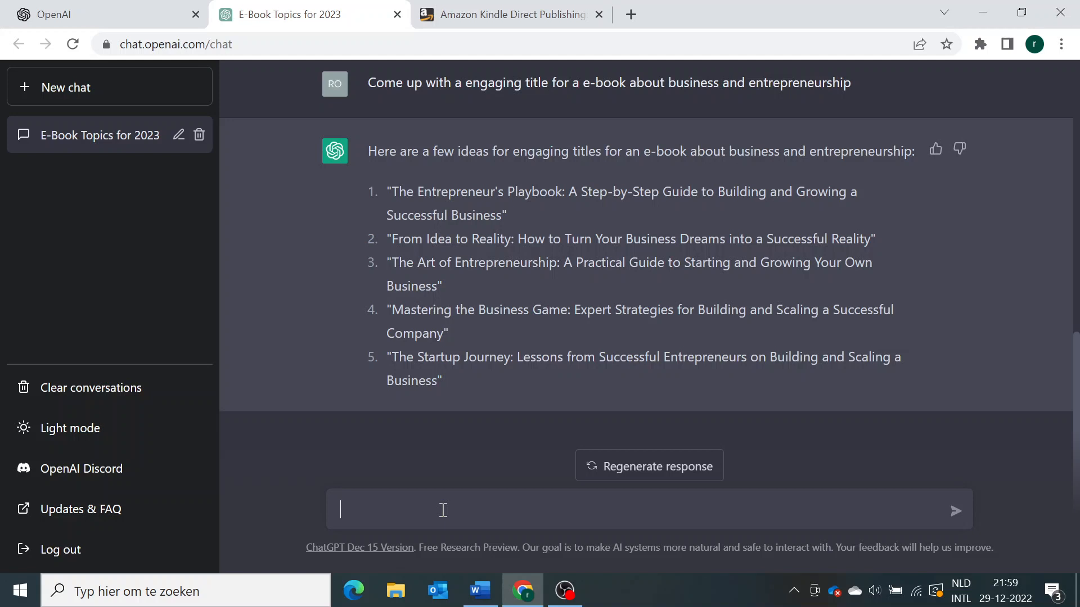
Request a topic of at least 200 words for option 2, 'From Idea to Reality'.
{"action": "type", "text": "now"}
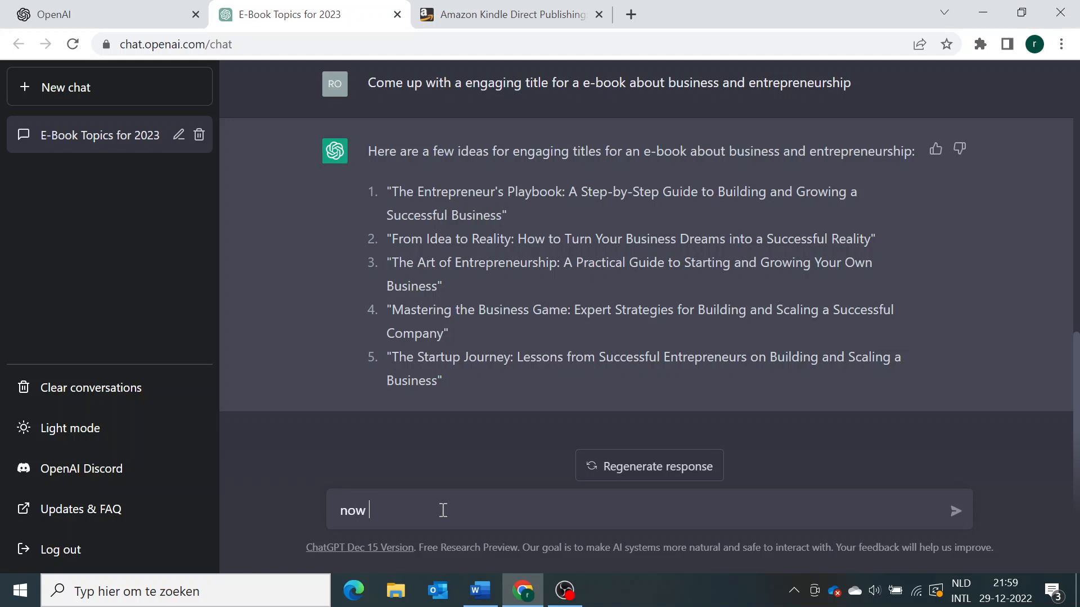
{"action": "type", "text": "create a"}
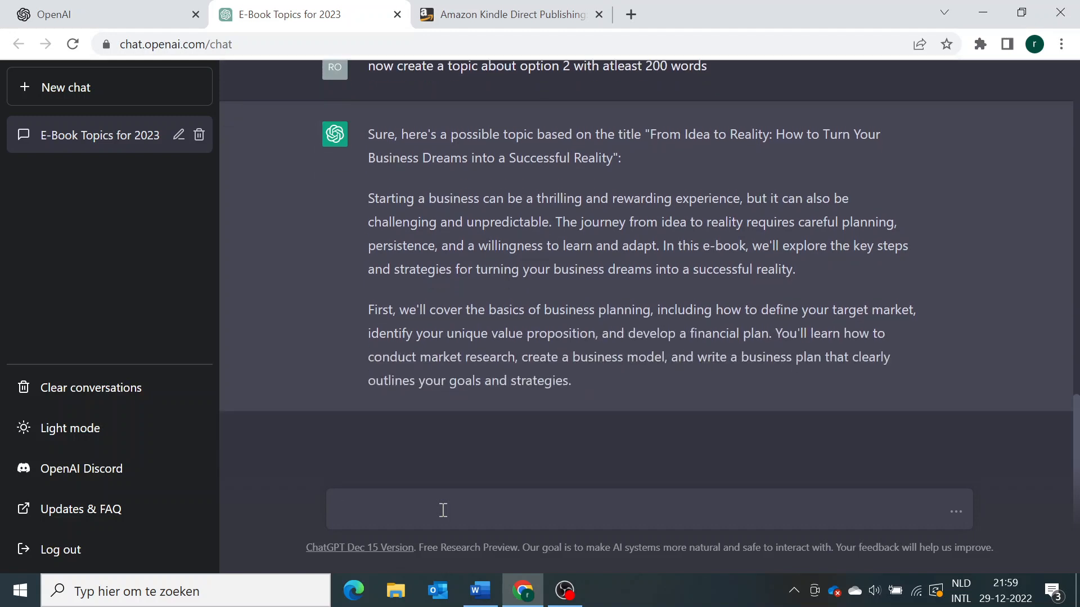
{"action": "scroll", "scroll_direction": "down", "scroll_amount": 3}
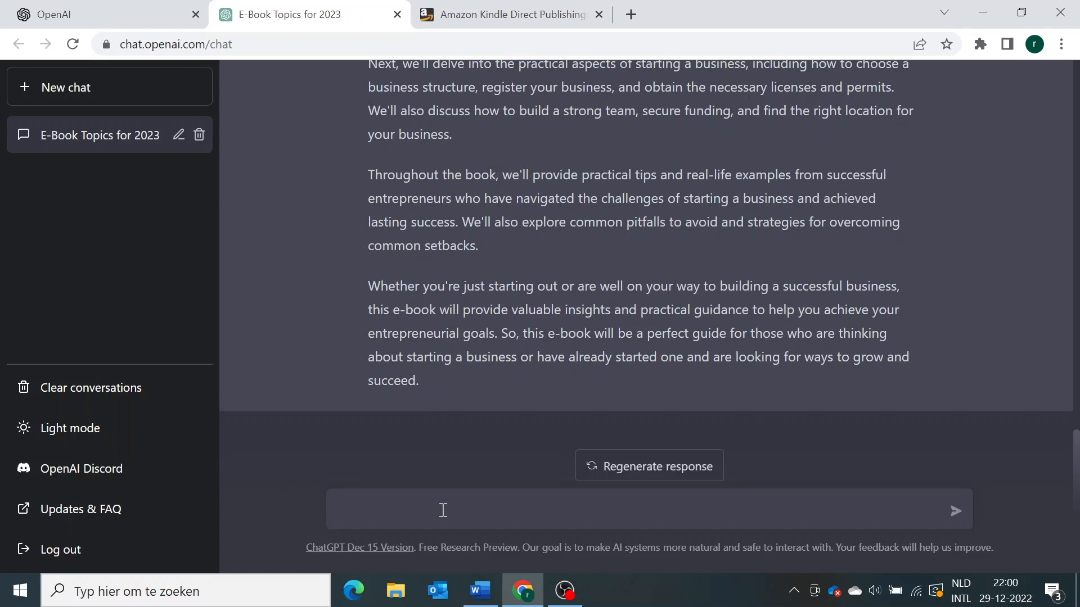
{"action": "left_click", "coordinate": [442, 511]}
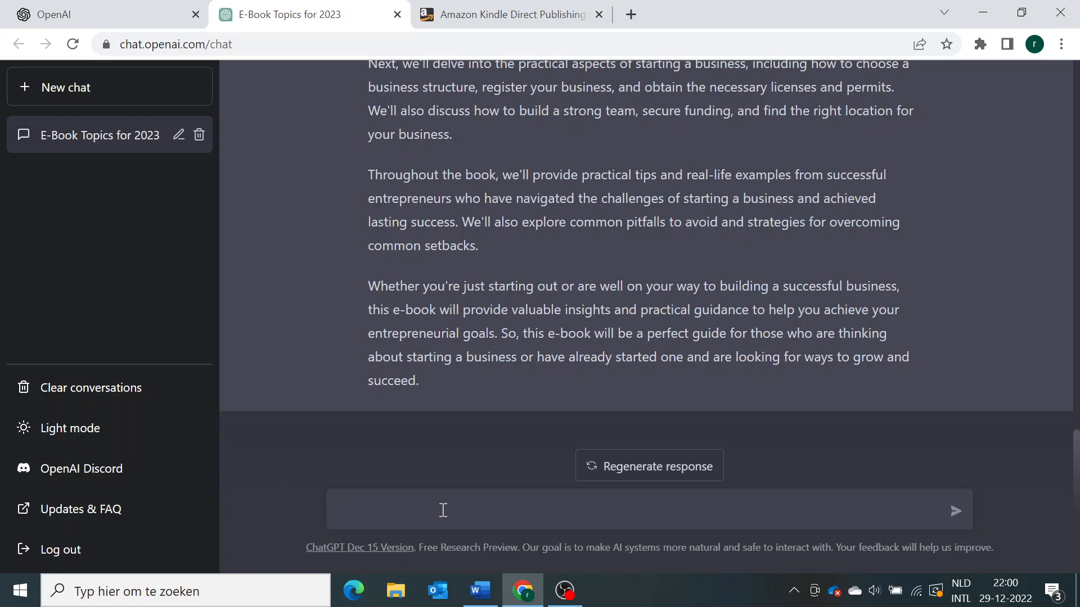
Scroll the chapter scripts reply and extend the selection to 'Marketing and branding'.
{"action": "left_click", "coordinate": [564, 591]}
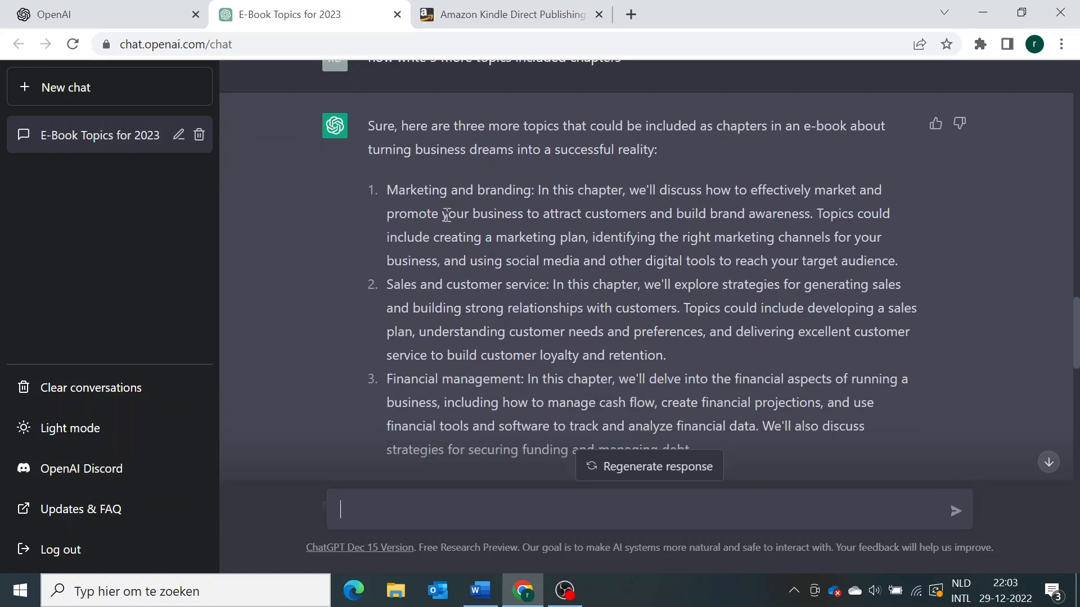
{"action": "scroll", "scroll_direction": "down", "scroll_amount": 3}
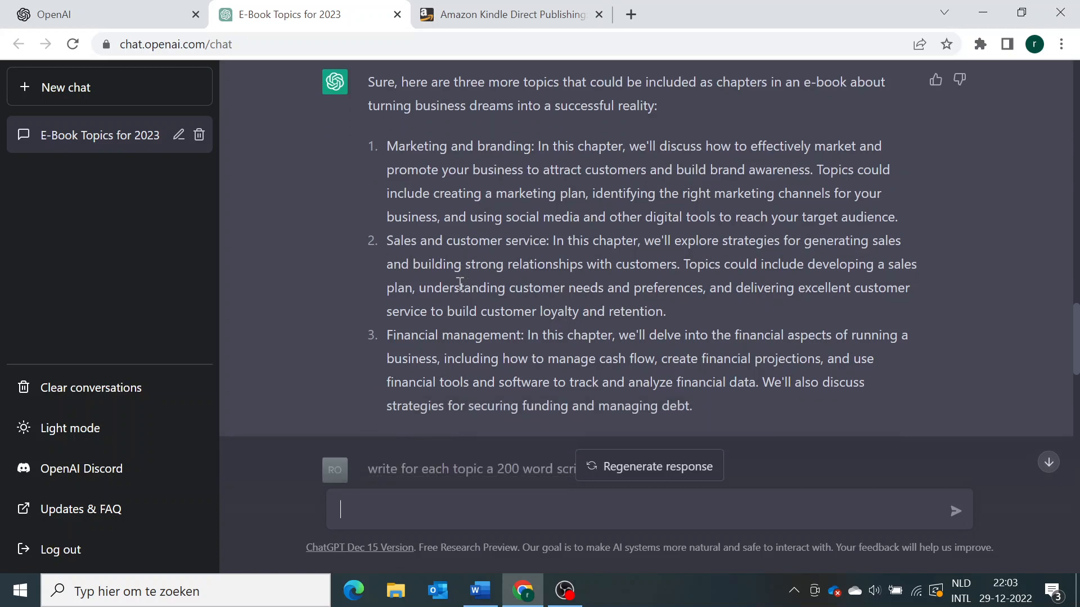
{"action": "scroll", "scroll_direction": "down", "scroll_amount": 3}
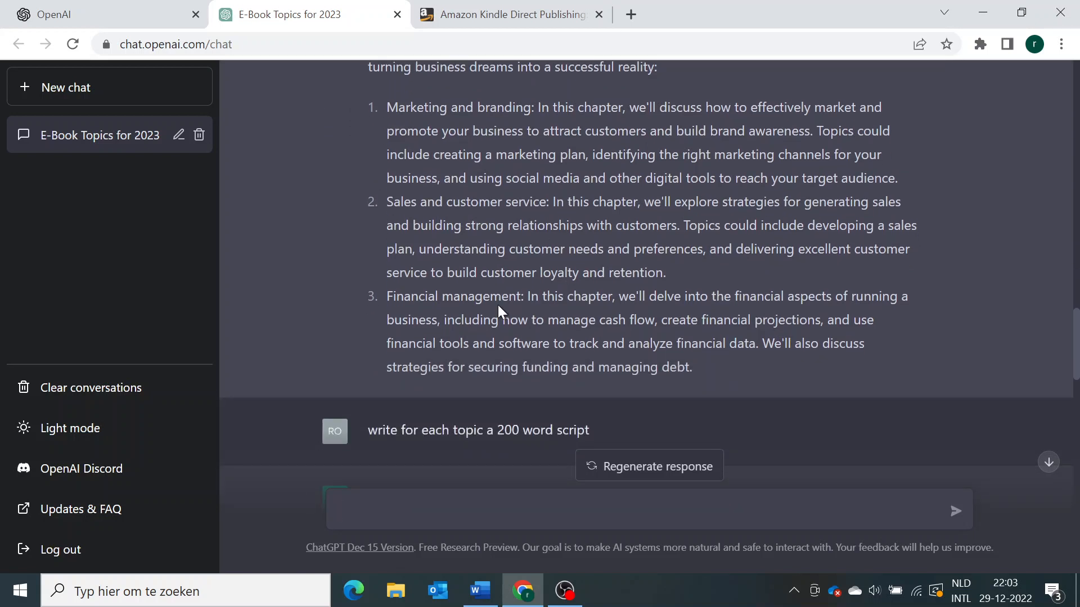
{"action": "mouse_move", "coordinate": [609, 196]}
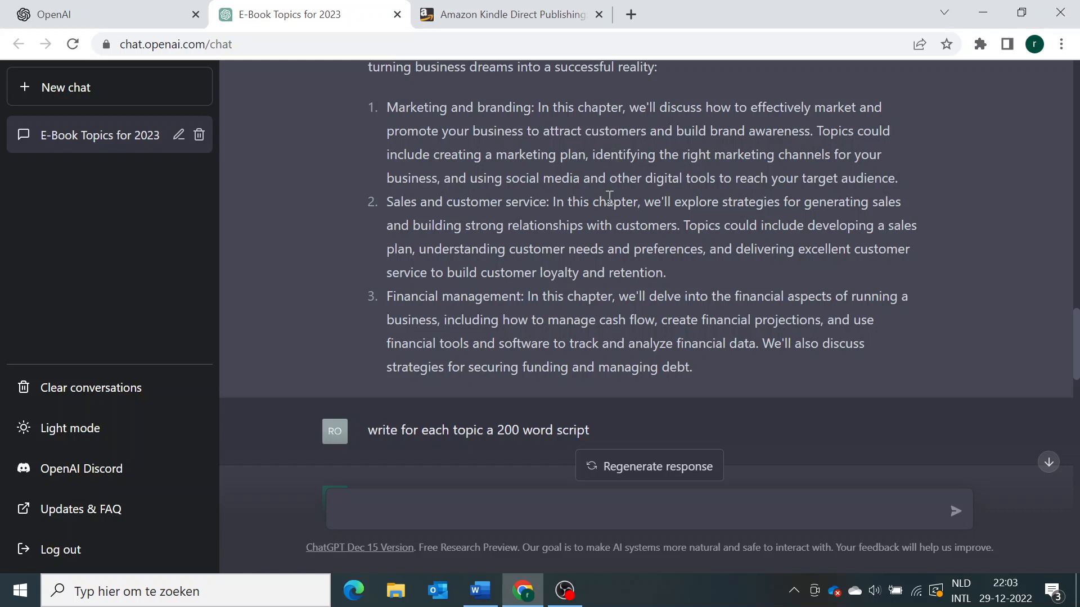
{"action": "mouse_move", "coordinate": [695, 131]}
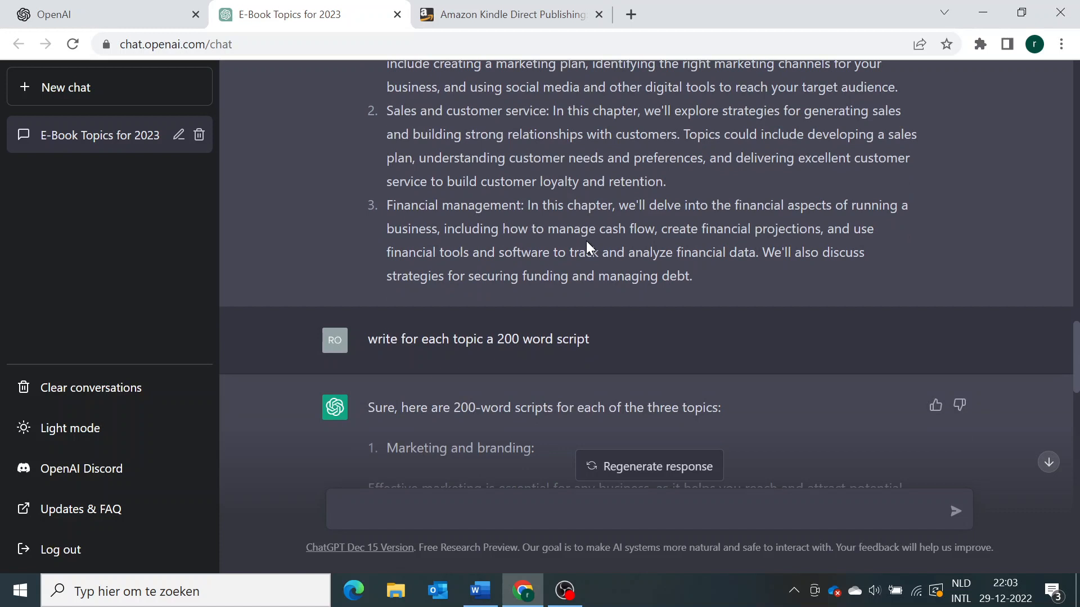
{"action": "scroll", "scroll_direction": "down", "scroll_amount": 3}
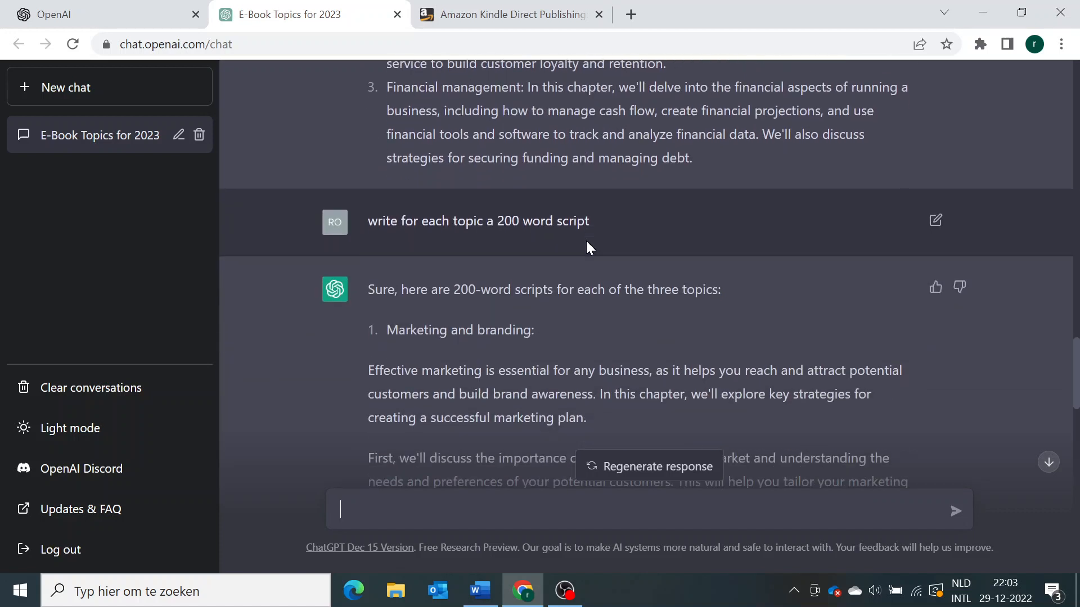
{"action": "scroll", "scroll_direction": "down", "scroll_amount": 3}
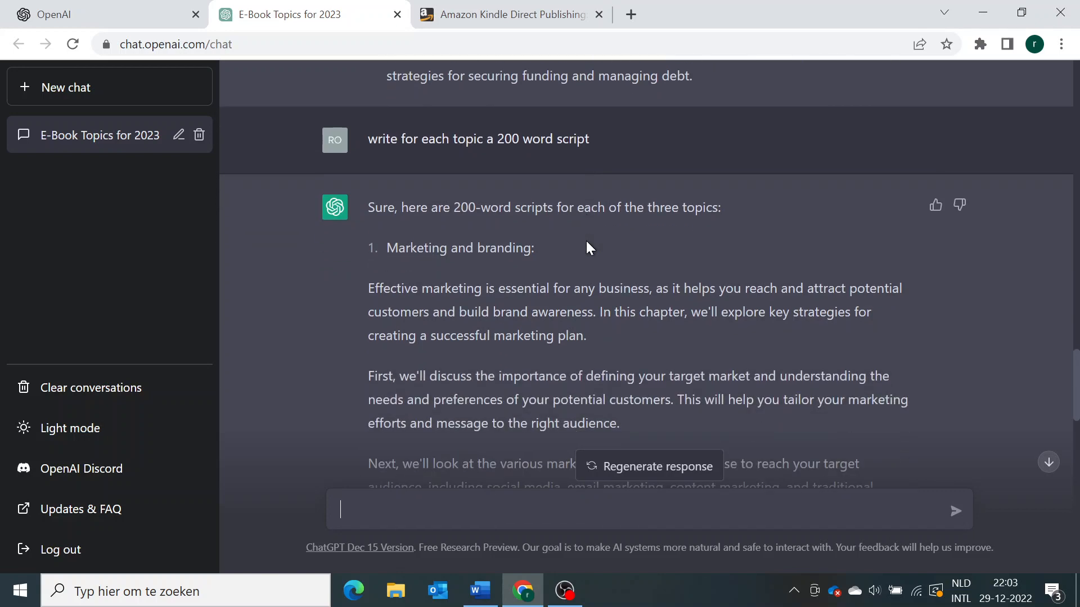
{"action": "scroll", "scroll_direction": "down", "scroll_amount": 3}
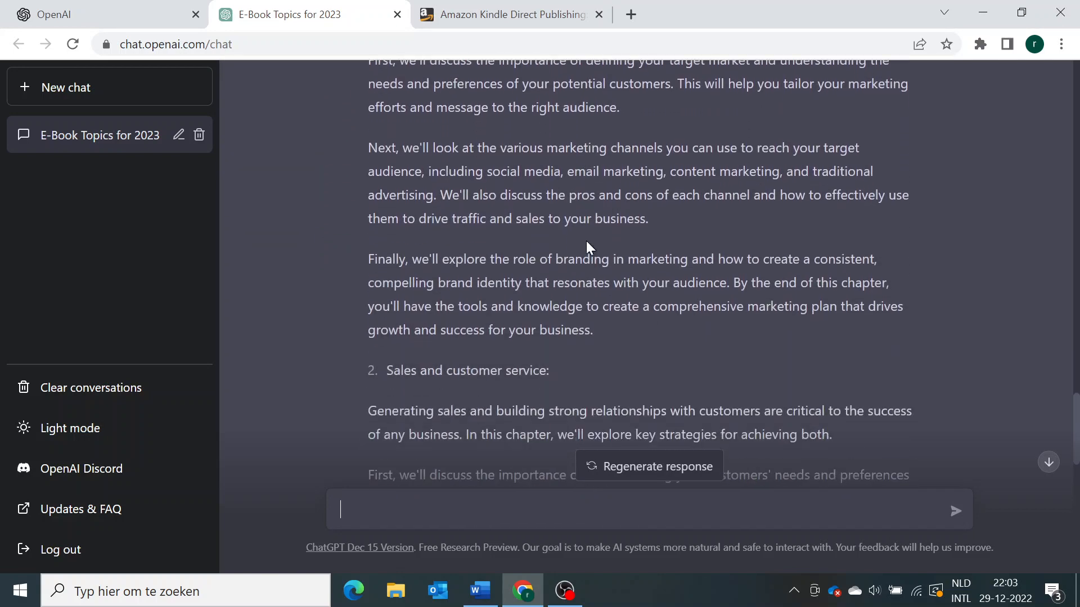
{"action": "scroll", "scroll_direction": "down", "scroll_amount": 3}
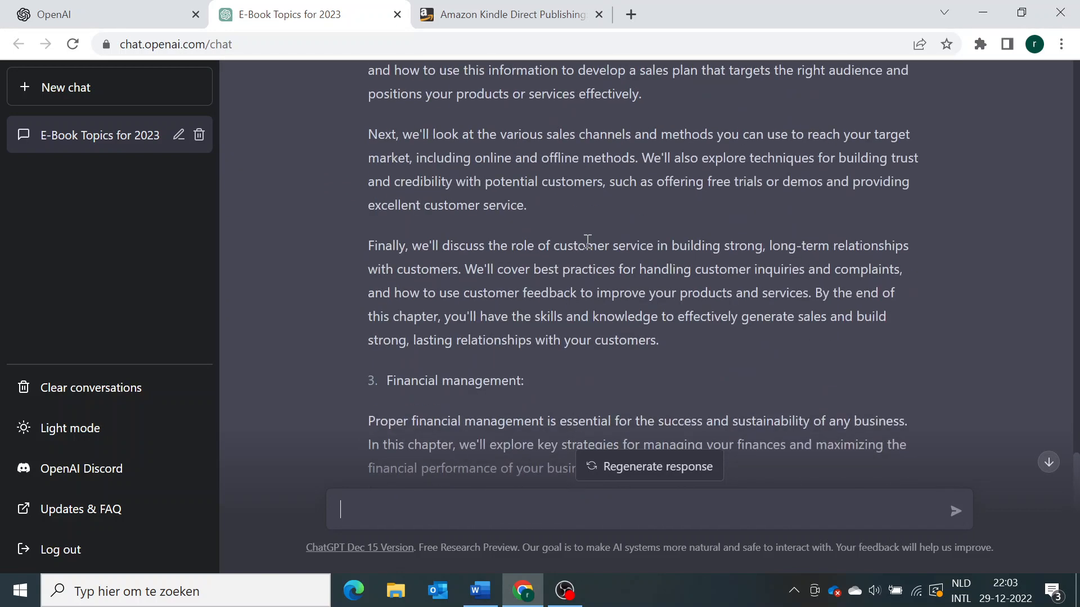
{"action": "scroll", "scroll_direction": "down", "scroll_amount": 3}
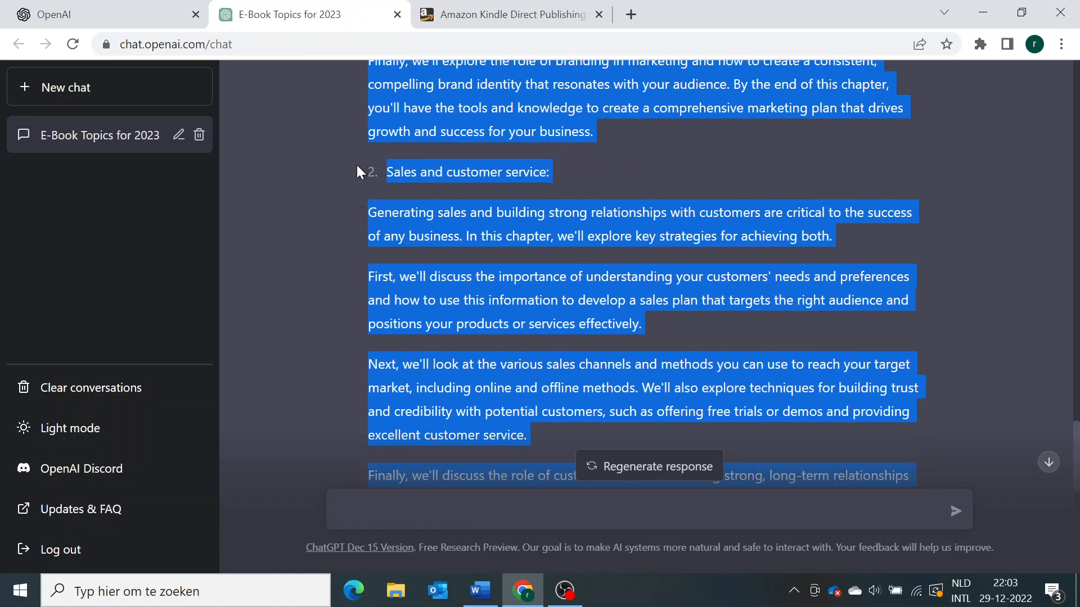
{"action": "scroll", "scroll_direction": "down", "scroll_amount": 3}
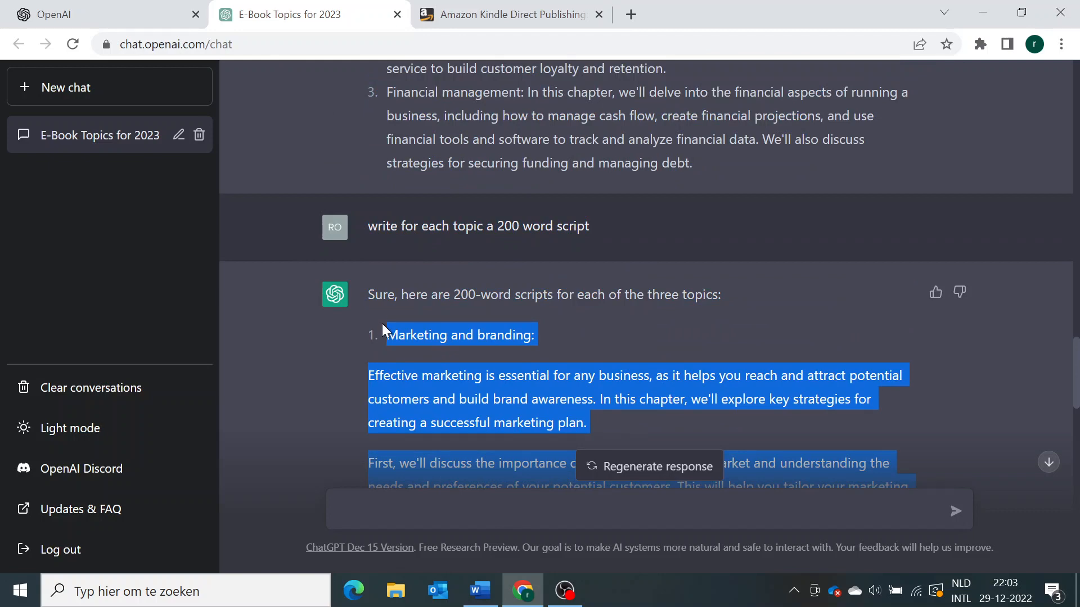
{"action": "left_click", "coordinate": [19, 591]}
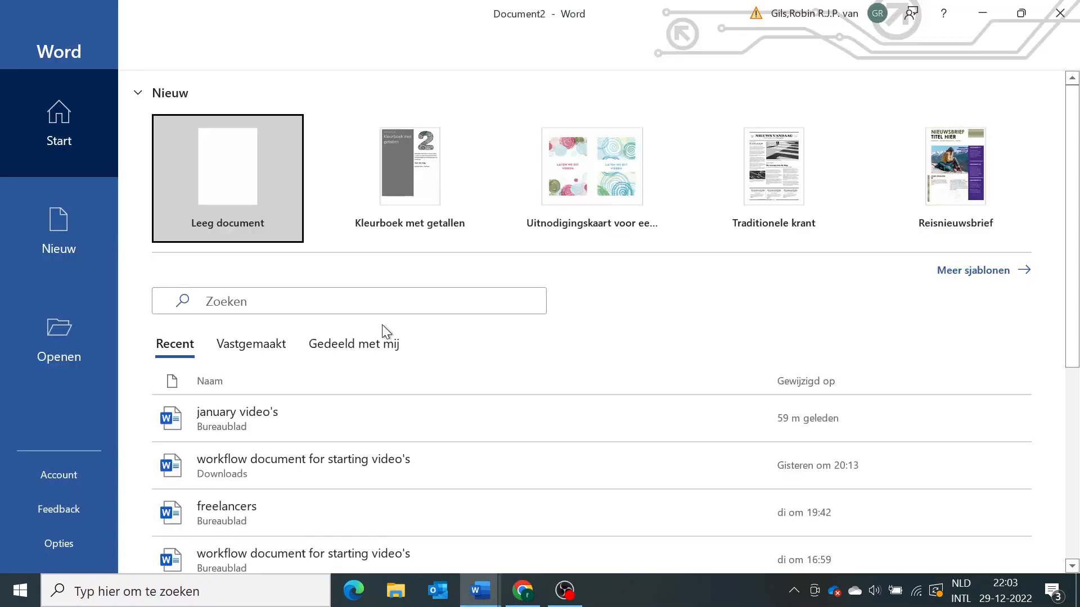
Bring up Microsoft Word's start screen with Blank document and Recent files.
{"action": "left_click", "coordinate": [226, 178]}
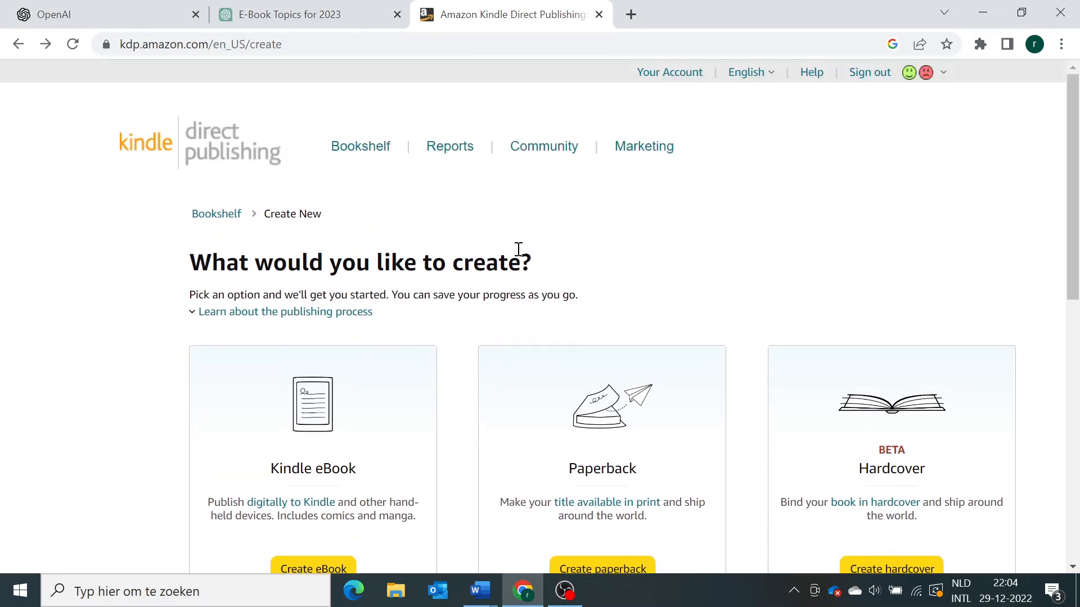
{"action": "mouse_move", "coordinate": [561, 235]}
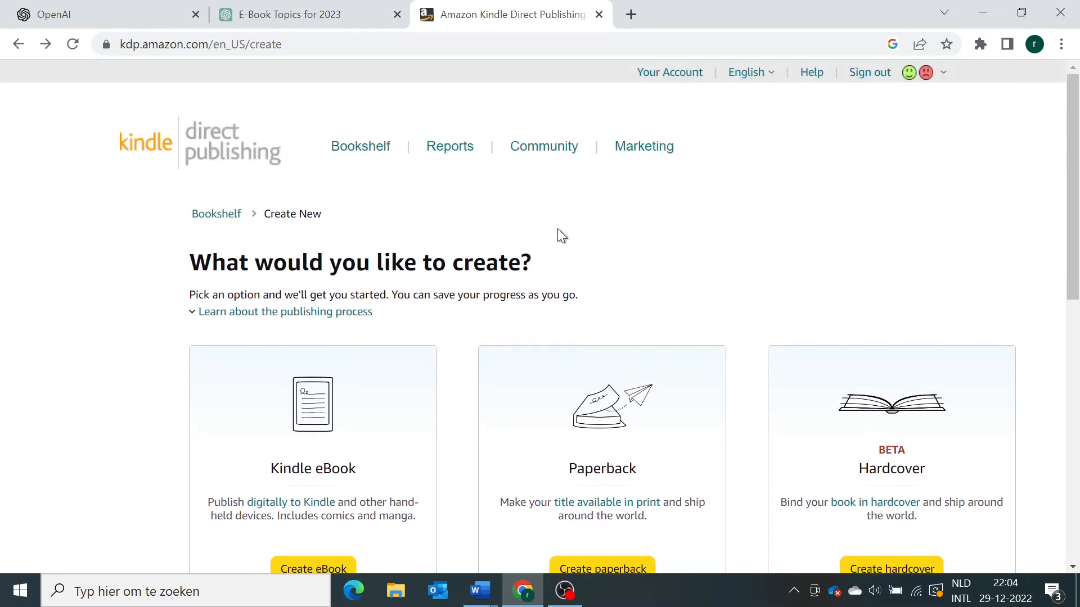
Create a new Kindle eBook and focus the Book Title field on the details form.
{"action": "scroll", "scroll_direction": "down", "scroll_amount": 3}
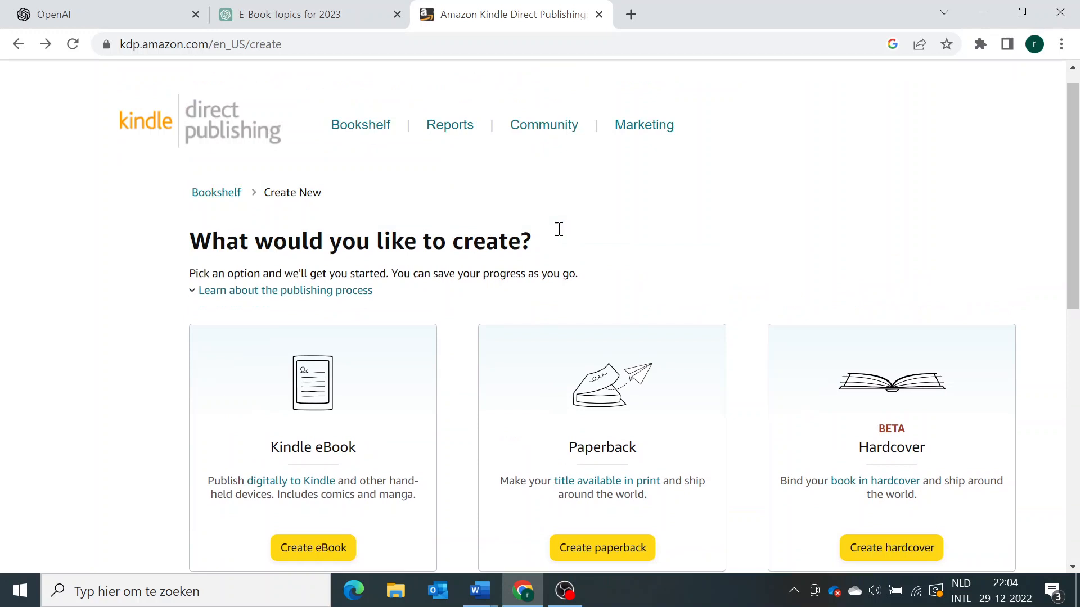
{"action": "scroll", "scroll_direction": "down", "scroll_amount": 3}
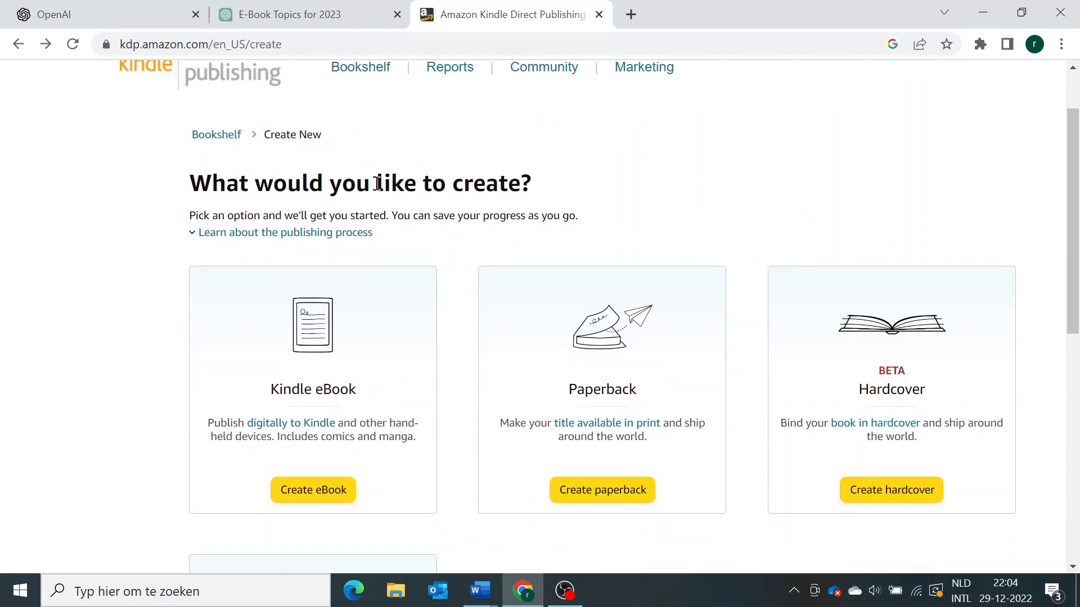
{"action": "scroll", "scroll_direction": "down", "scroll_amount": 3}
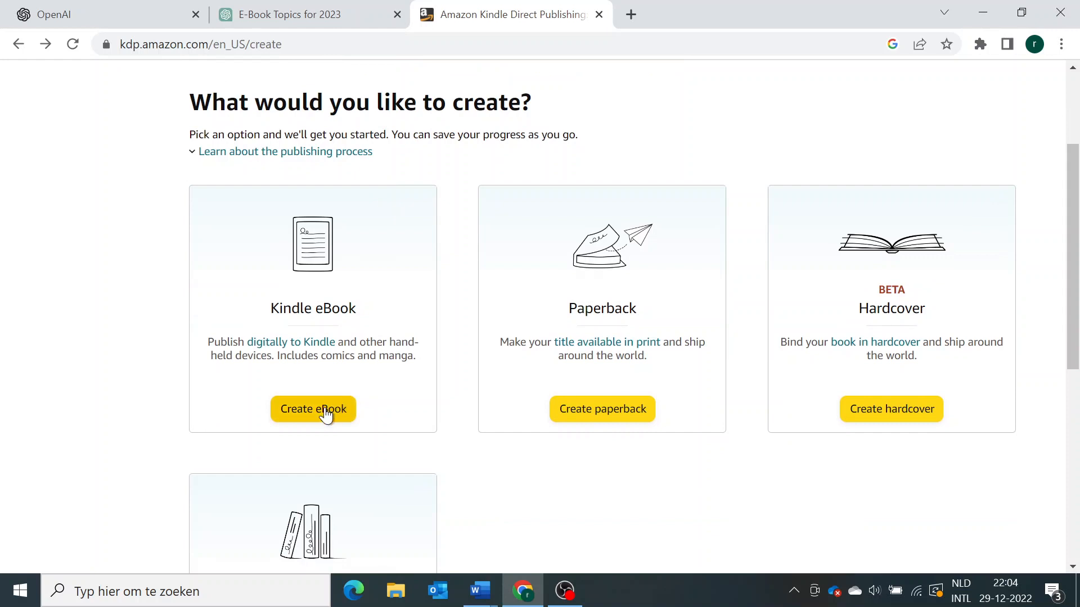
{"action": "left_click", "coordinate": [313, 408]}
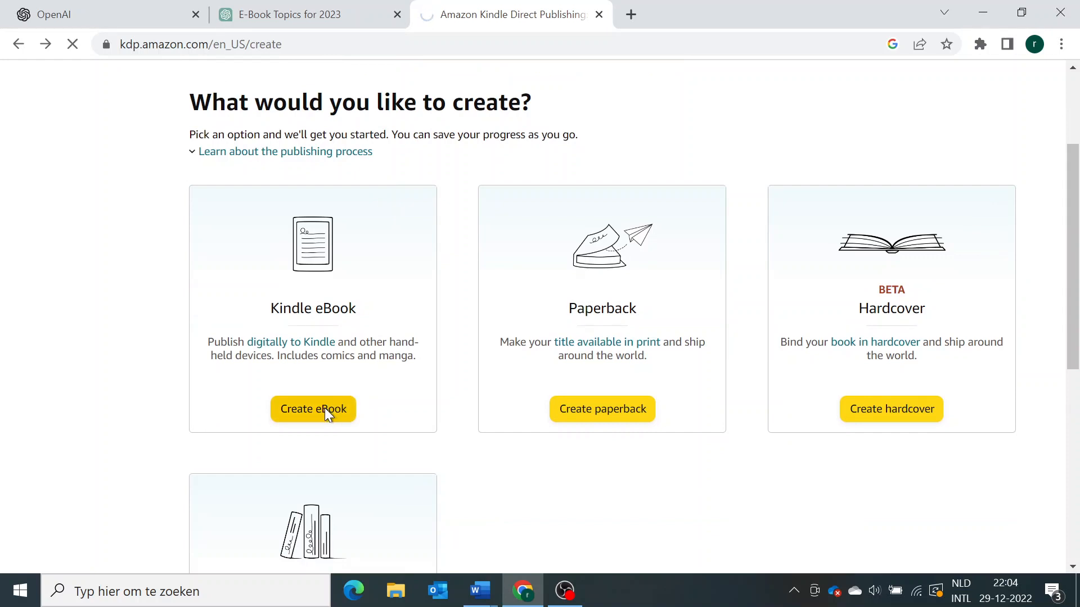
{"action": "left_click", "coordinate": [312, 408]}
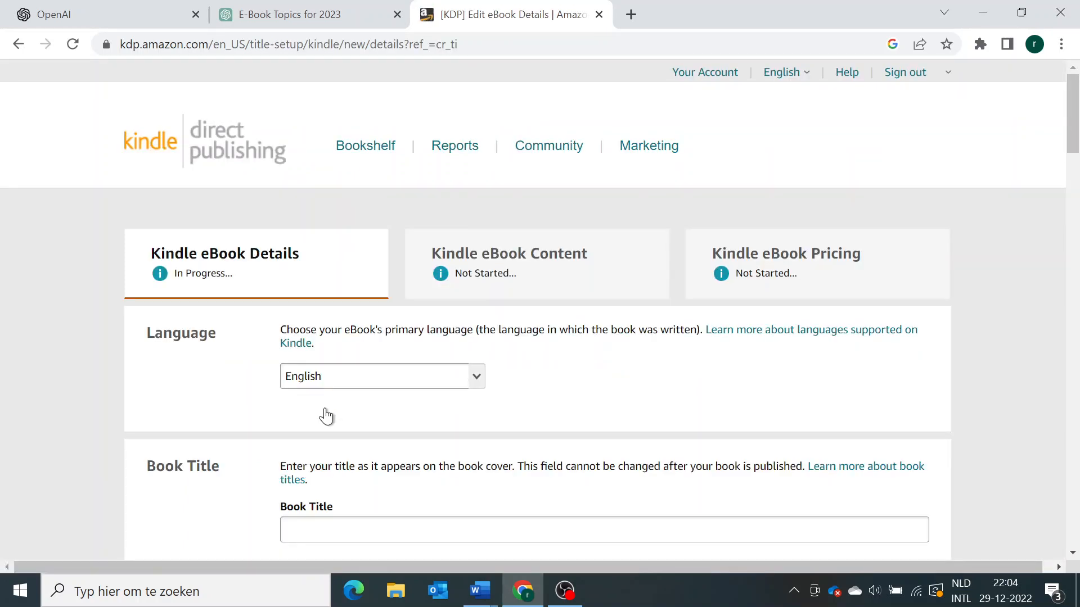
{"action": "scroll", "scroll_direction": "down", "scroll_amount": 3}
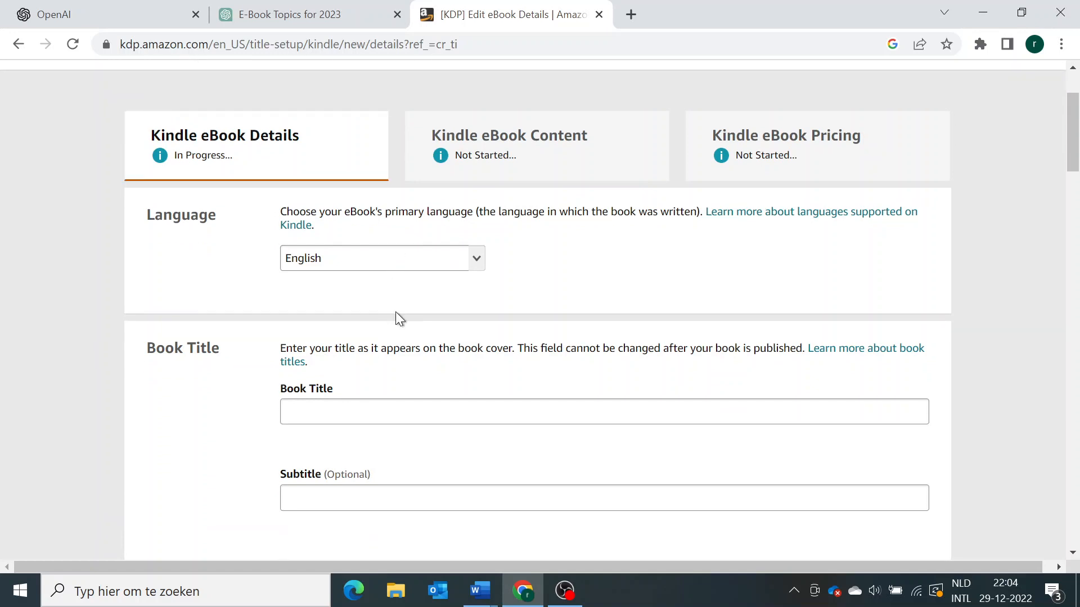
{"action": "scroll", "scroll_direction": "down", "scroll_amount": 3}
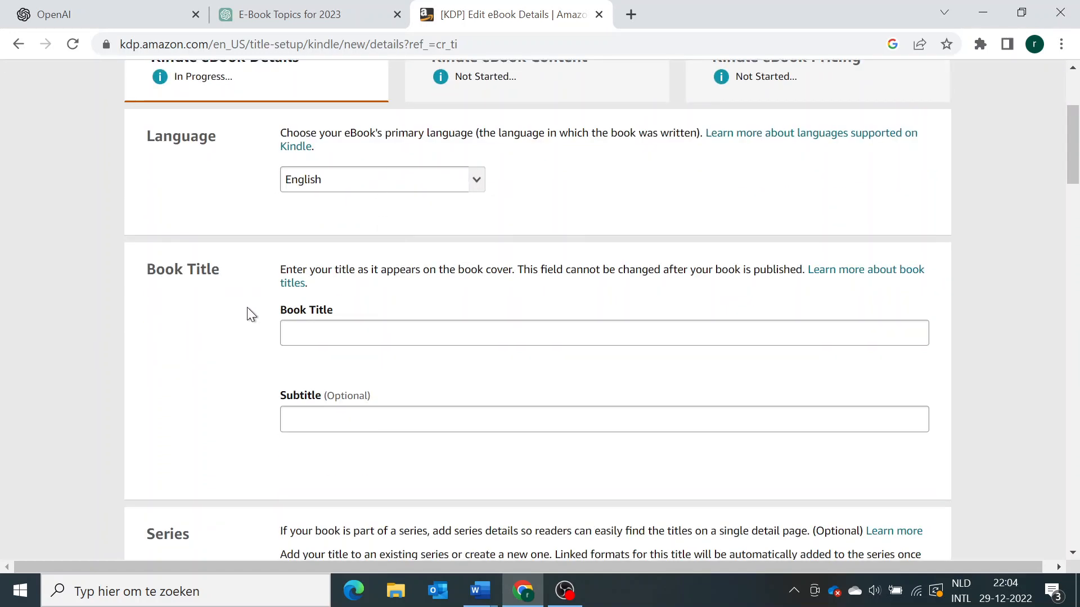
{"action": "left_click", "coordinate": [604, 334]}
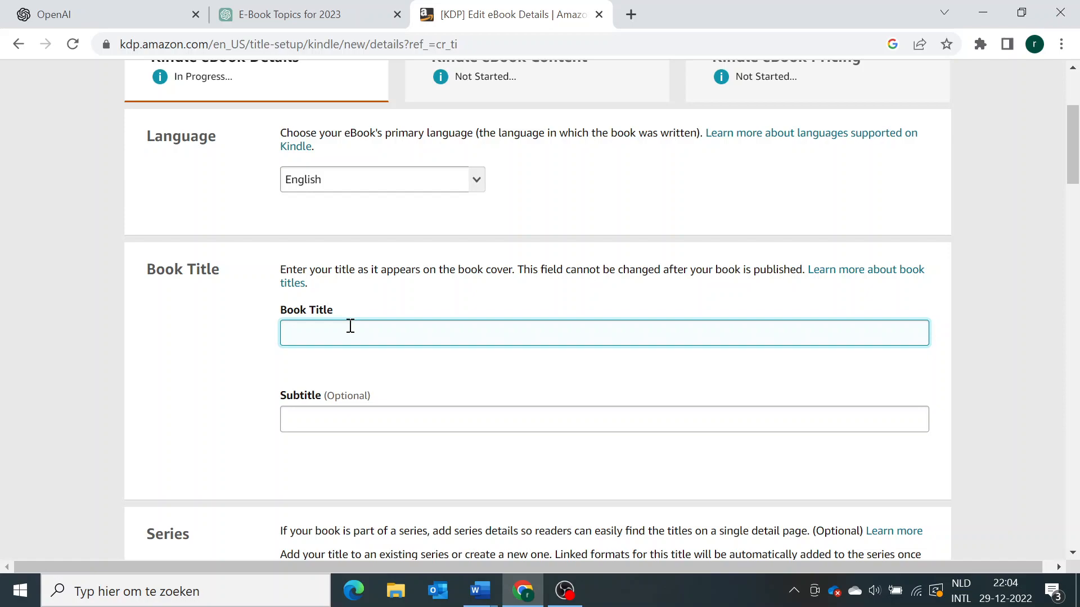
Paste ChatGPT's 'From Idea to Reality: How to Turn Your Business Dreams…' into Book Title.
{"action": "left_click", "coordinate": [288, 15]}
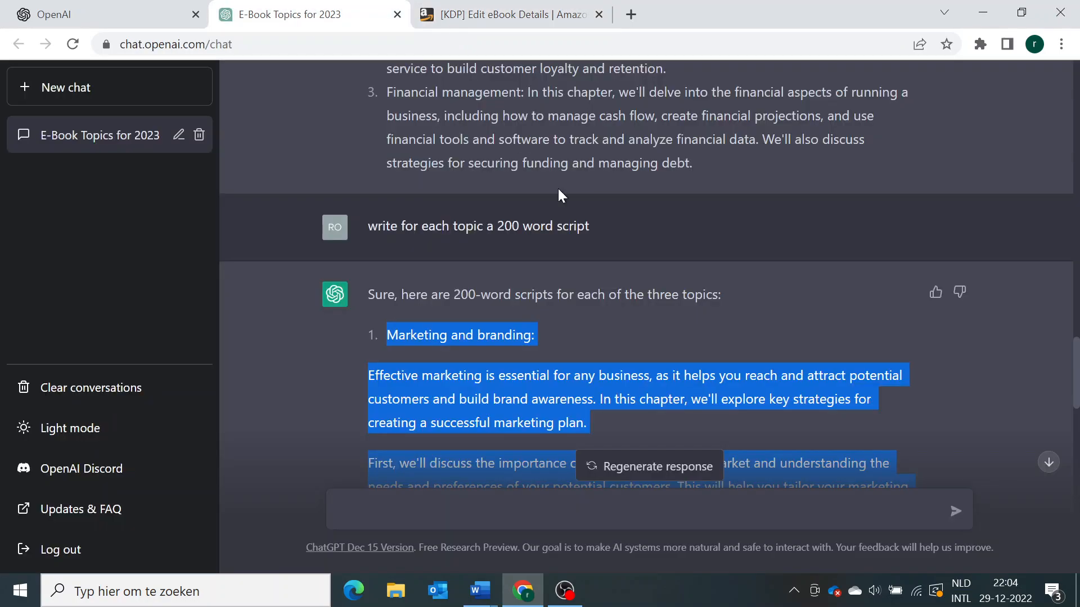
{"action": "scroll", "scroll_direction": "down", "scroll_amount": 3}
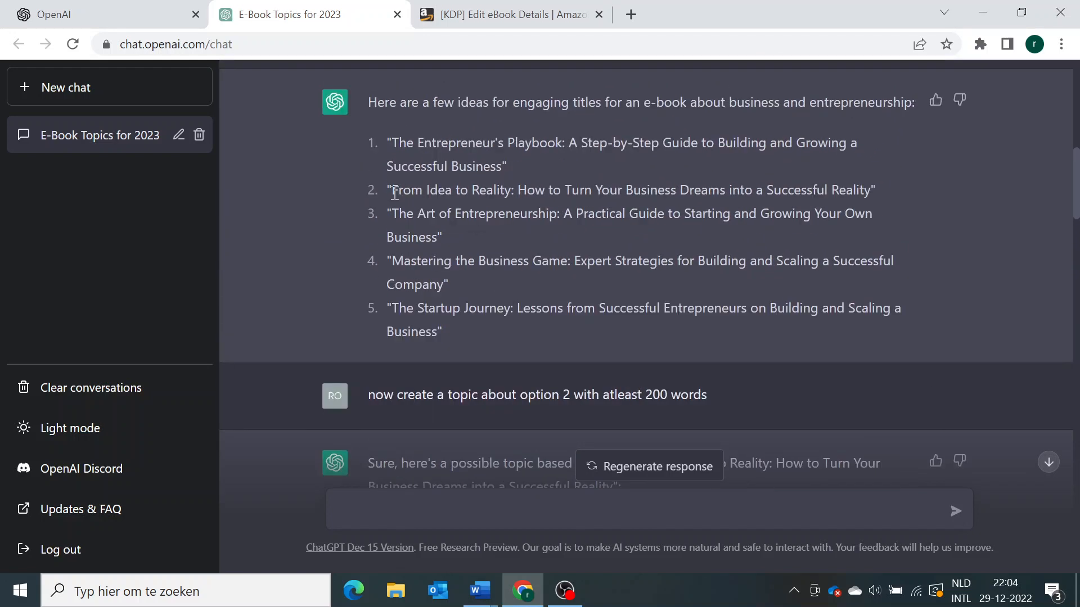
{"action": "left_click_drag", "start_coordinate": [390, 190], "coordinate": [859, 190]}
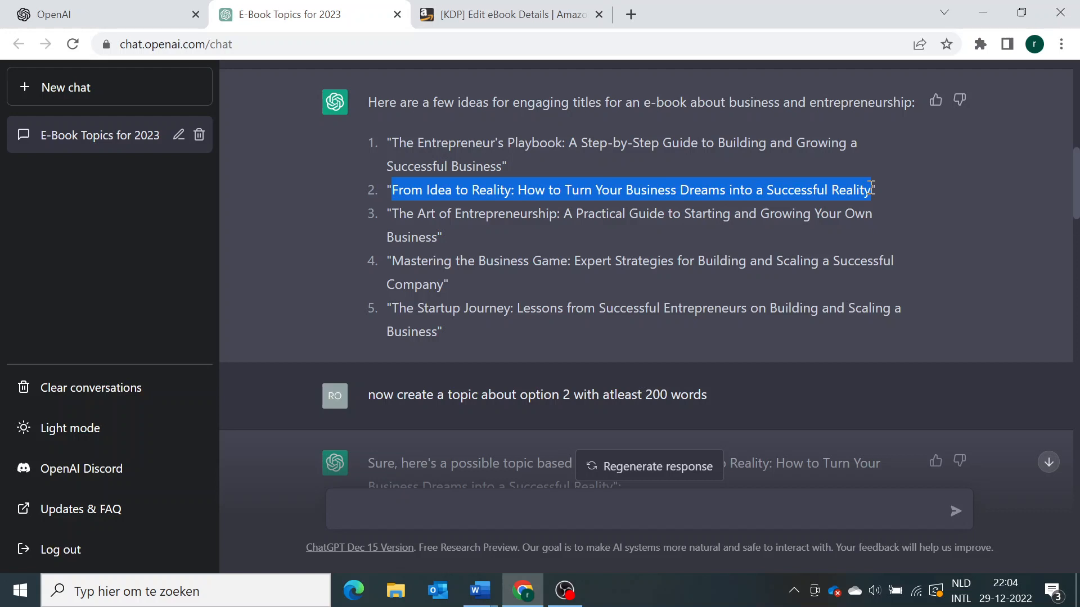
{"action": "left_click", "coordinate": [509, 15]}
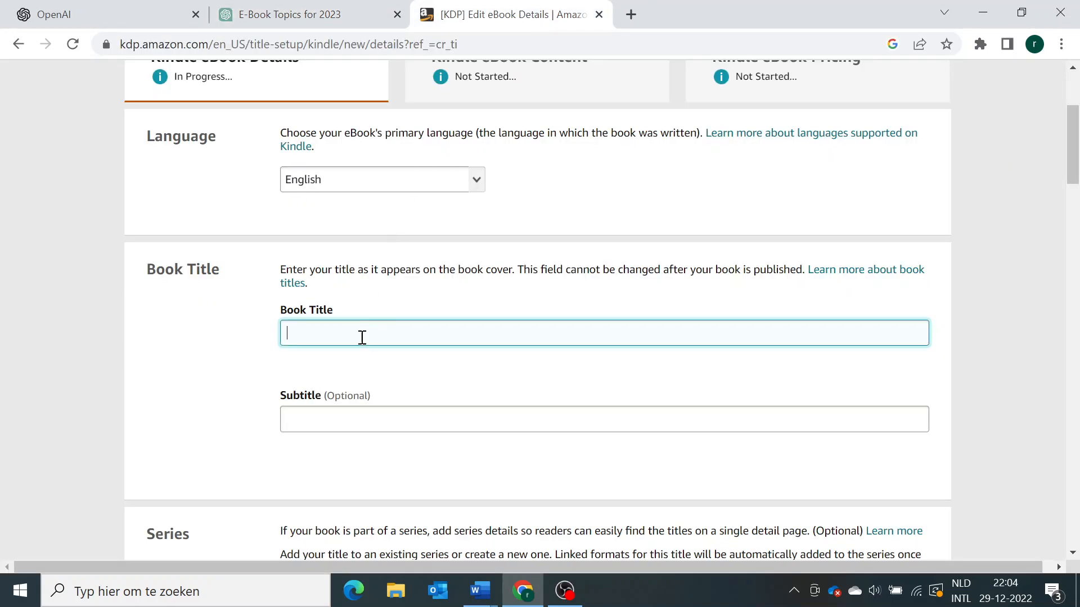
{"action": "type", "text": "From Idea to Reality: How to Turn Your Business Dreams into a Successful Reality"}
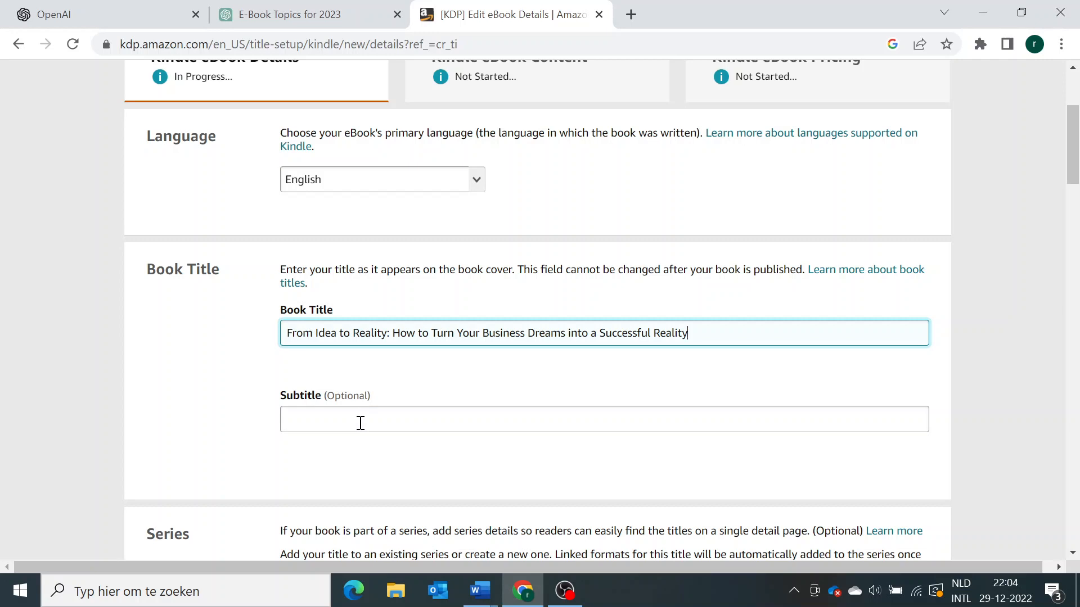
Enter the subtitle 'A Millionaires Secret Story'.
{"action": "left_click", "coordinate": [604, 420]}
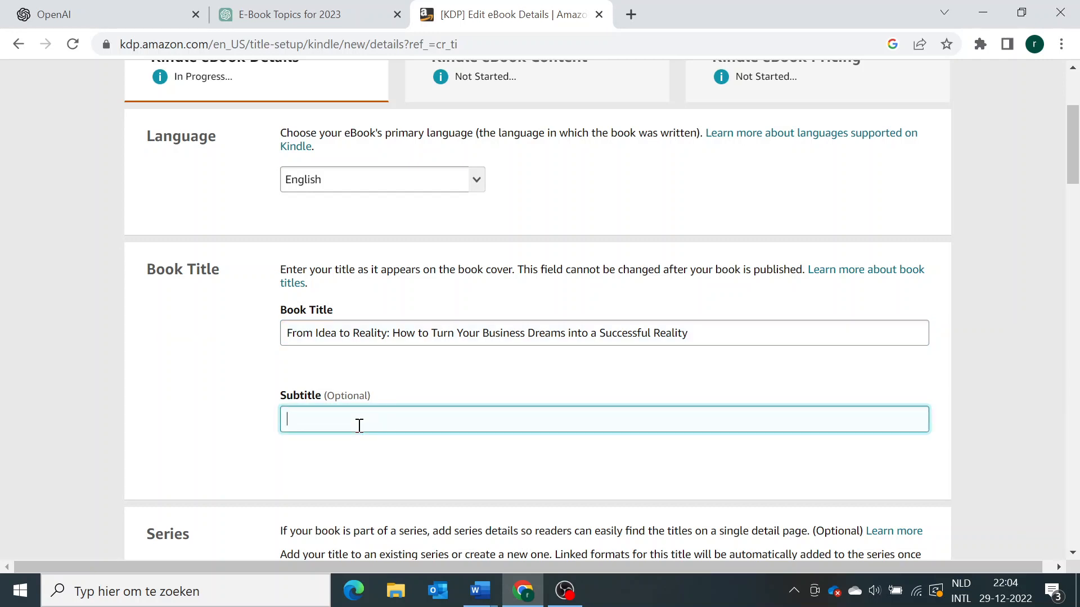
{"action": "type", "text": "A"}
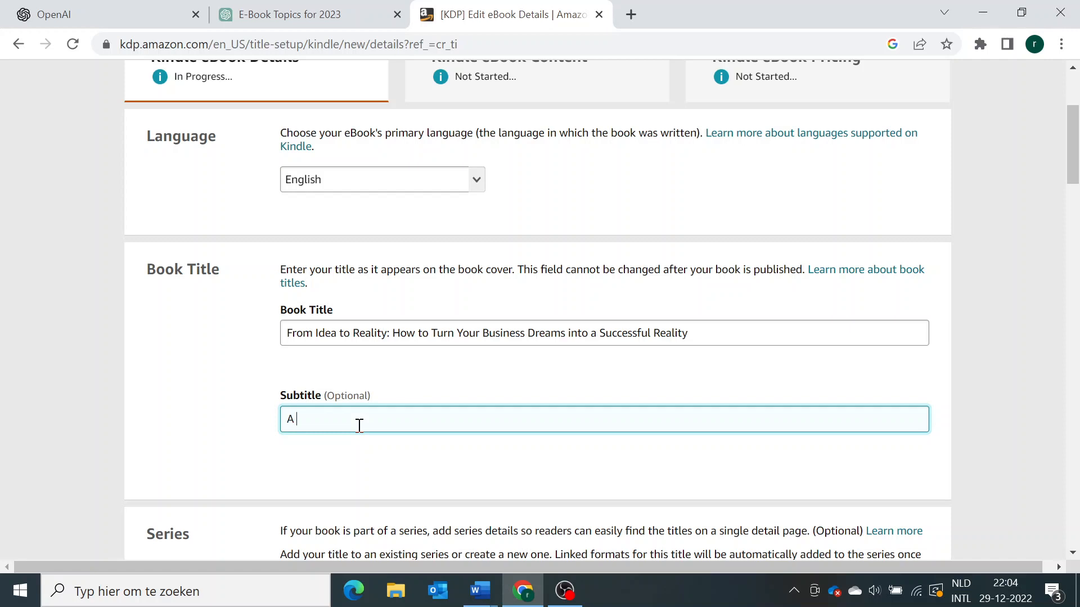
{"action": "type", "text": "m"}
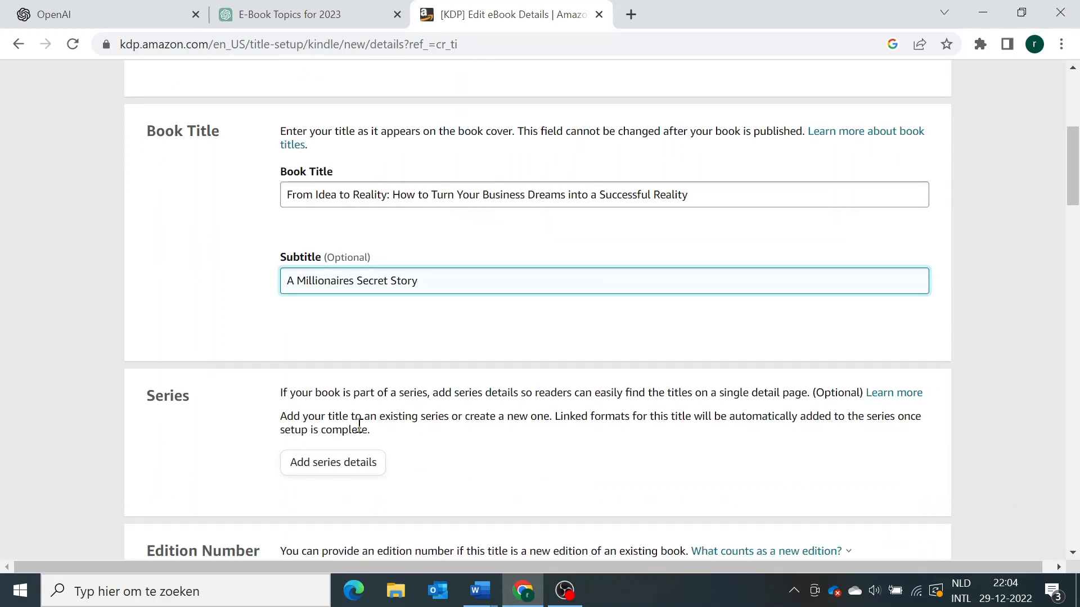
{"action": "scroll", "scroll_direction": "down", "scroll_amount": 3}
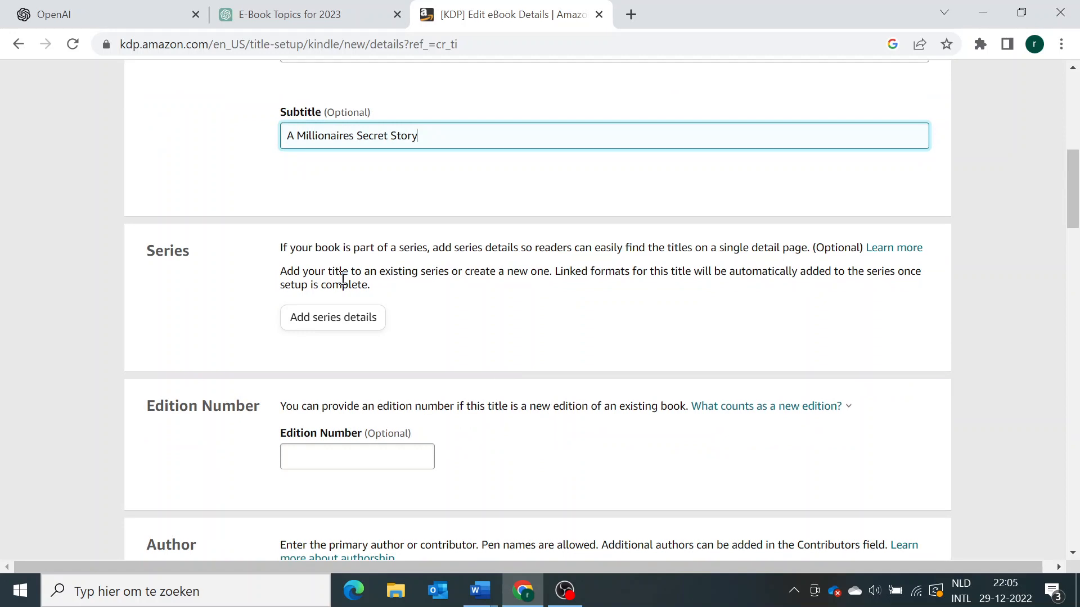
{"action": "mouse_move", "coordinate": [542, 235]}
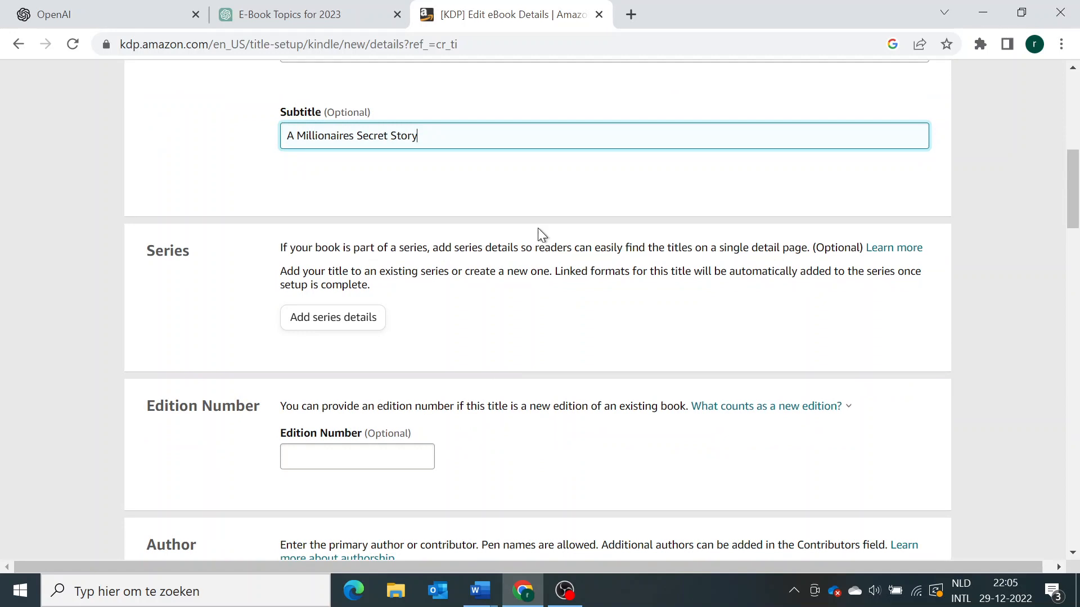
Set the edition number to 1.
{"action": "scroll", "scroll_direction": "down", "scroll_amount": 3}
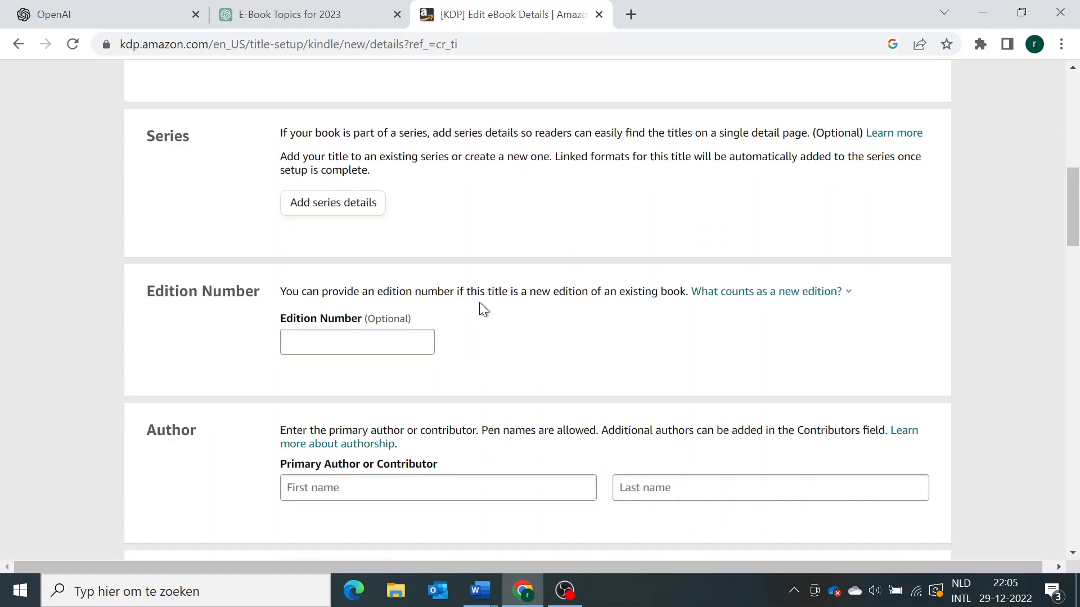
{"action": "left_click", "coordinate": [357, 343]}
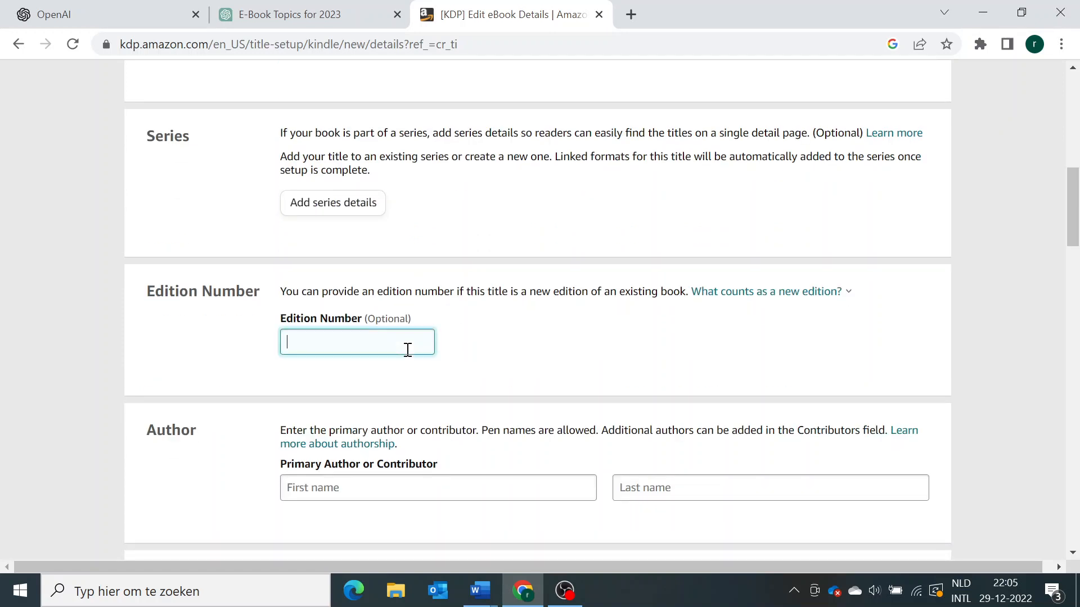
{"action": "type", "text": "1"}
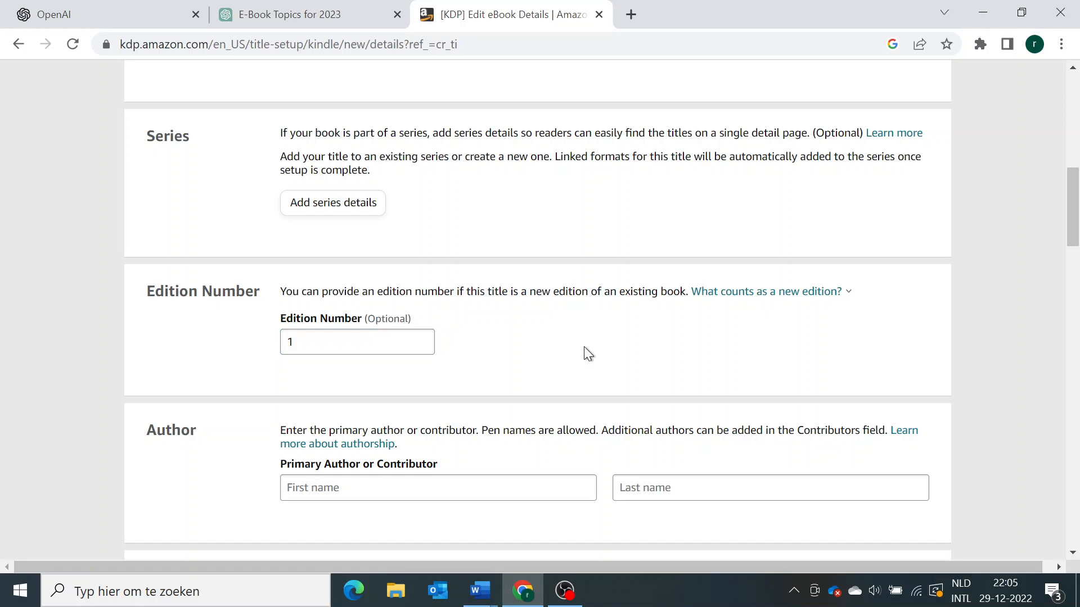
{"action": "scroll", "scroll_direction": "down", "scroll_amount": 3}
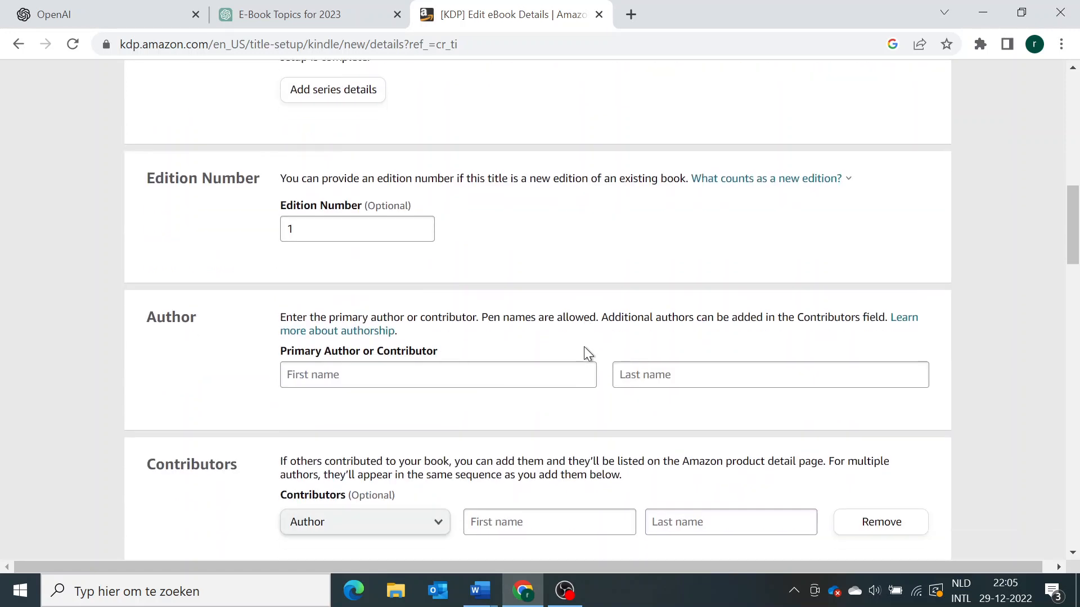
Enter the primary author as first name 'Simplified', last name 'xxx'.
{"action": "left_click", "coordinate": [438, 374]}
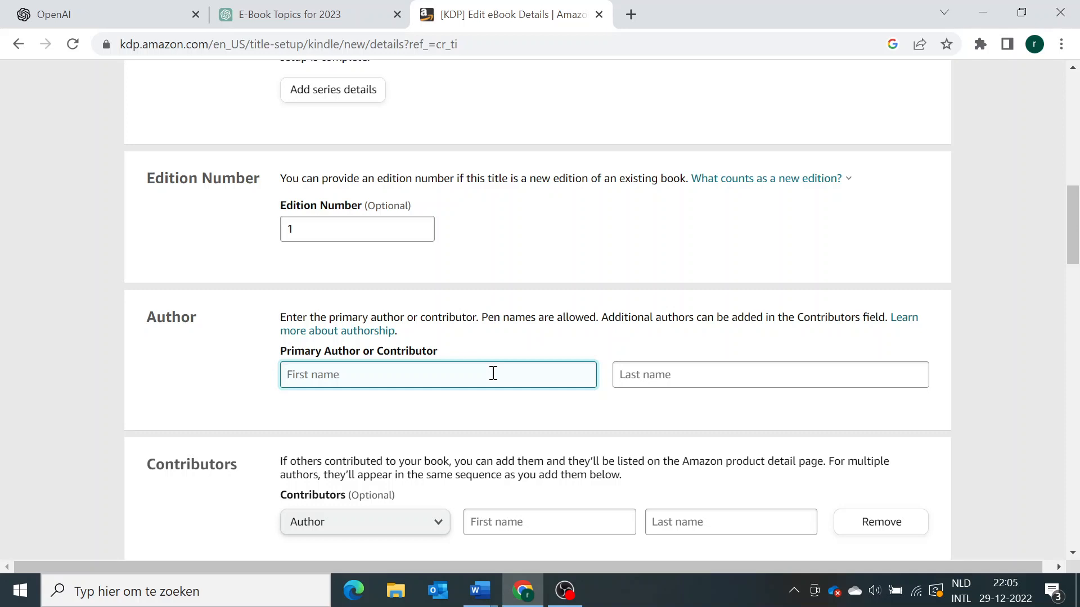
{"action": "type", "text": "Simplified"}
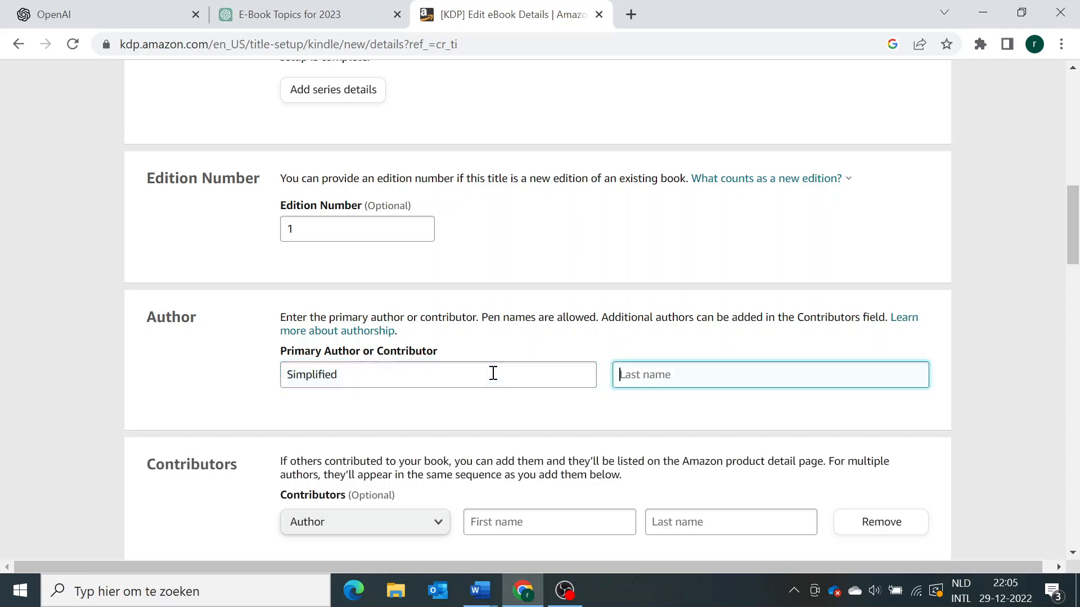
{"action": "type", "text": "xxx"}
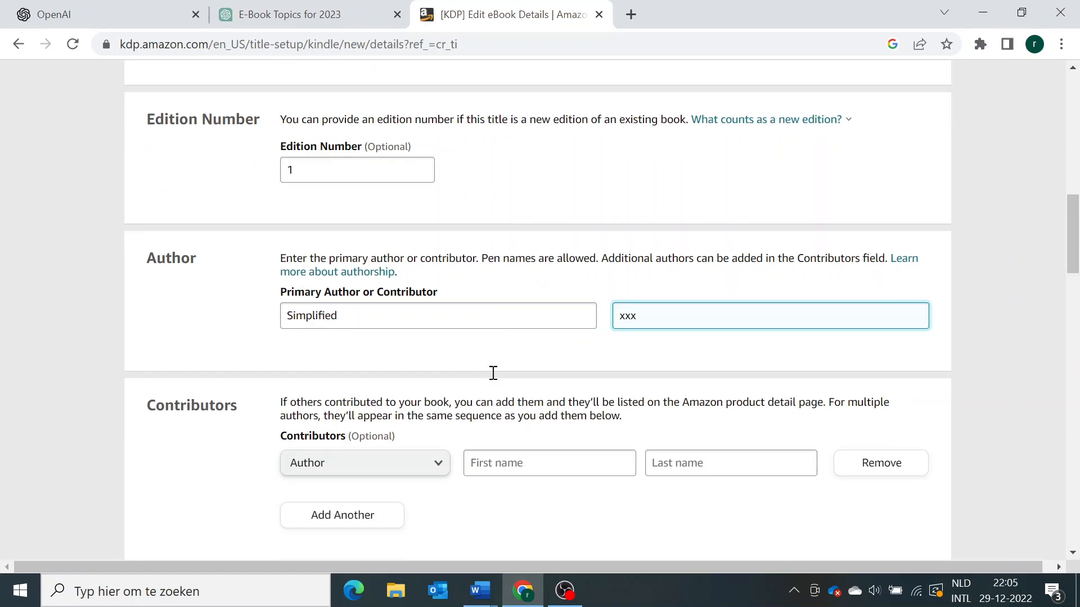
{"action": "scroll", "scroll_direction": "down", "scroll_amount": 3}
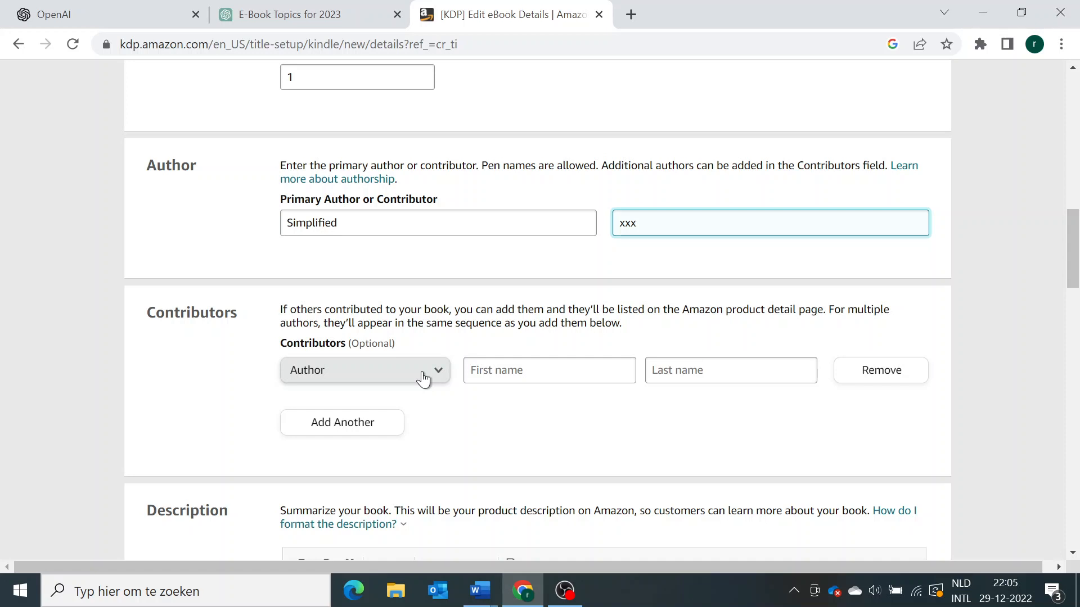
Reach the empty Description editor, then return to the ChatGPT conversation.
{"action": "scroll", "scroll_direction": "down", "scroll_amount": 3}
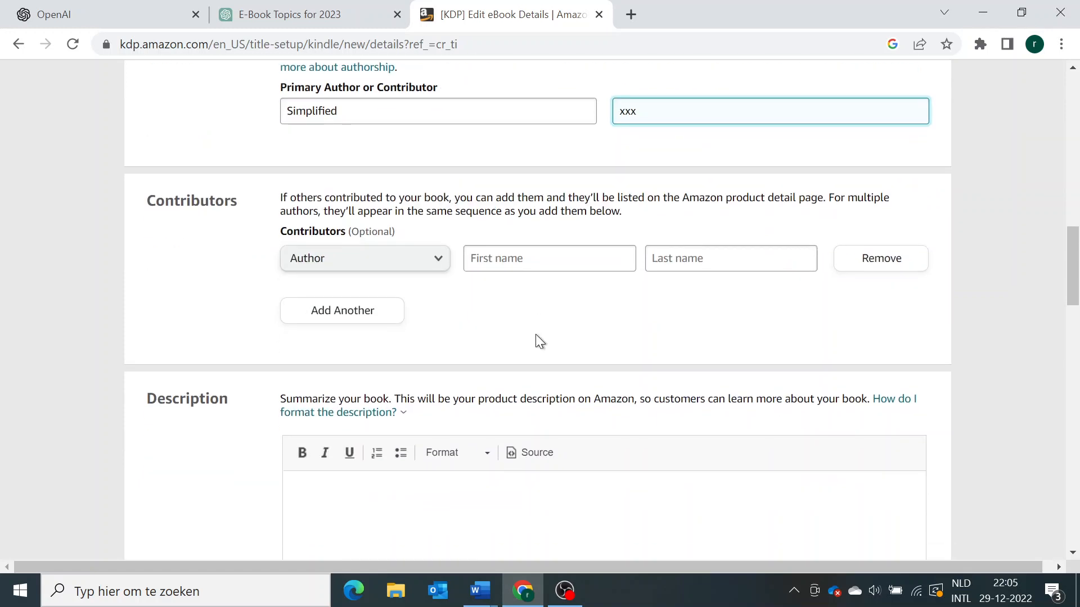
{"action": "scroll", "scroll_direction": "down", "scroll_amount": 3}
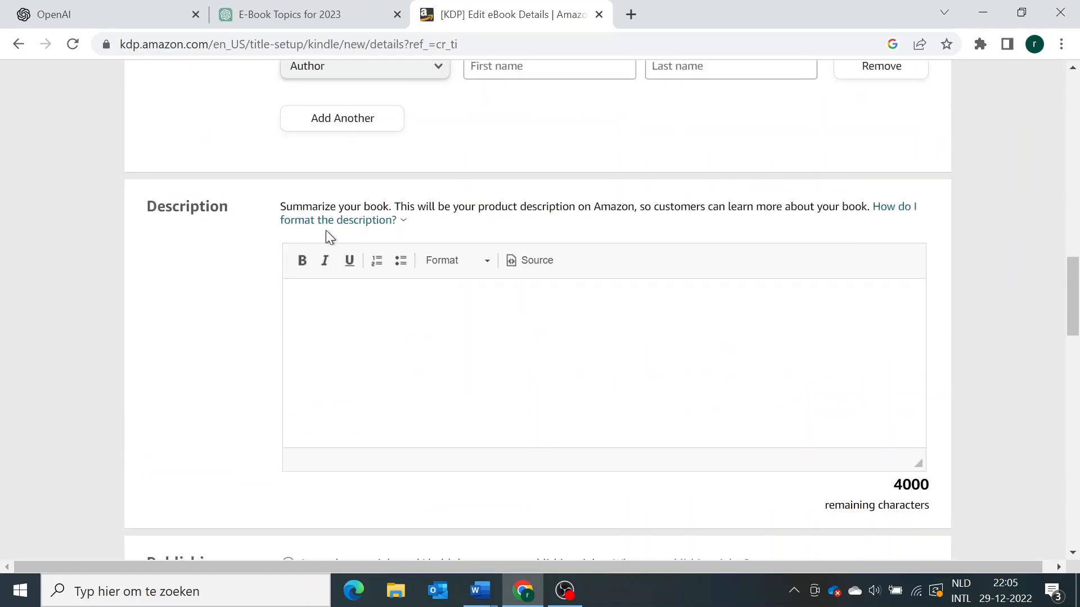
{"action": "mouse_move", "coordinate": [216, 216]}
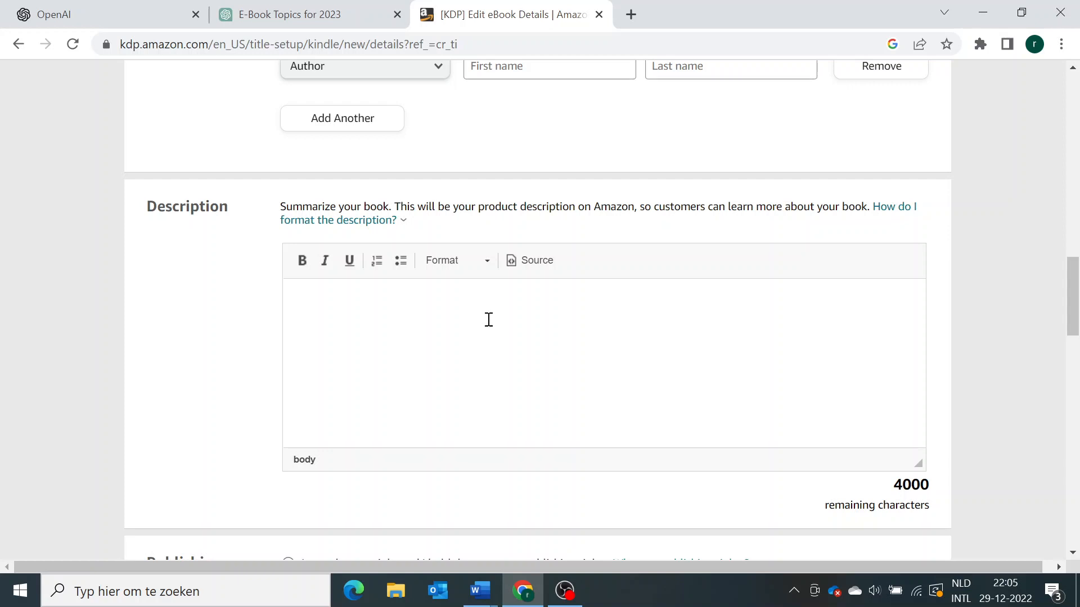
{"action": "left_click", "coordinate": [482, 303]}
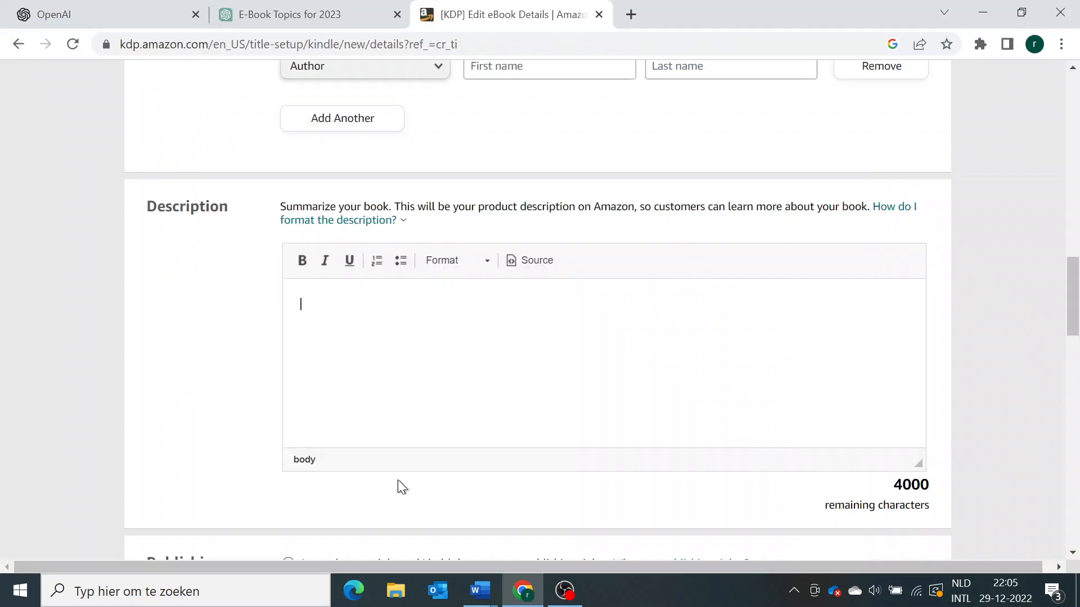
{"action": "left_click", "coordinate": [288, 15]}
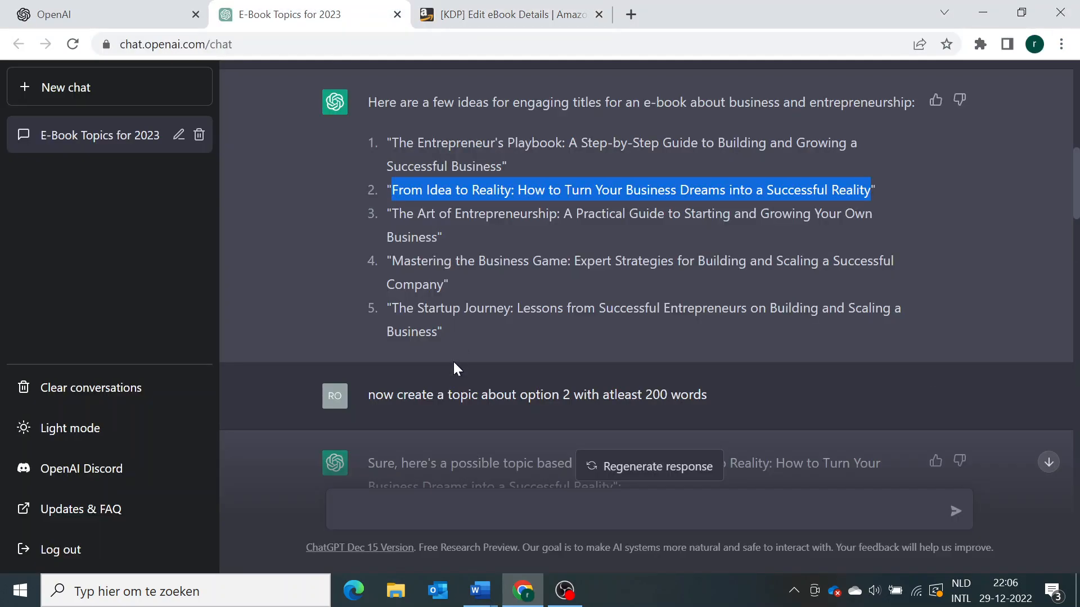
Ask ChatGPT for a 100-word summary of all 4 topics and highlight its reply.
{"action": "scroll", "scroll_direction": "down", "scroll_amount": 3}
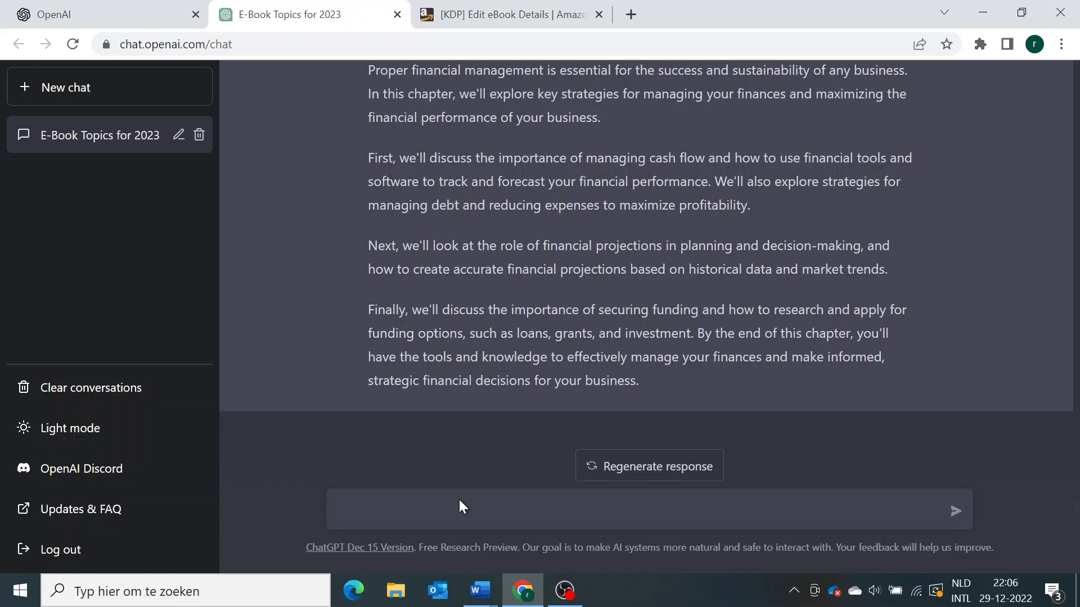
{"action": "type", "text": "write"}
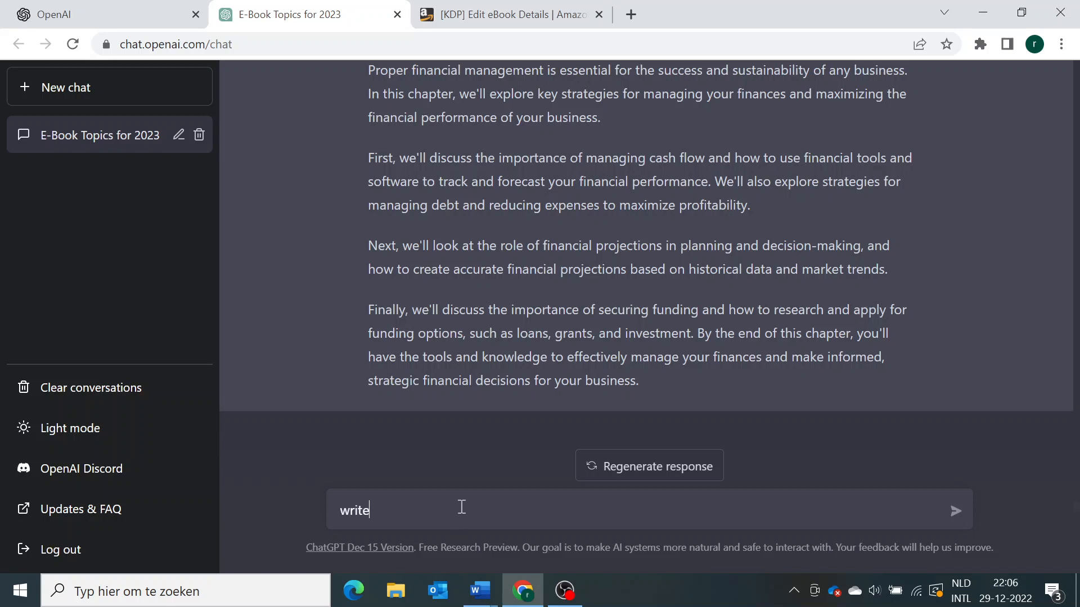
{"action": "type", "text": "a short sumary of 100"}
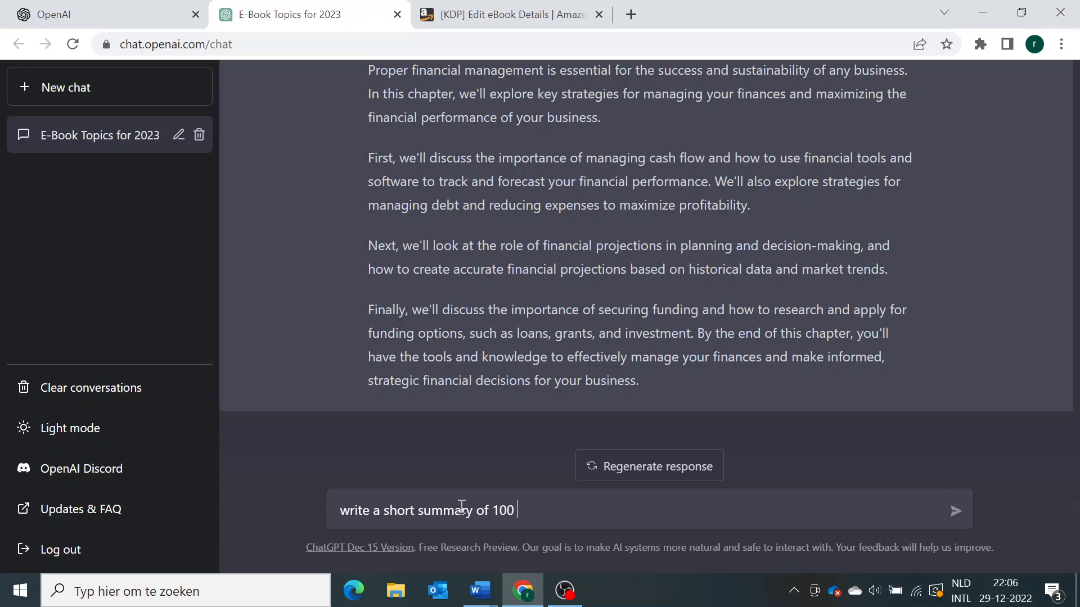
{"action": "type", "text": "words about th"}
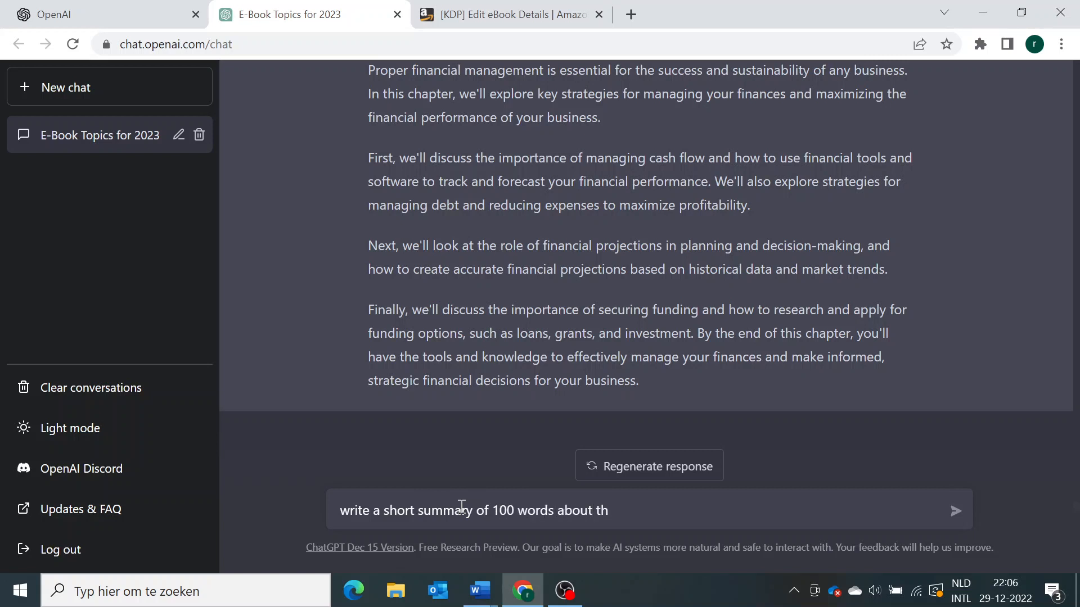
{"action": "type", "text": "all"}
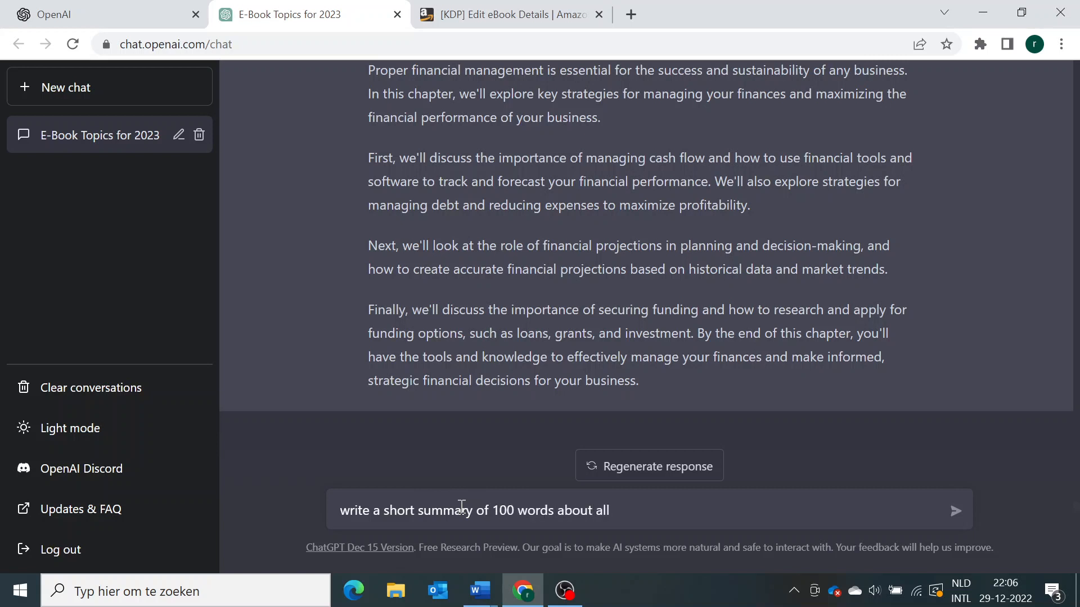
{"action": "type", "text": "4 topics"}
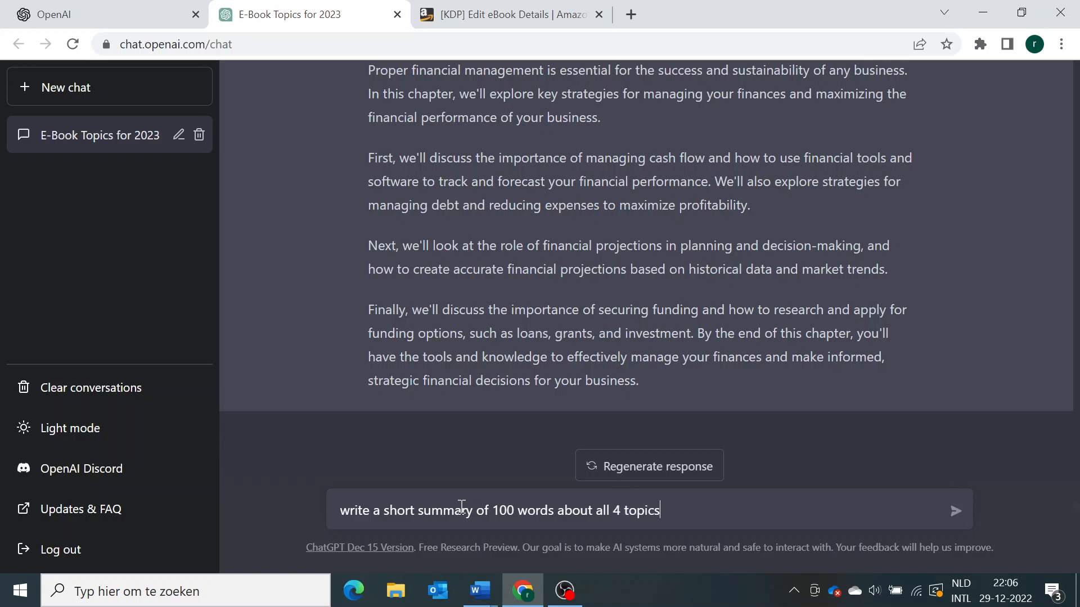
{"action": "left_click", "coordinate": [955, 510]}
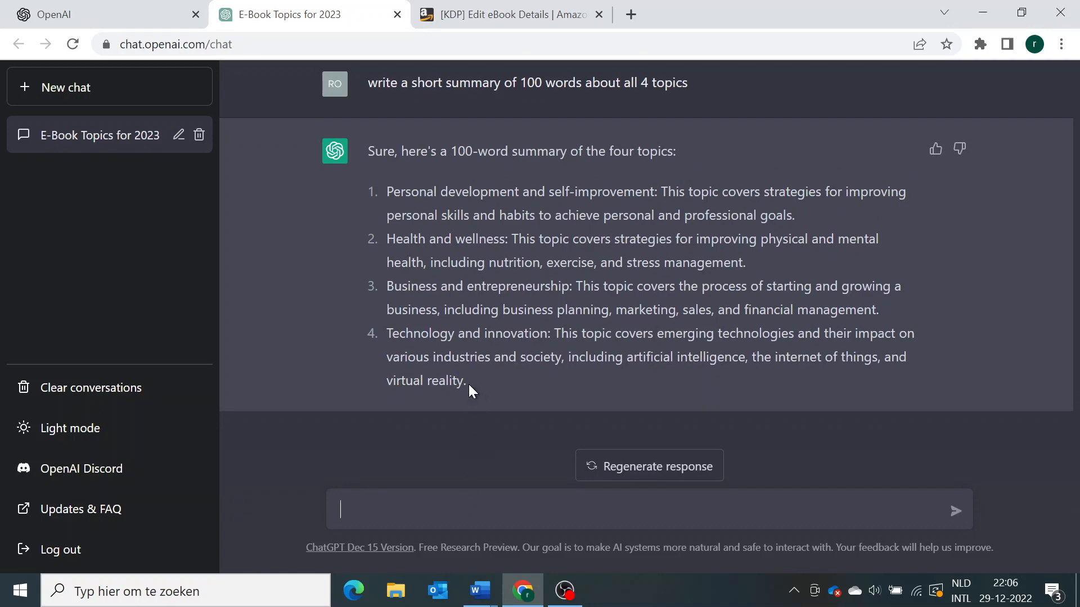
{"action": "left_click_drag", "start_coordinate": [387, 192], "coordinate": [466, 380]}
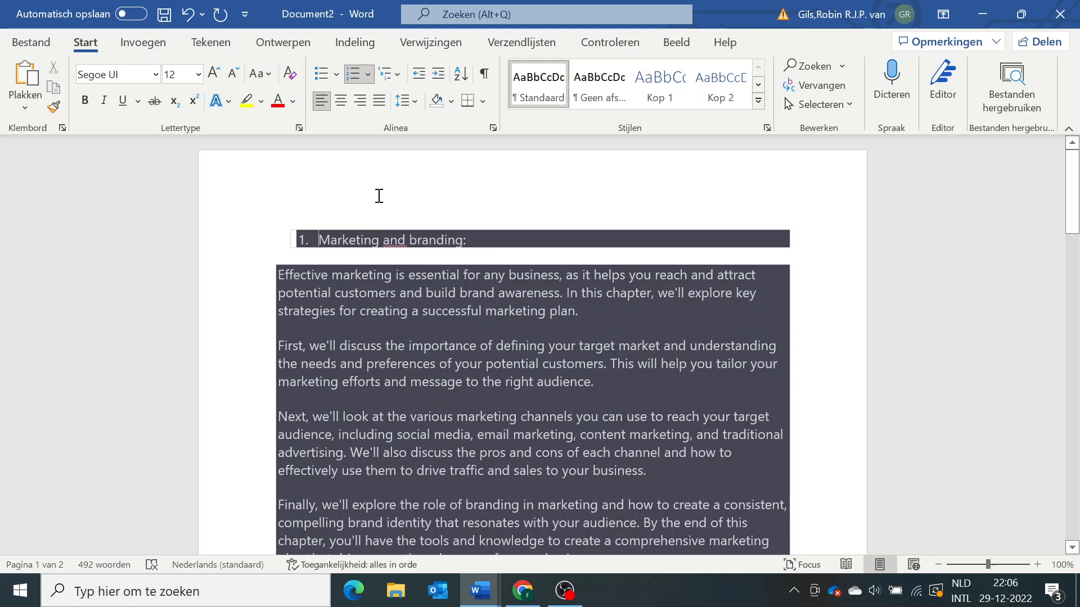
Paste the personal development four-topic summary into the KDP book Description.
{"action": "left_click", "coordinate": [522, 591]}
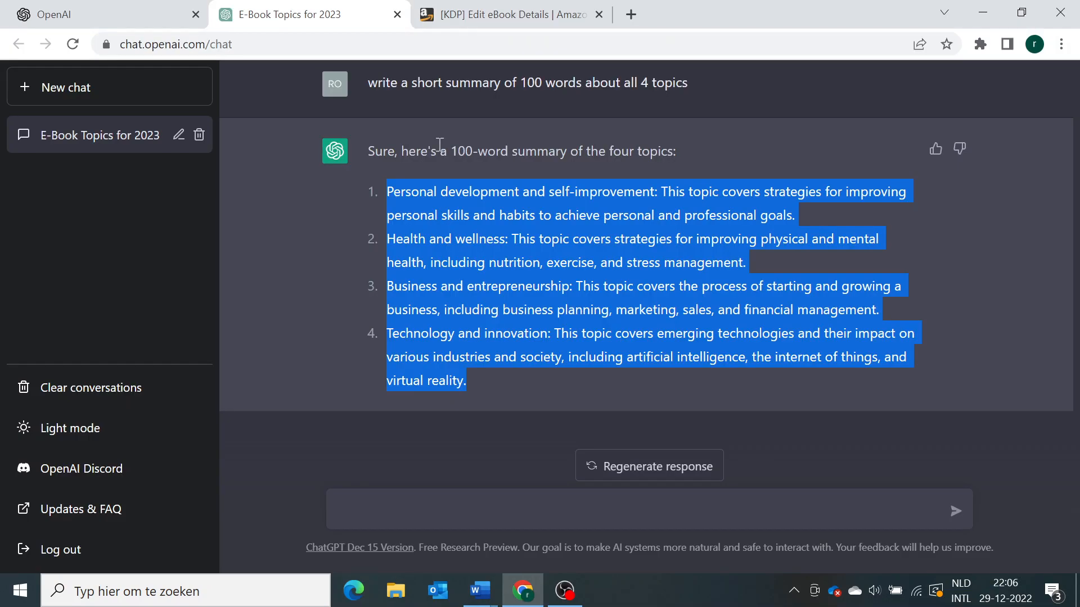
{"action": "left_click", "coordinate": [507, 15]}
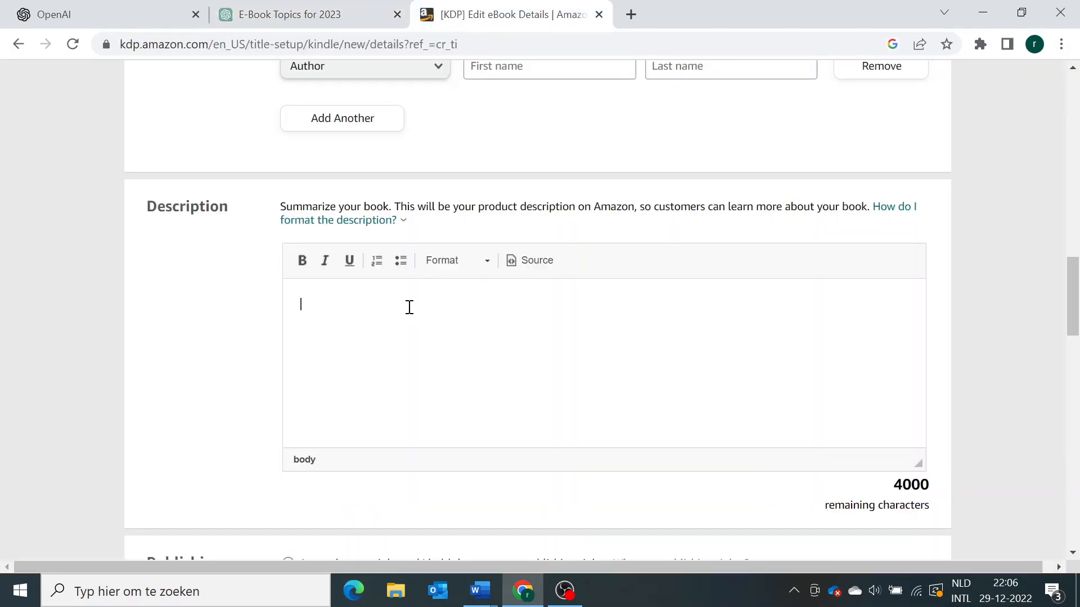
{"action": "type", "text": "Personal development and self-improvement: This topic covers strategies for improving personal skills and habits to achieve personal and professional goals."}
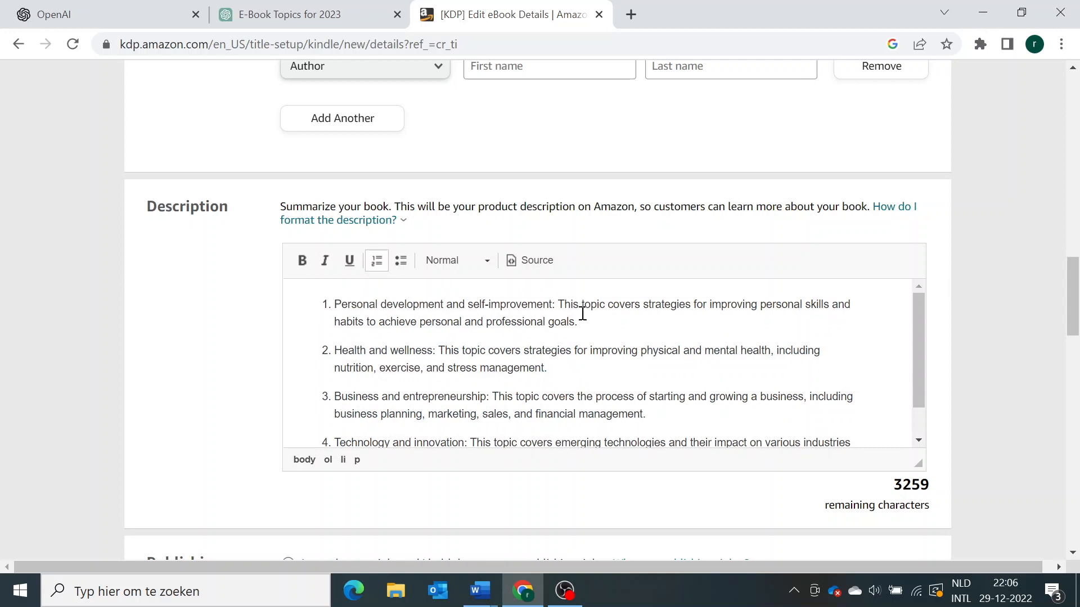
{"action": "scroll", "scroll_direction": "down", "scroll_amount": 3}
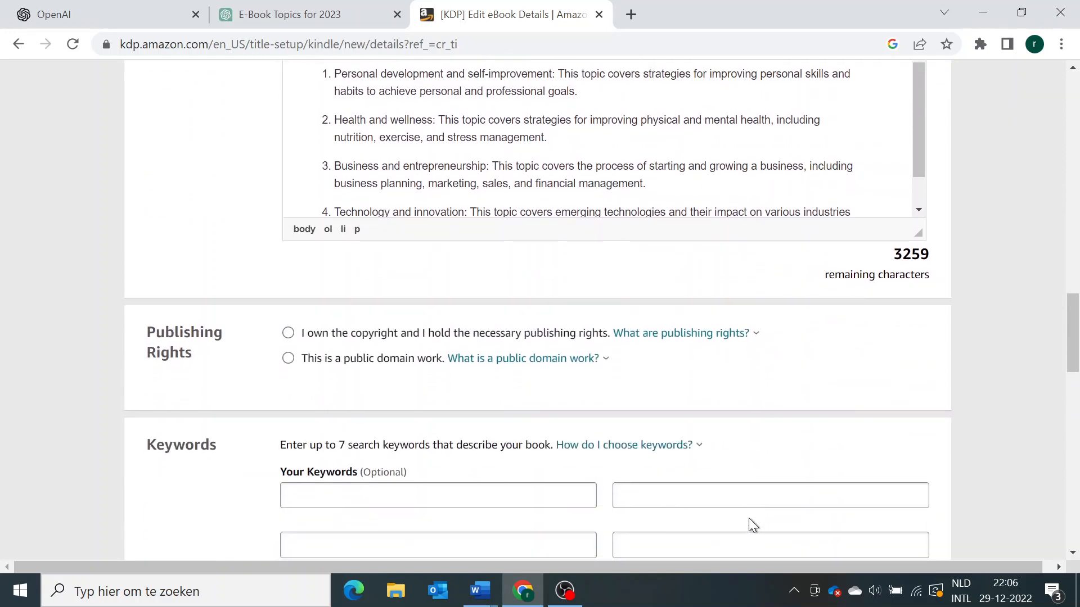
{"action": "mouse_move", "coordinate": [665, 390]}
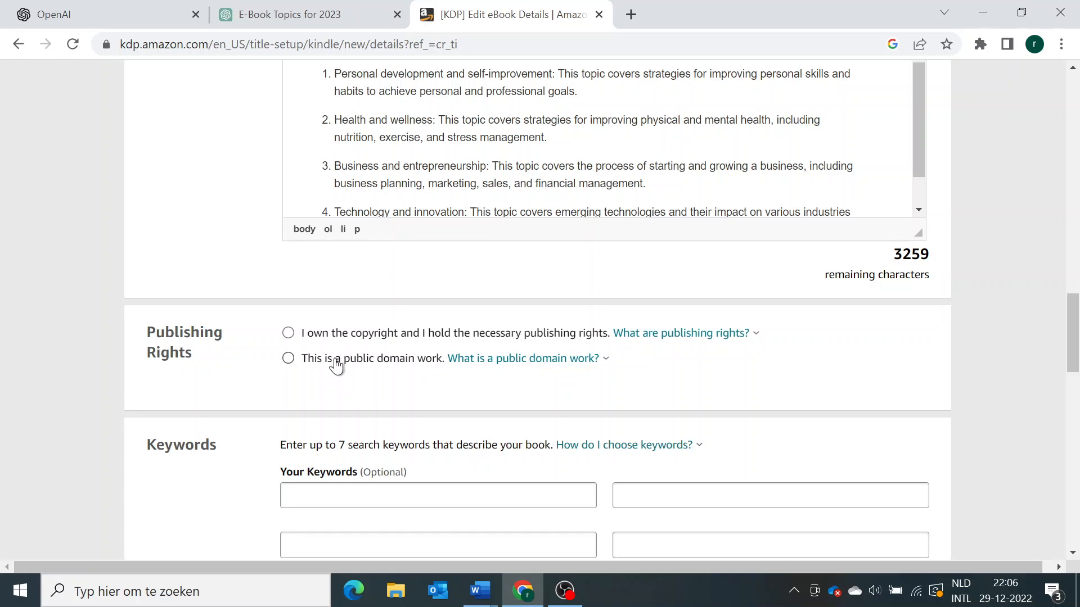
{"action": "mouse_move", "coordinate": [378, 348]}
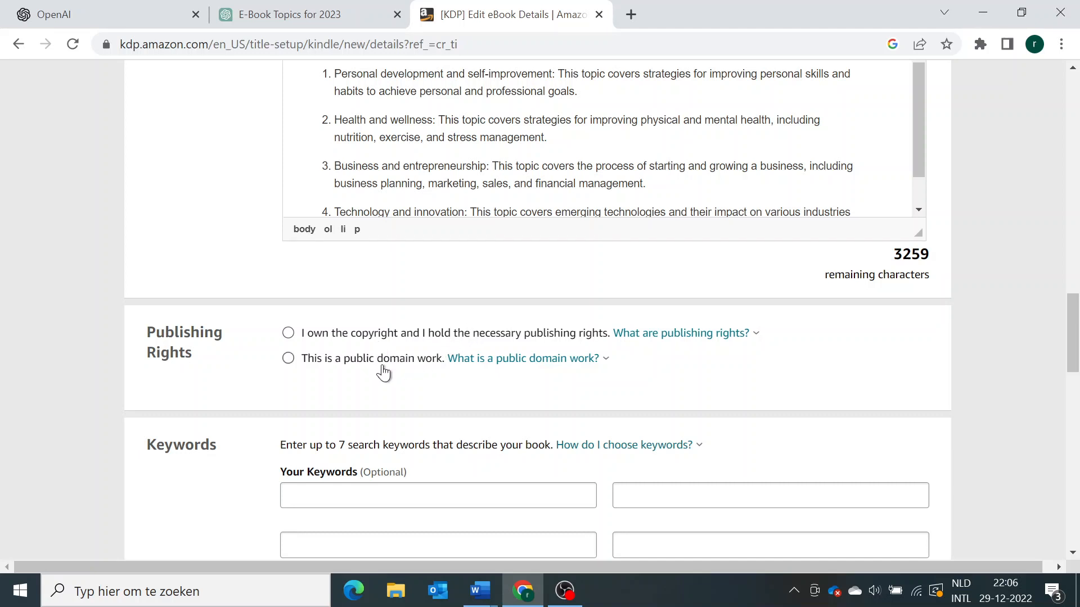
{"action": "mouse_move", "coordinate": [435, 341]}
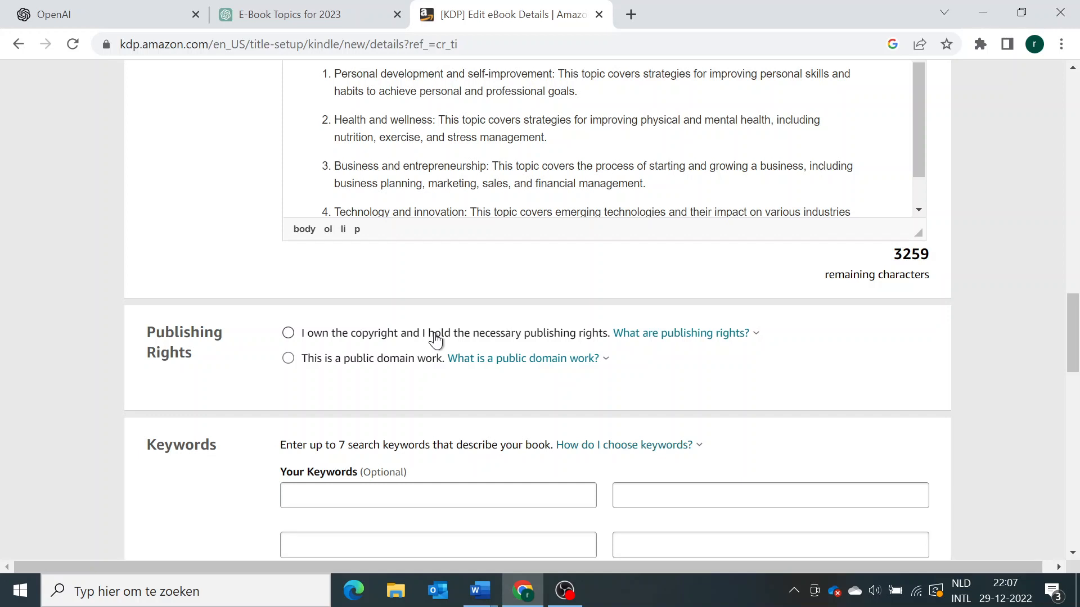
Select 'I own the copyright and I hold the necessary publishing rights'.
{"action": "left_click", "coordinate": [288, 333]}
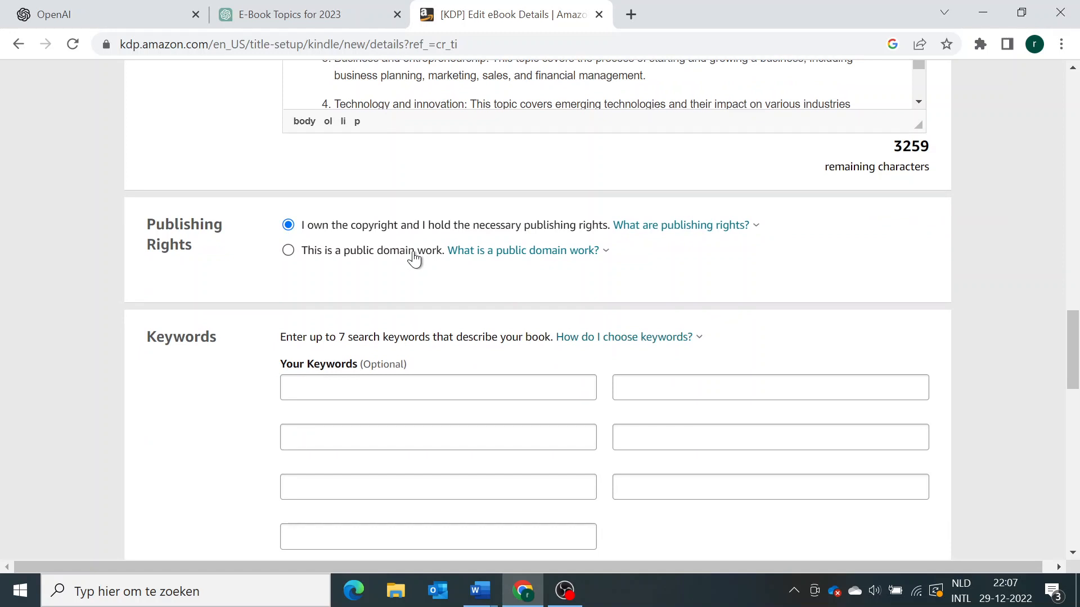
{"action": "scroll", "scroll_direction": "down", "scroll_amount": 3}
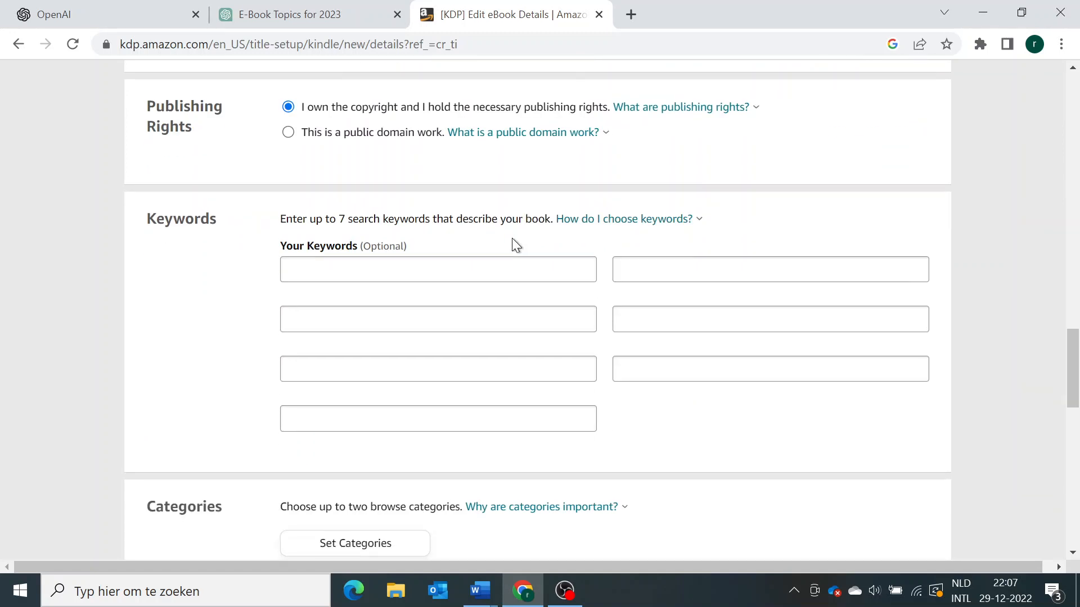
Enter the keywords money, entrepreneurship and business, then return to the E-Book Topics chat.
{"action": "left_click", "coordinate": [438, 270]}
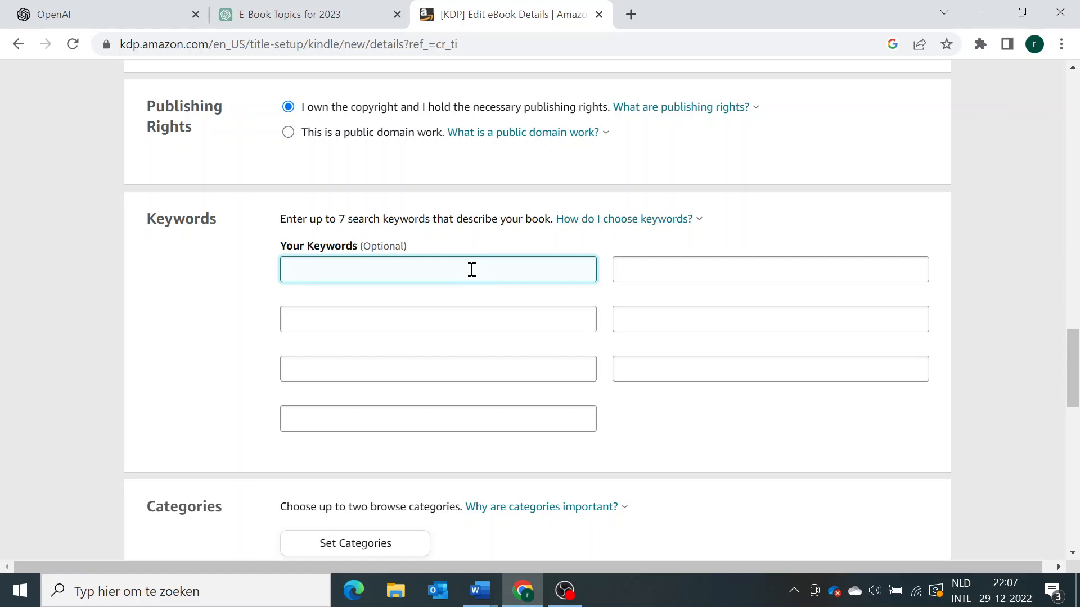
{"action": "type", "text": "money"}
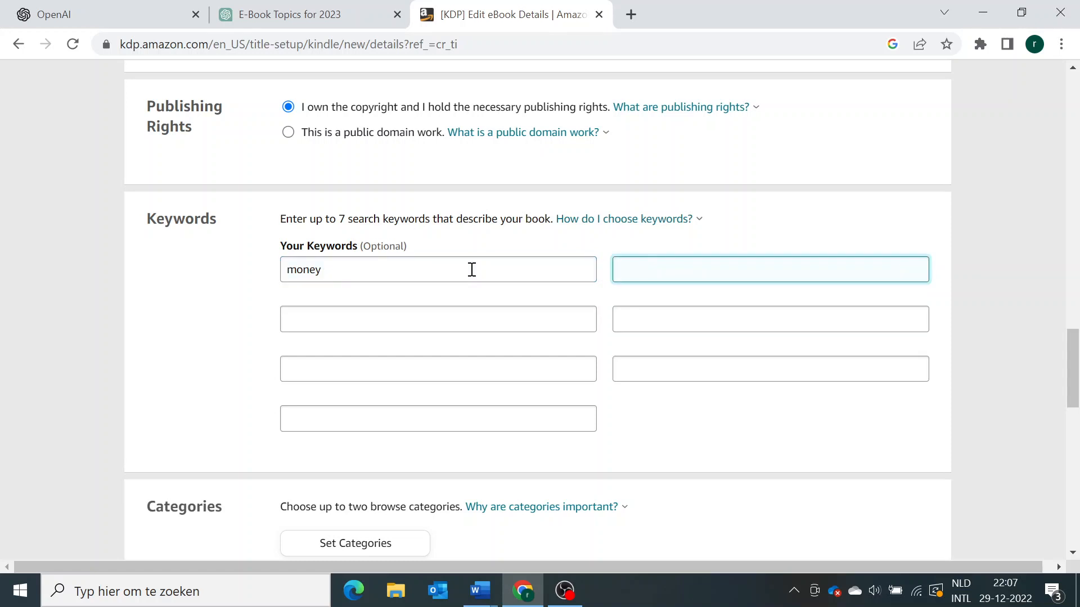
{"action": "type", "text": "entreperneurship"}
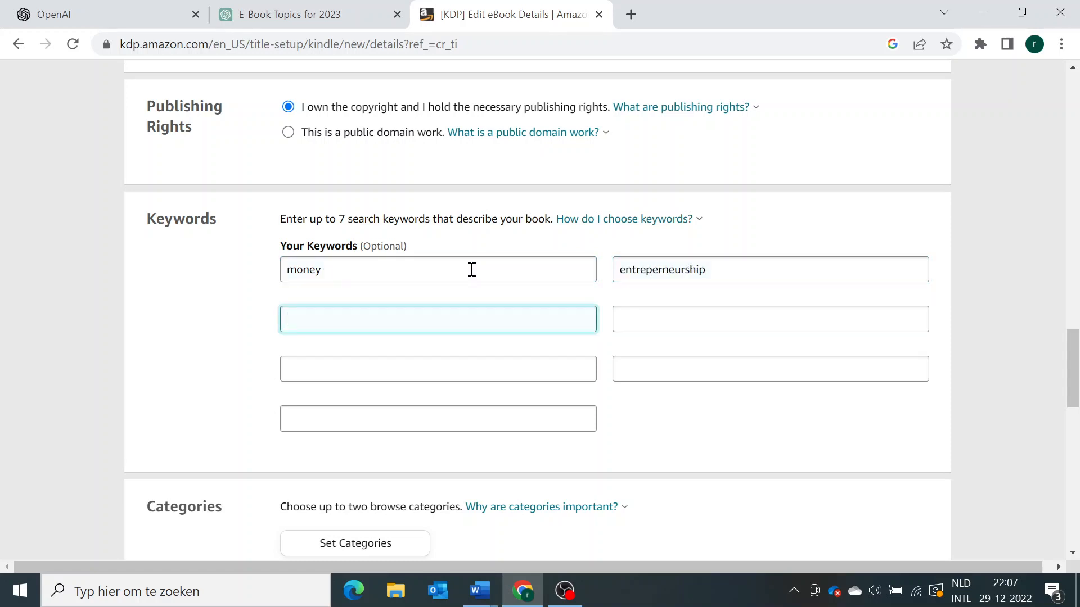
{"action": "left_click", "coordinate": [770, 269]}
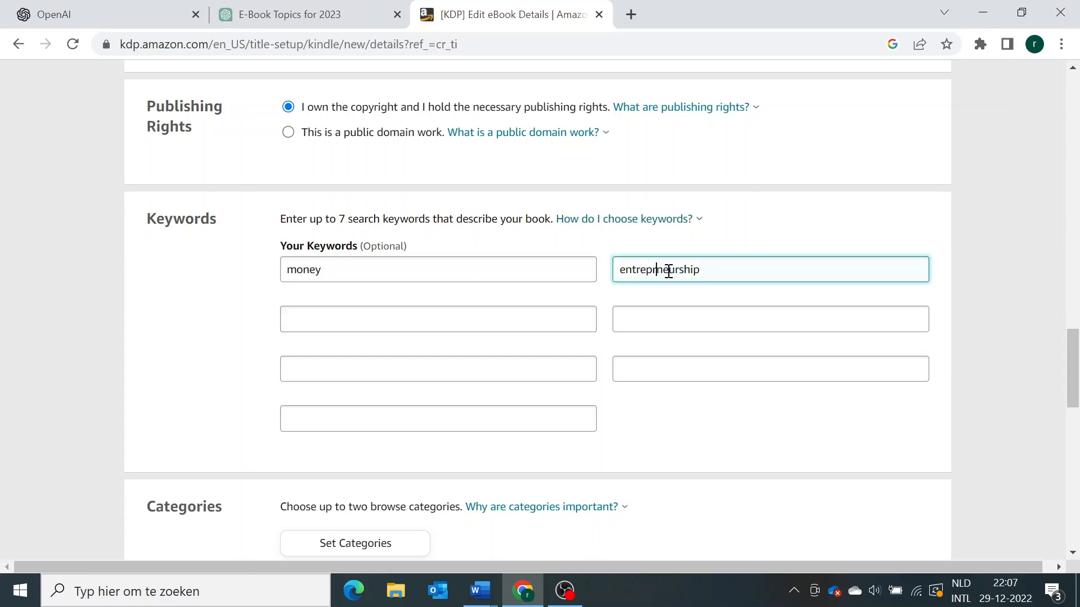
{"action": "left_click", "coordinate": [438, 319]}
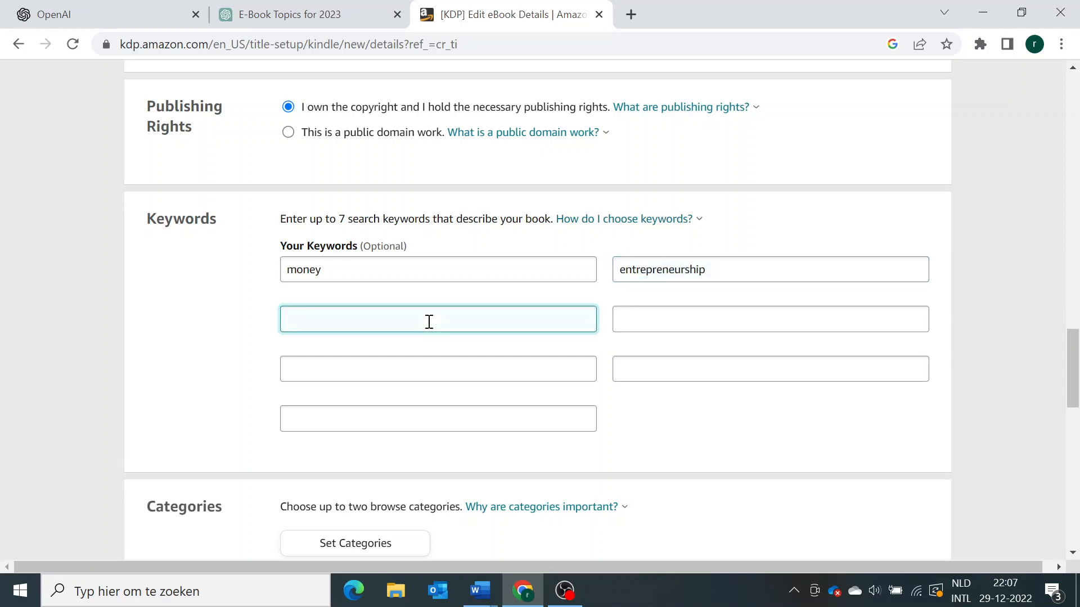
{"action": "type", "text": "business"}
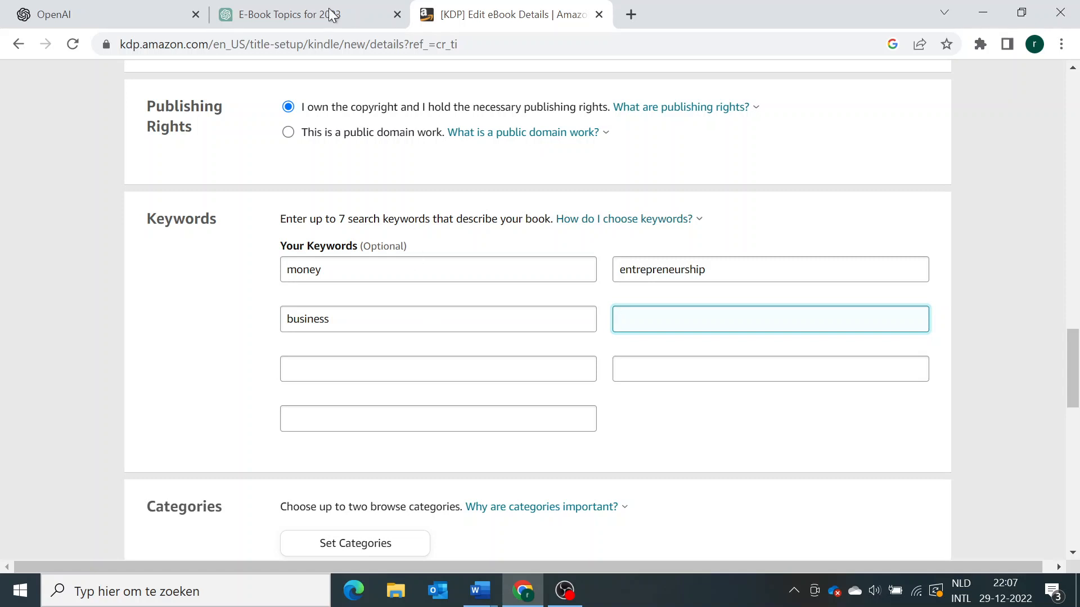
{"action": "left_click", "coordinate": [280, 14]}
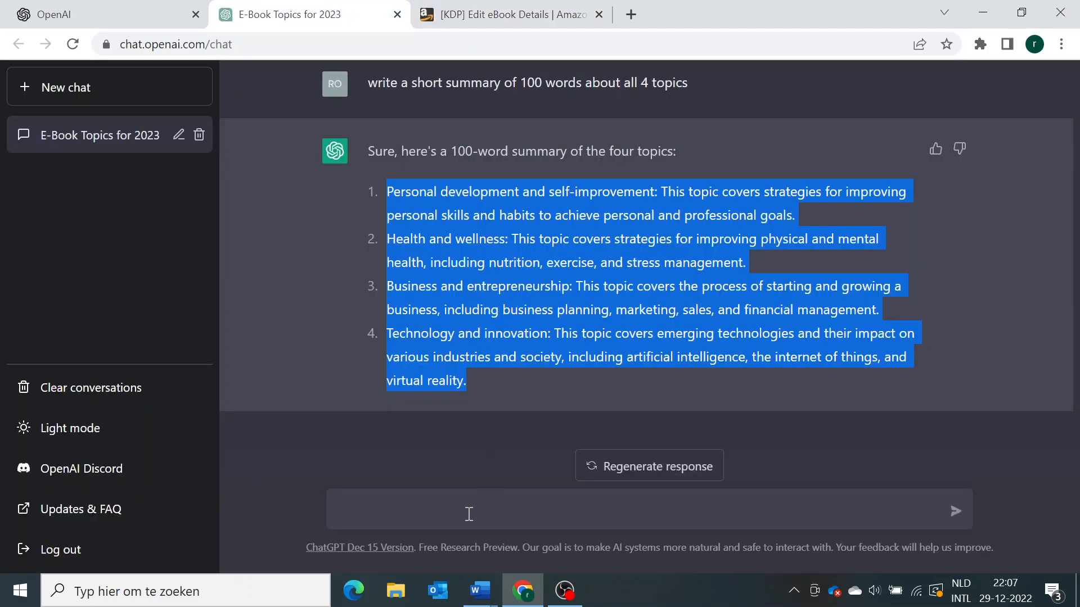
Ask ChatGPT to come up with some keywords about the e-book.
{"action": "left_click", "coordinate": [481, 509]}
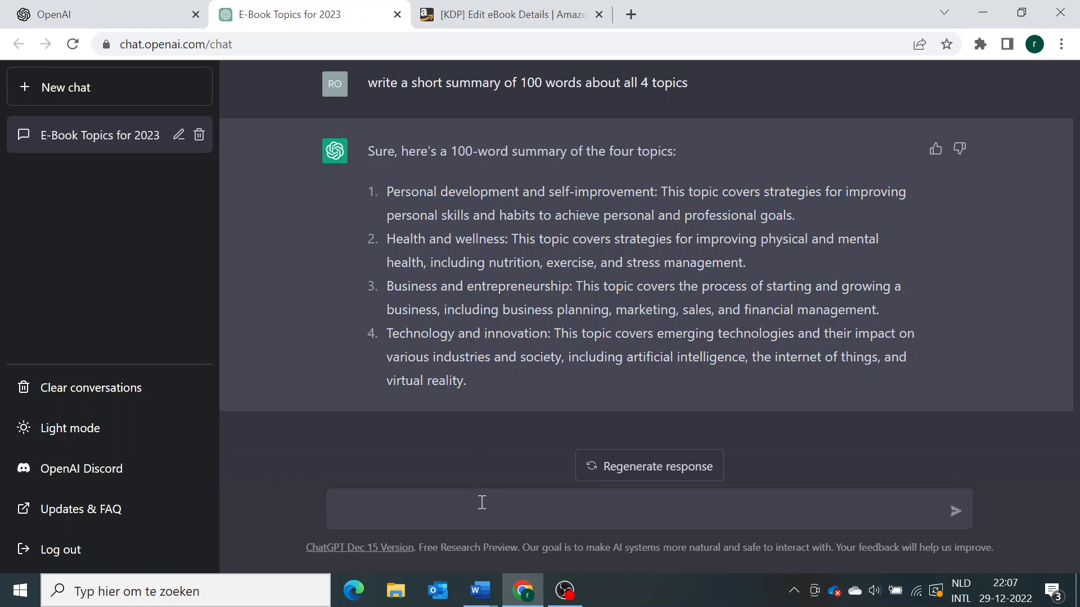
{"action": "type", "text": "come up with"}
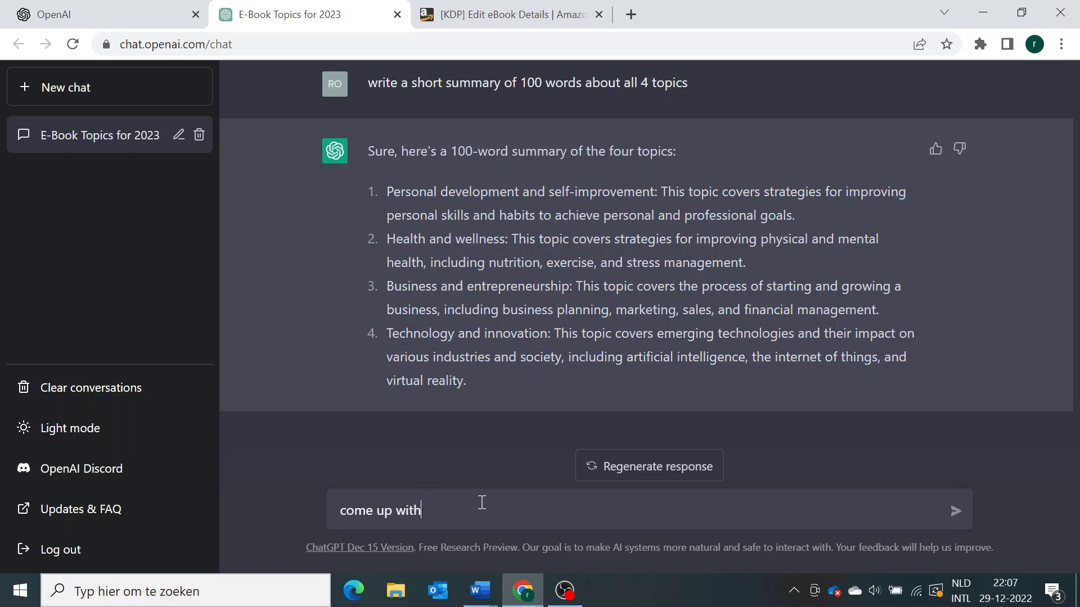
{"action": "type", "text": "some keywords ab"}
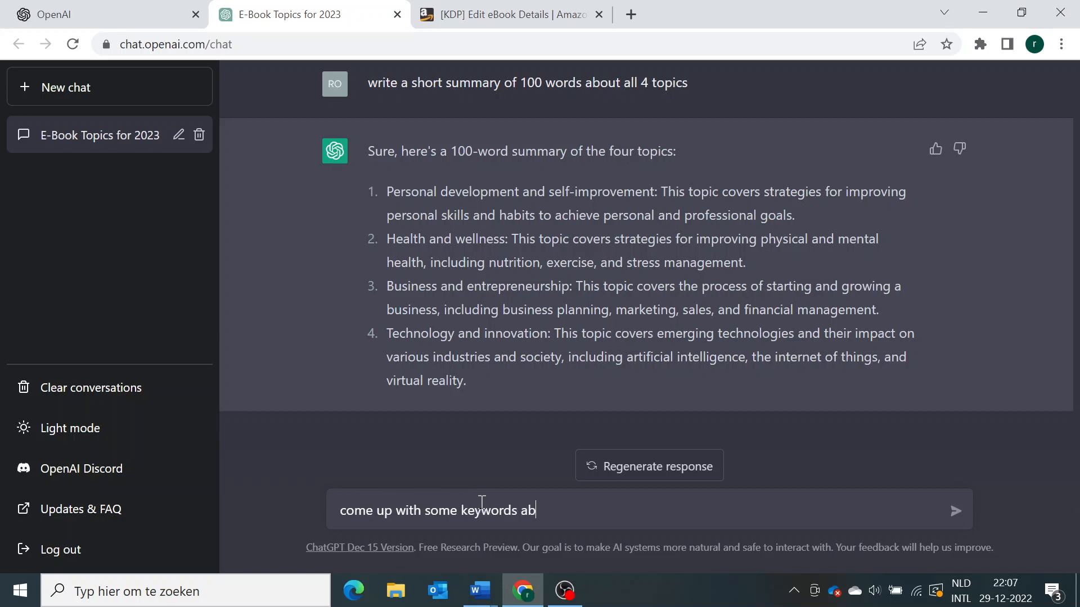
{"action": "type", "text": "out the e-b"}
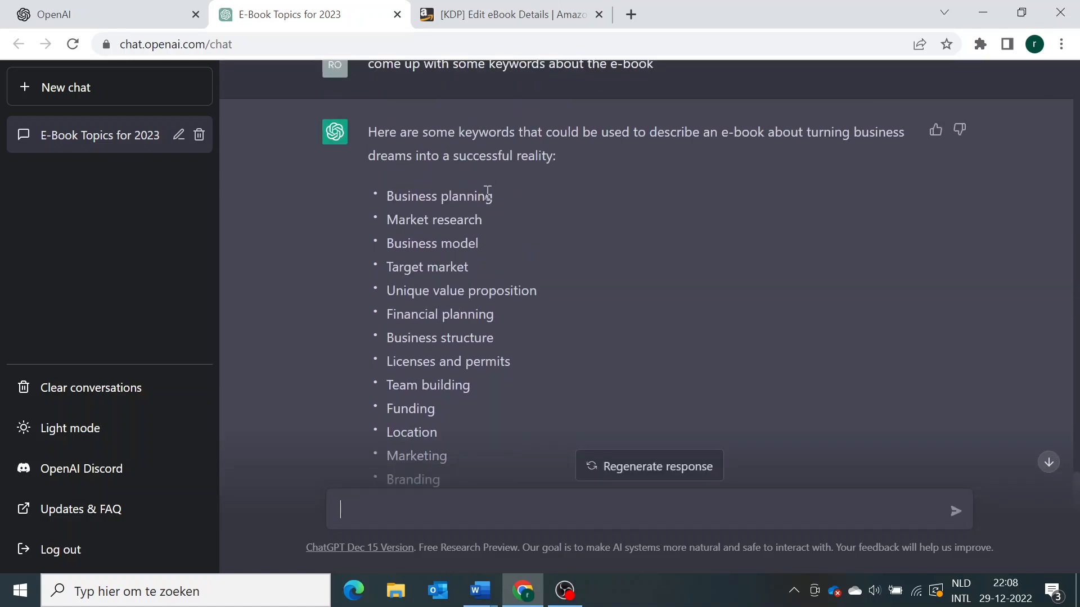
{"action": "mouse_move", "coordinate": [506, 14]}
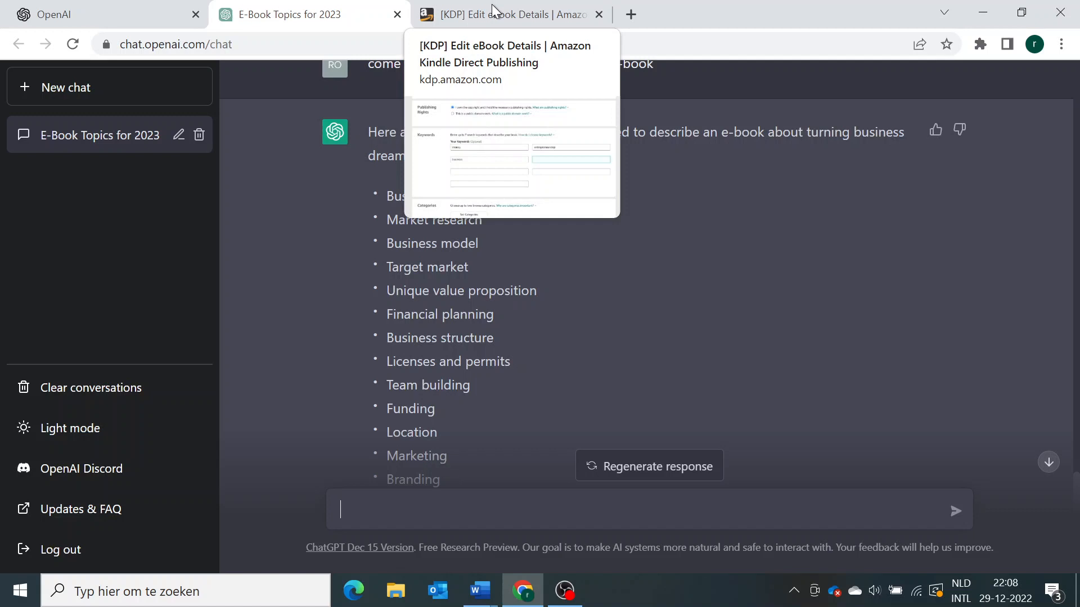
{"action": "mouse_move", "coordinate": [510, 14]}
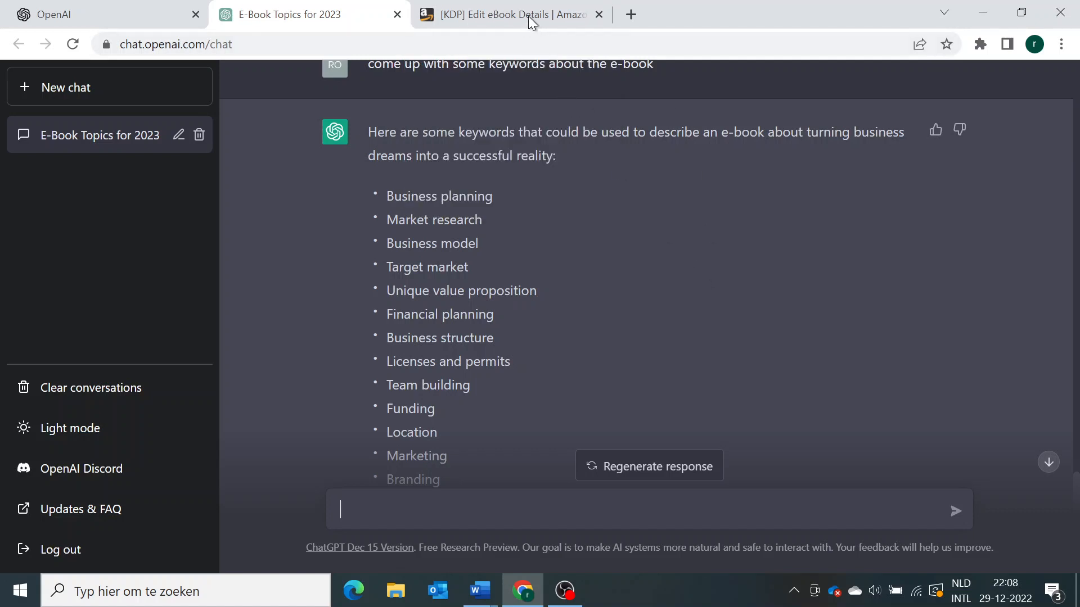
Add business planning and marketing research as keywords and open Set Categories.
{"action": "type", "text": "business planning"}
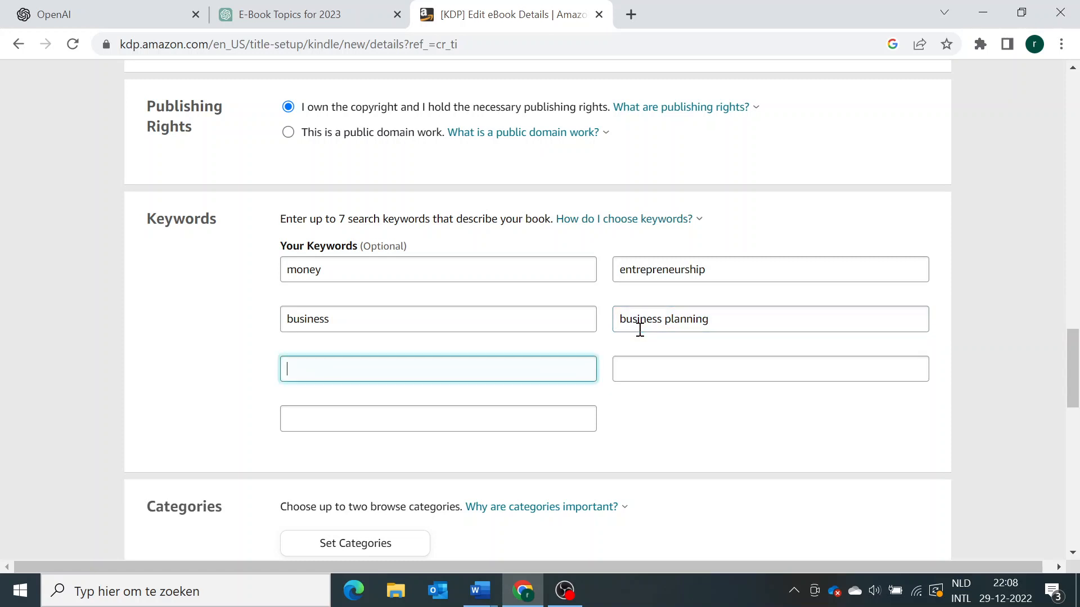
{"action": "type", "text": "marketing research"}
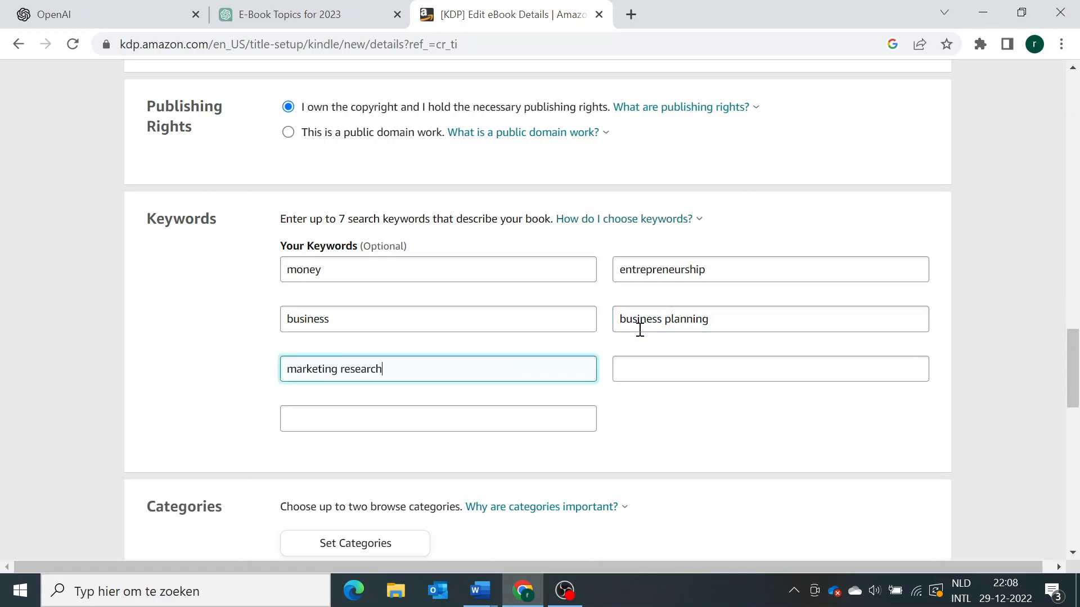
{"action": "scroll", "scroll_direction": "down", "scroll_amount": 3}
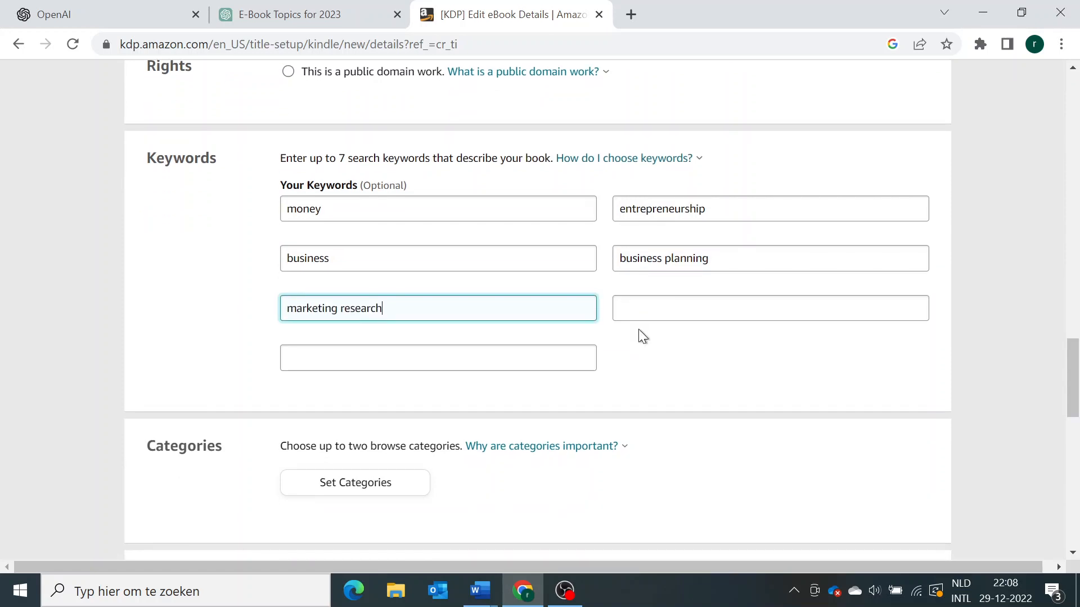
{"action": "scroll", "scroll_direction": "down", "scroll_amount": 3}
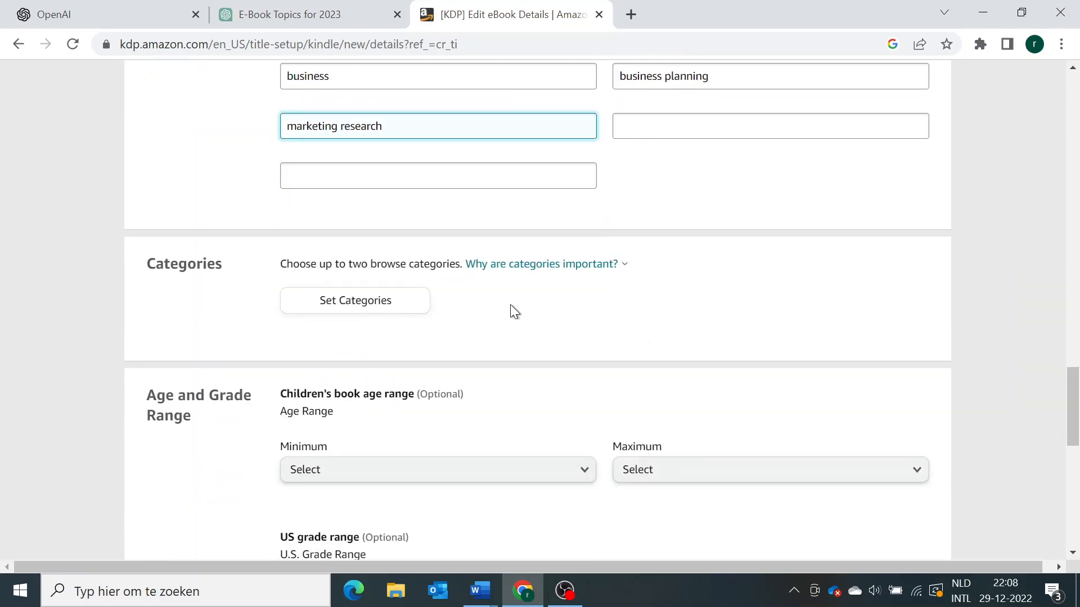
{"action": "left_click", "coordinate": [353, 301]}
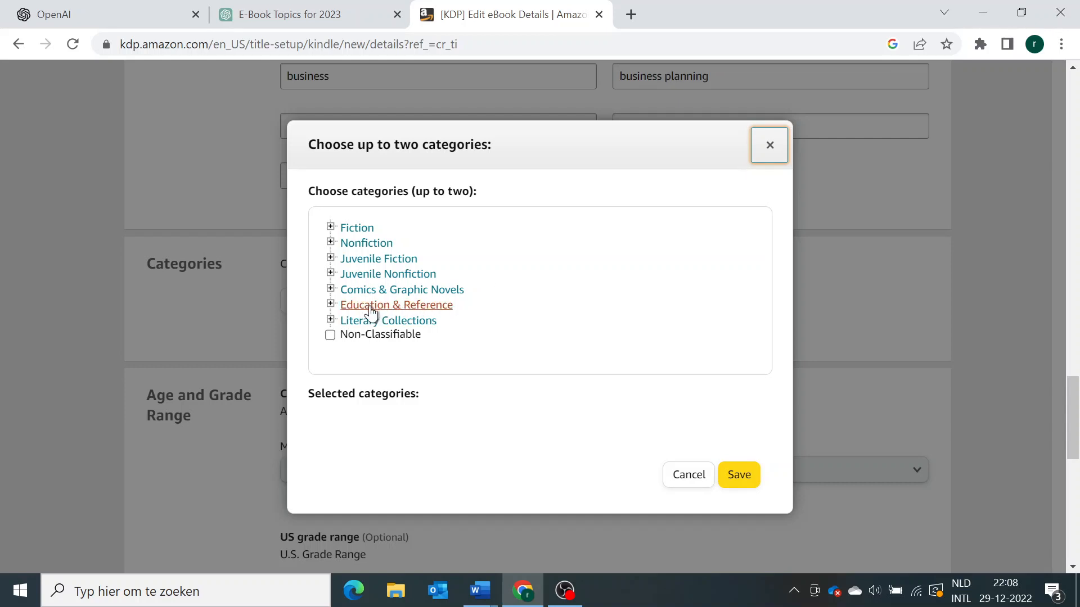
Choose Education & Reference > Education > Finance as the category and save.
{"action": "left_click", "coordinate": [330, 305]}
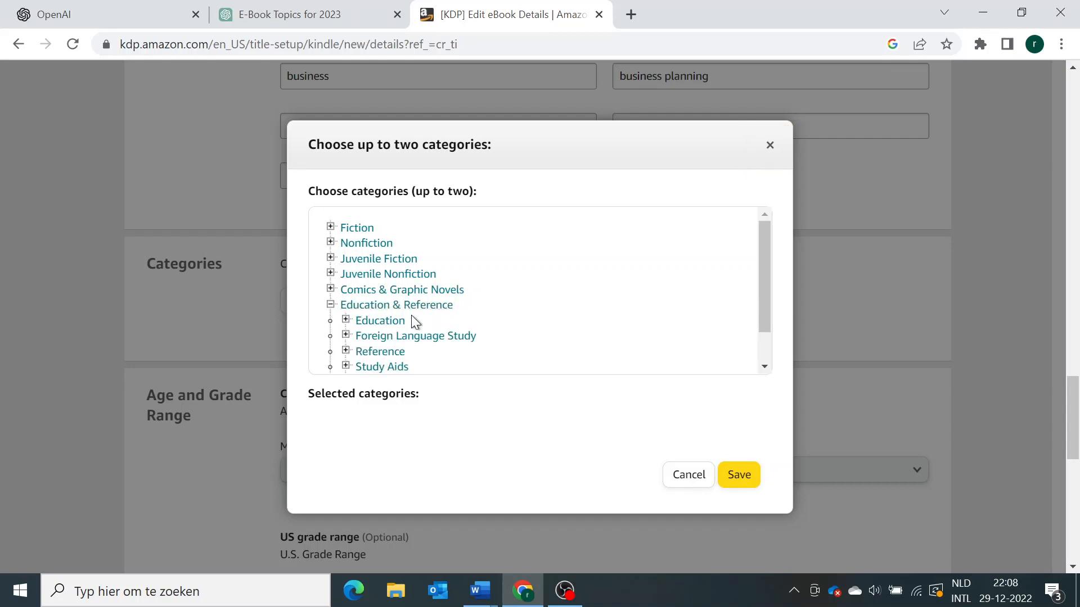
{"action": "scroll", "scroll_direction": "down", "scroll_amount": 3}
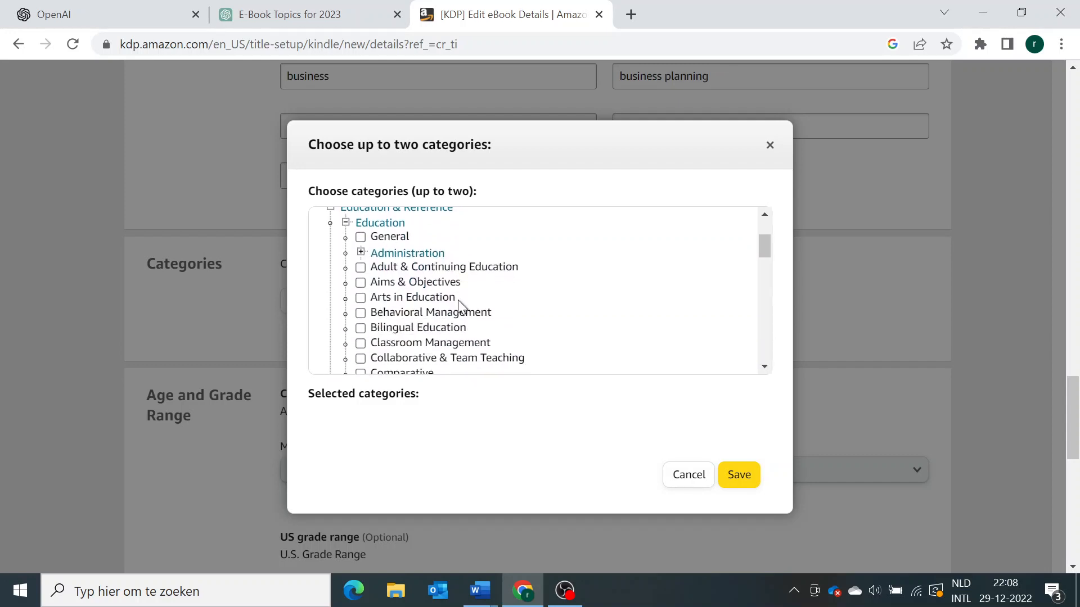
{"action": "scroll", "scroll_direction": "down", "scroll_amount": 3}
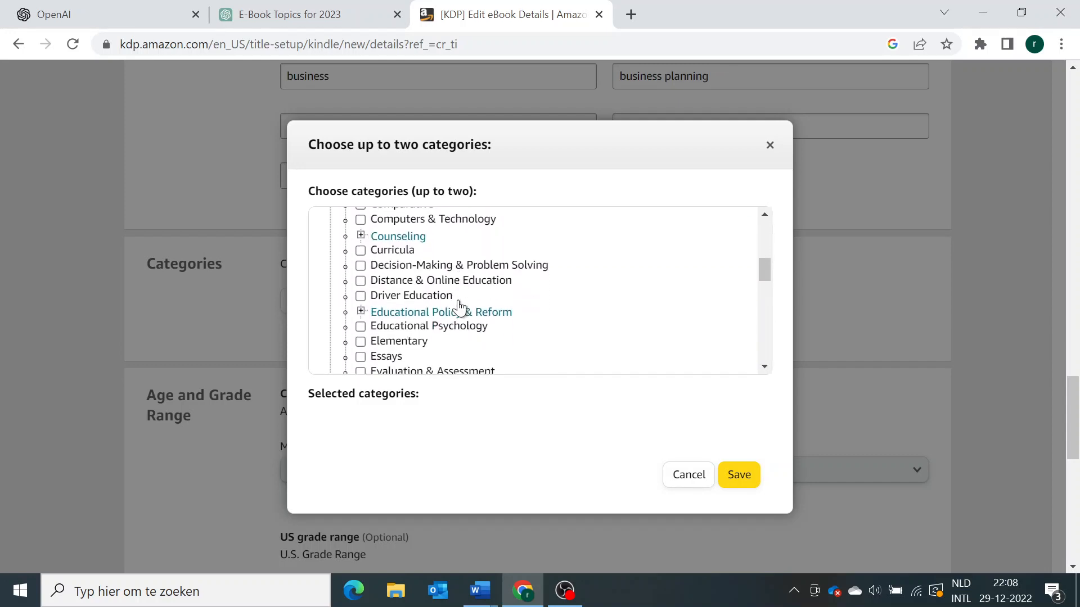
{"action": "scroll", "scroll_direction": "down", "scroll_amount": 3}
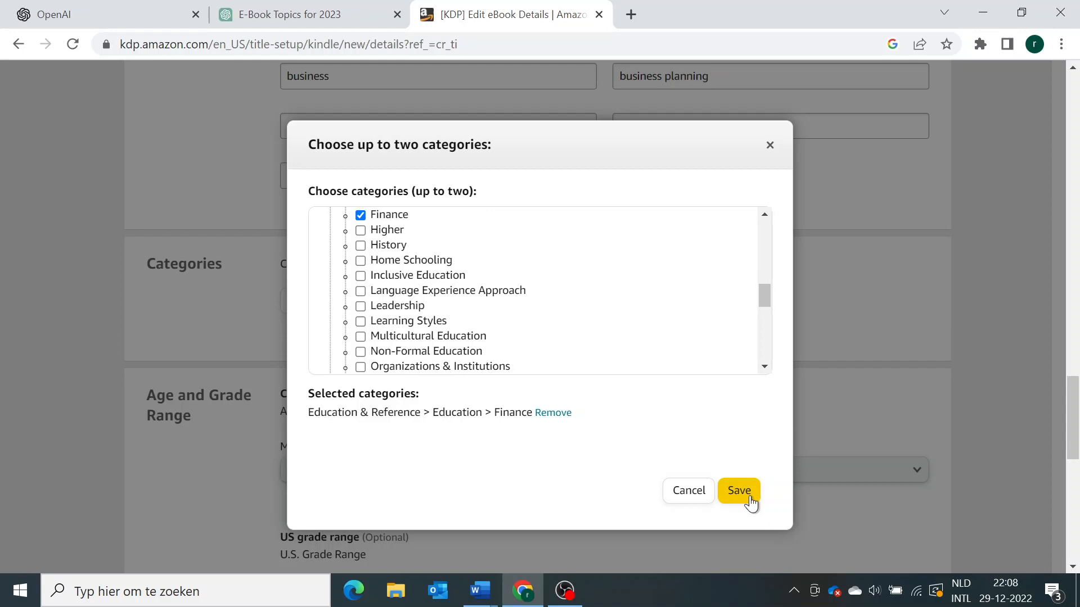
{"action": "left_click", "coordinate": [737, 490]}
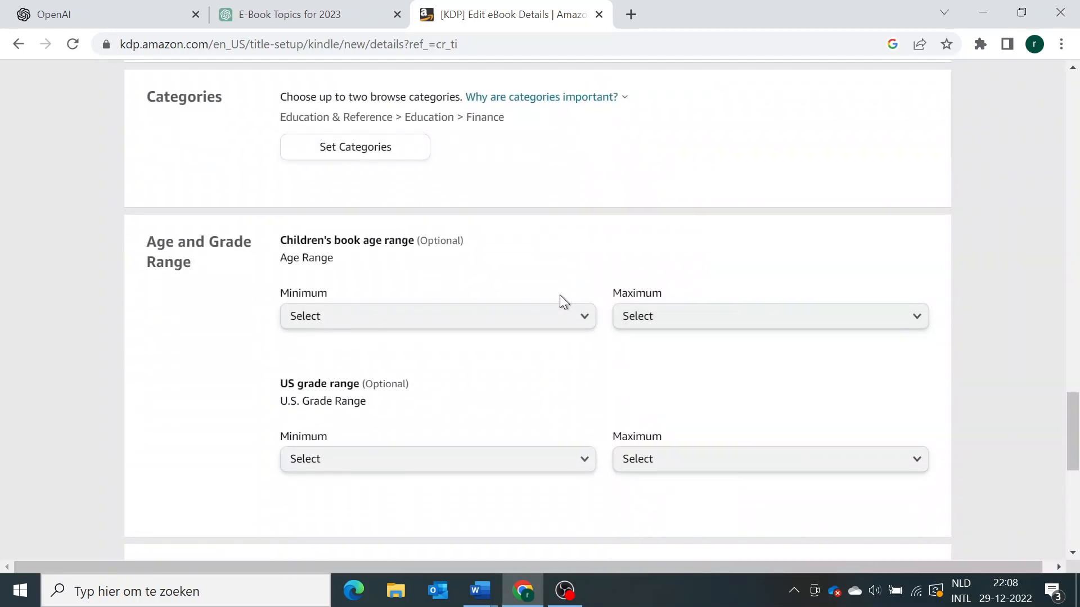
Set the minimum children's age to 18+ and minimum US grade to 10th grade.
{"action": "left_click", "coordinate": [438, 315]}
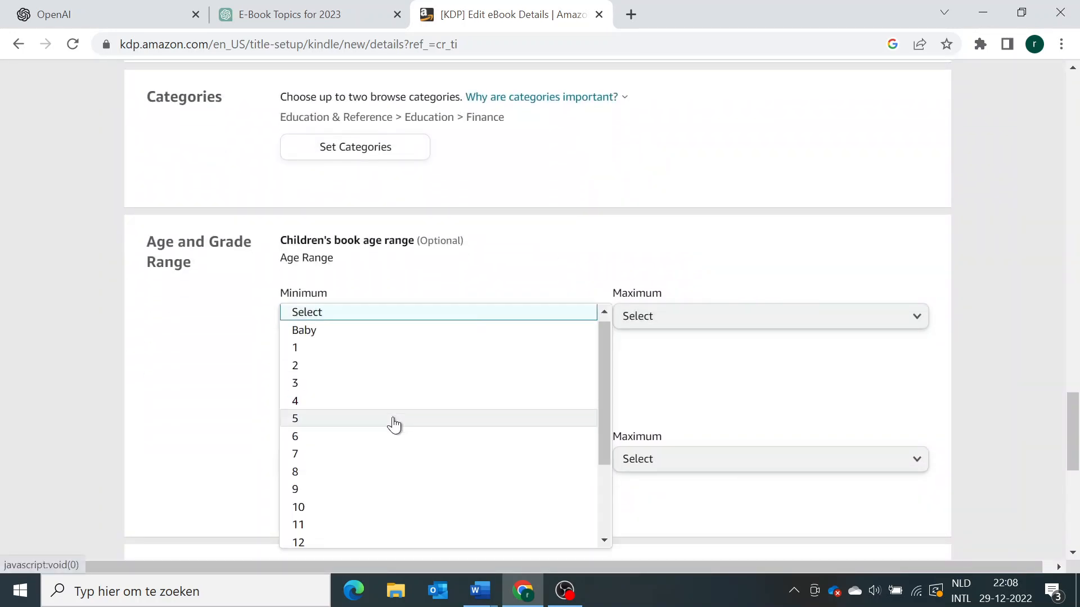
{"action": "scroll", "scroll_direction": "down", "scroll_amount": 3}
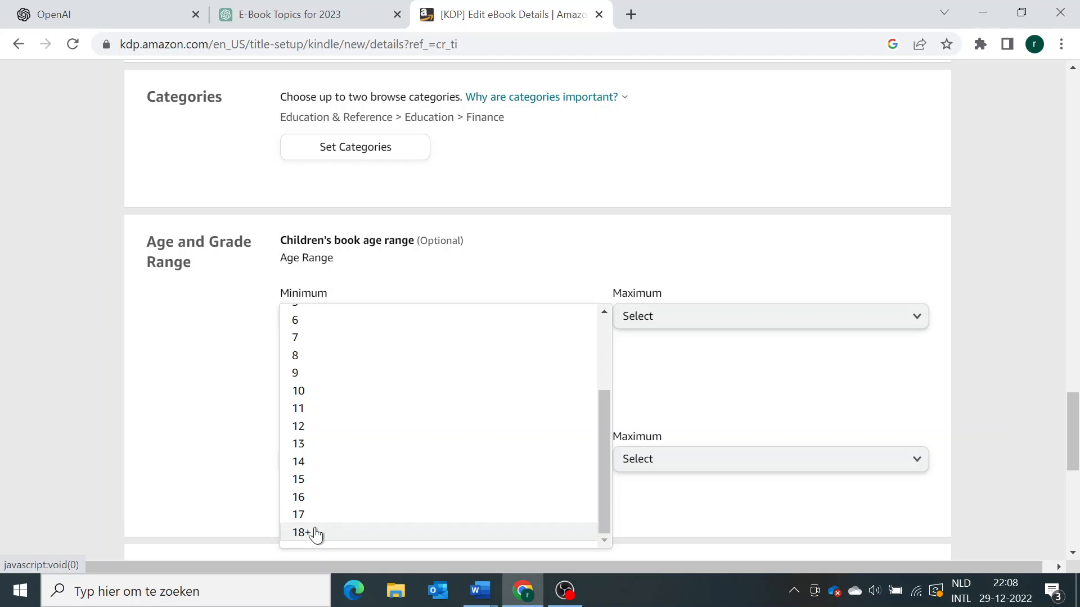
{"action": "left_click", "coordinate": [306, 533]}
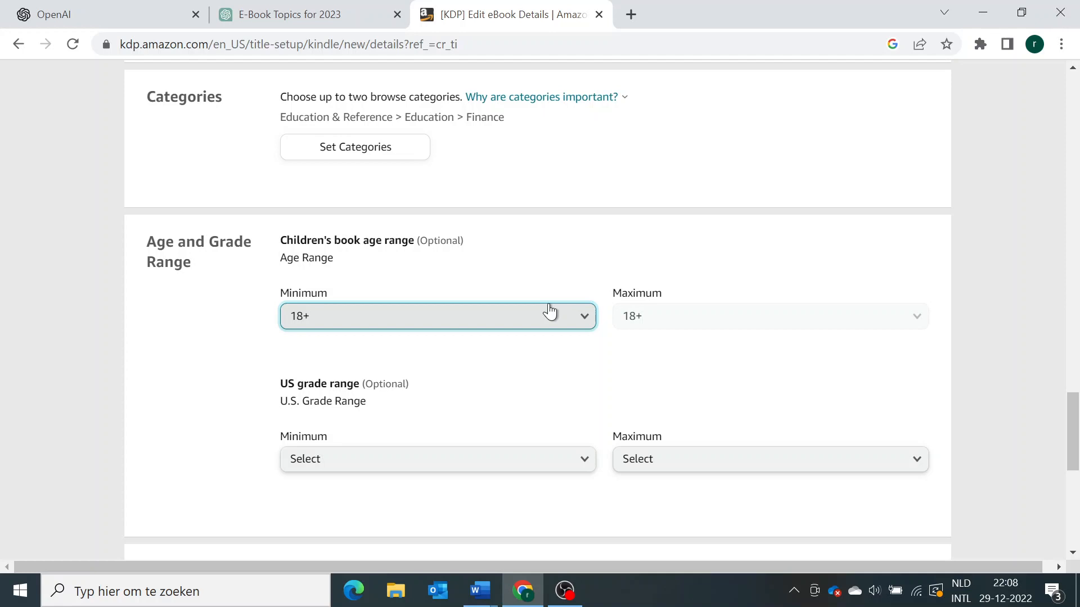
{"action": "left_click", "coordinate": [437, 459]}
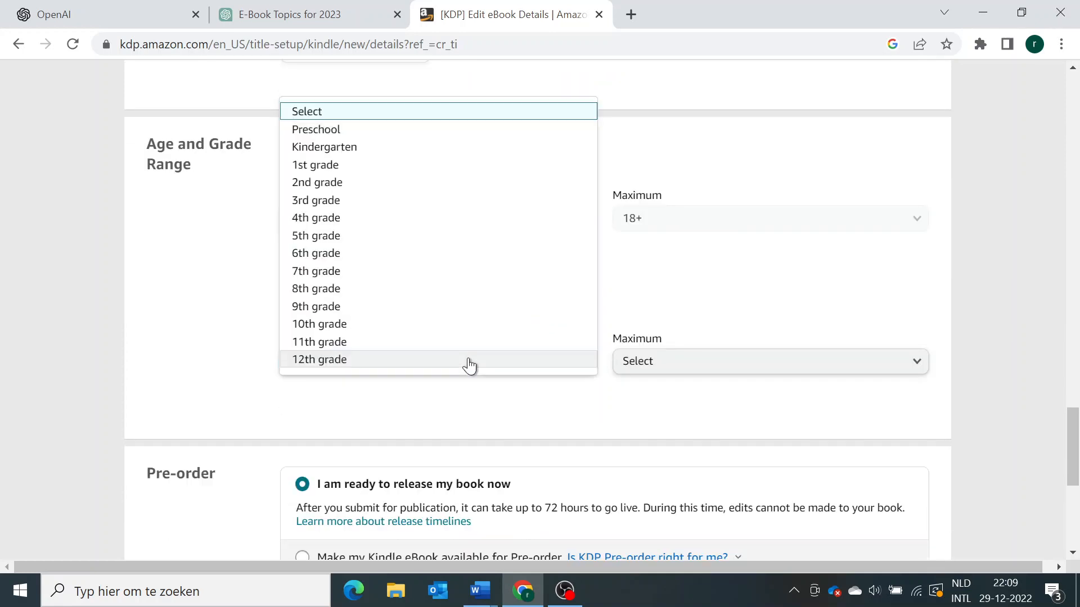
{"action": "mouse_move", "coordinate": [353, 284]}
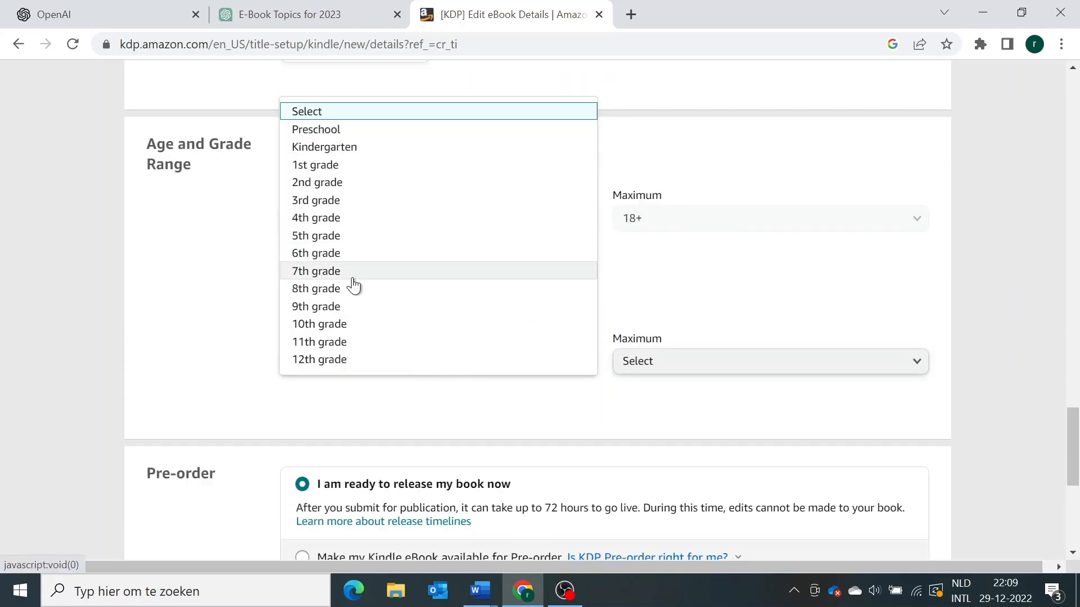
{"action": "left_click", "coordinate": [318, 324]}
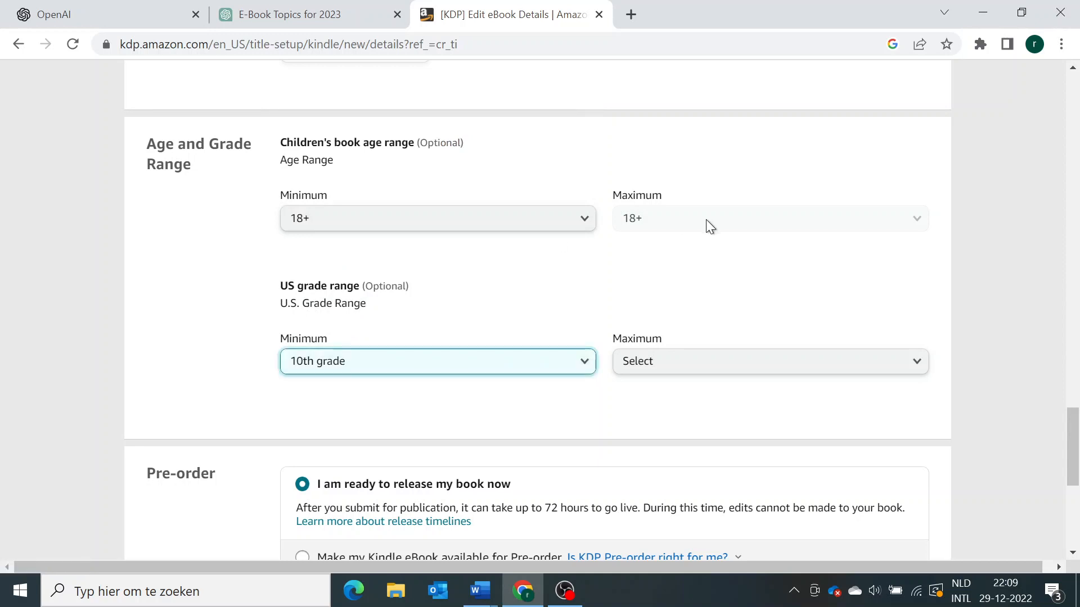
{"action": "scroll", "scroll_direction": "down", "scroll_amount": 3}
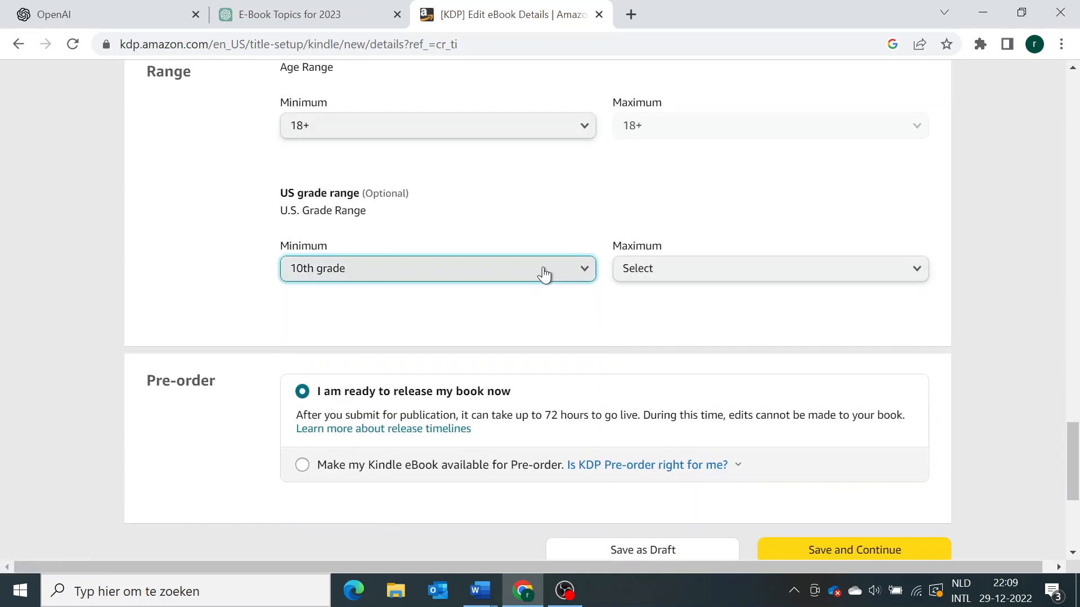
{"action": "scroll", "scroll_direction": "down", "scroll_amount": 3}
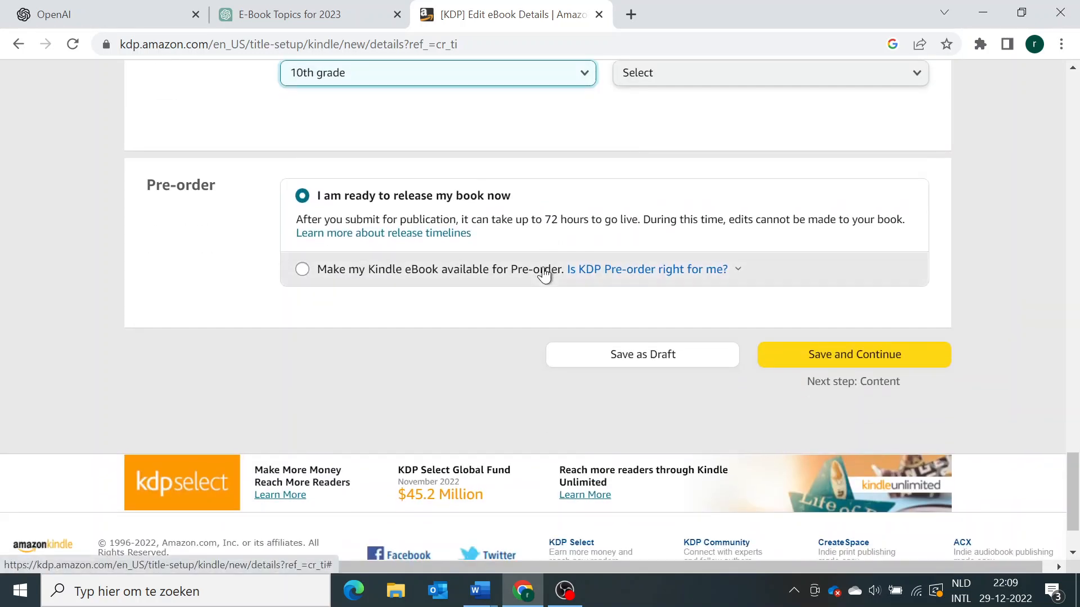
{"action": "mouse_move", "coordinate": [709, 279]}
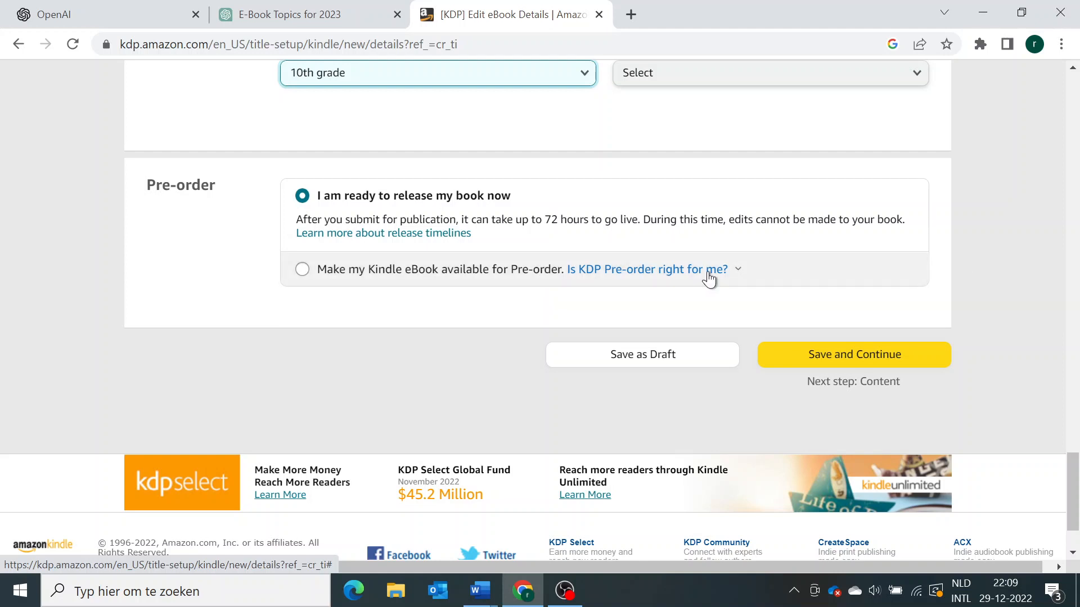
{"action": "mouse_move", "coordinate": [709, 265]}
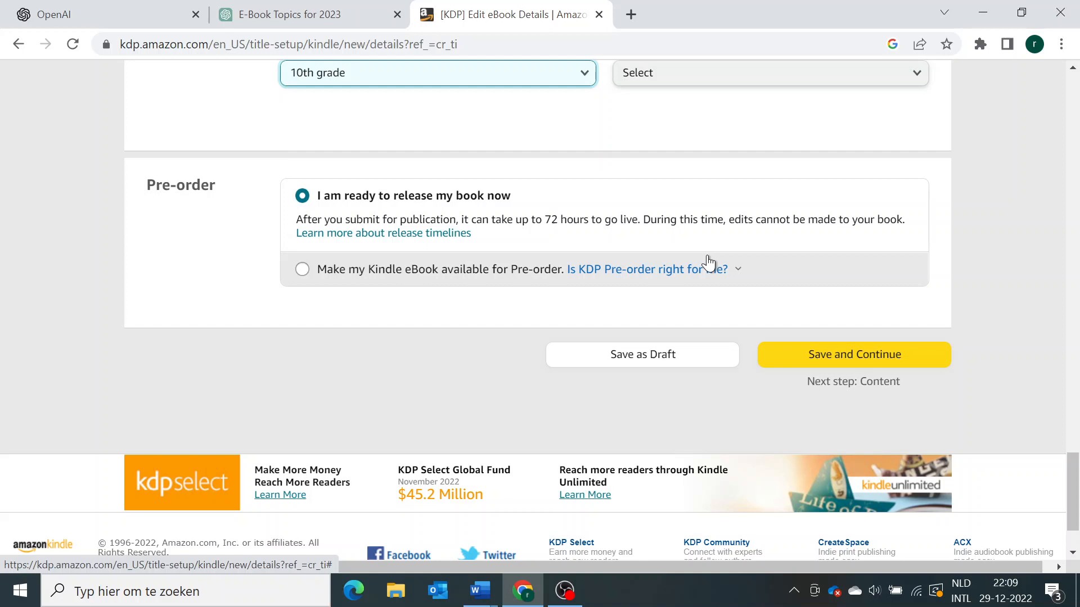
{"action": "mouse_move", "coordinate": [498, 233]}
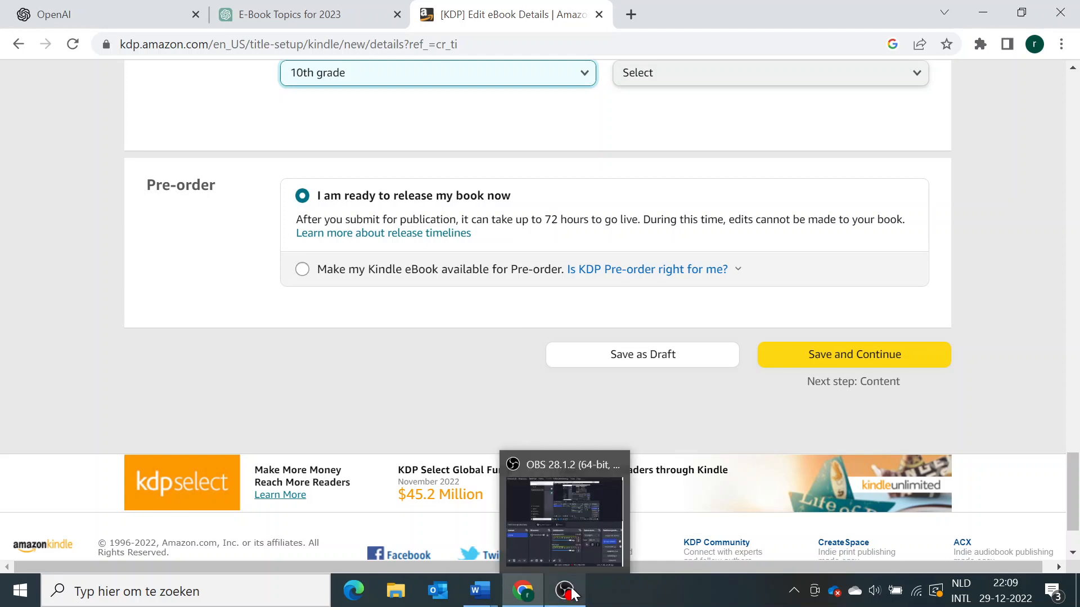
{"action": "left_click", "coordinate": [565, 590]}
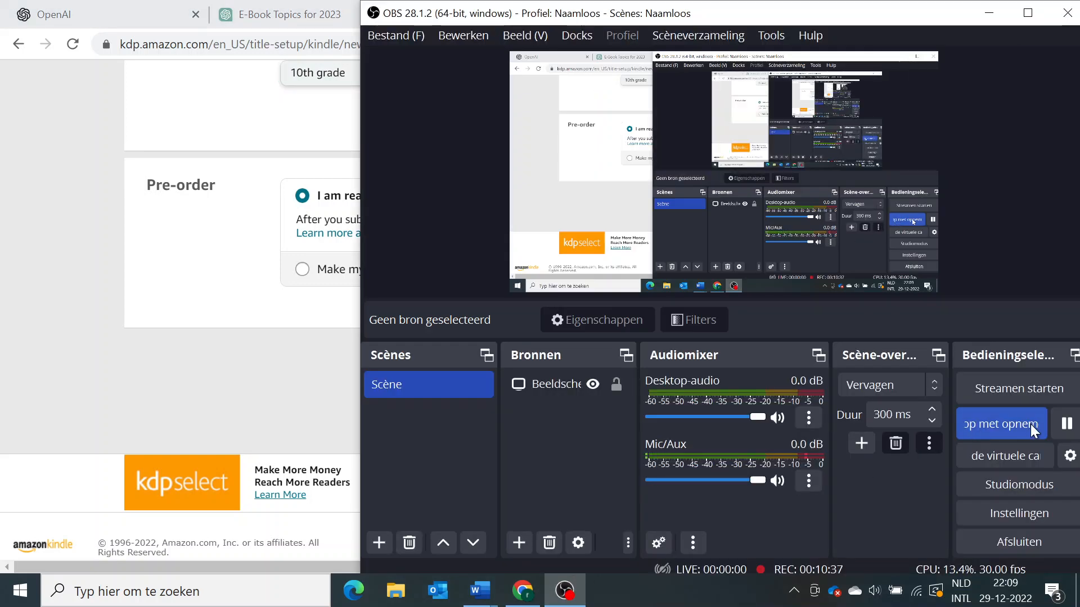